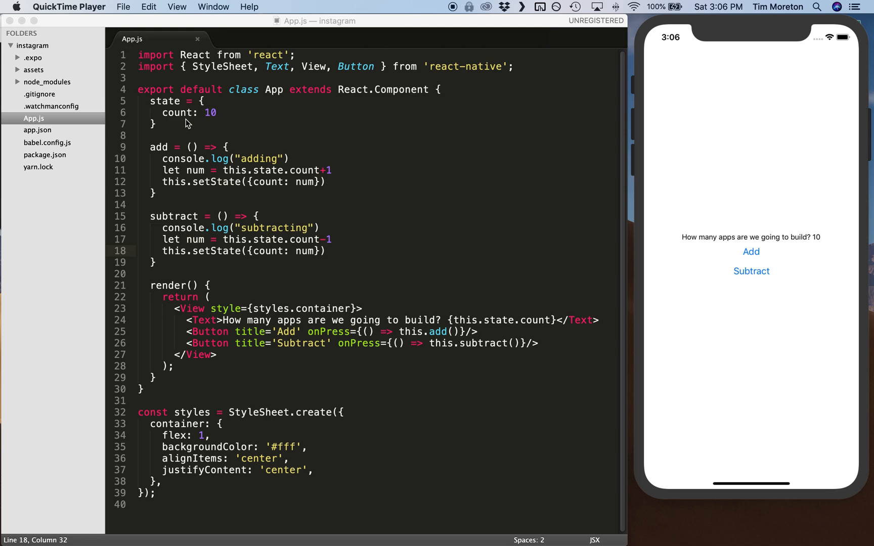
pyautogui.moveTo(222, 127)
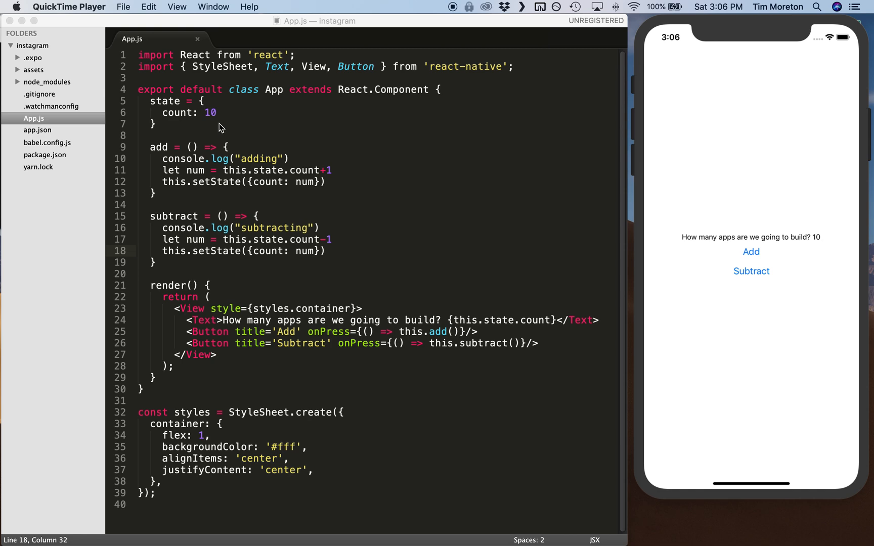
pyautogui.moveTo(572, 70)
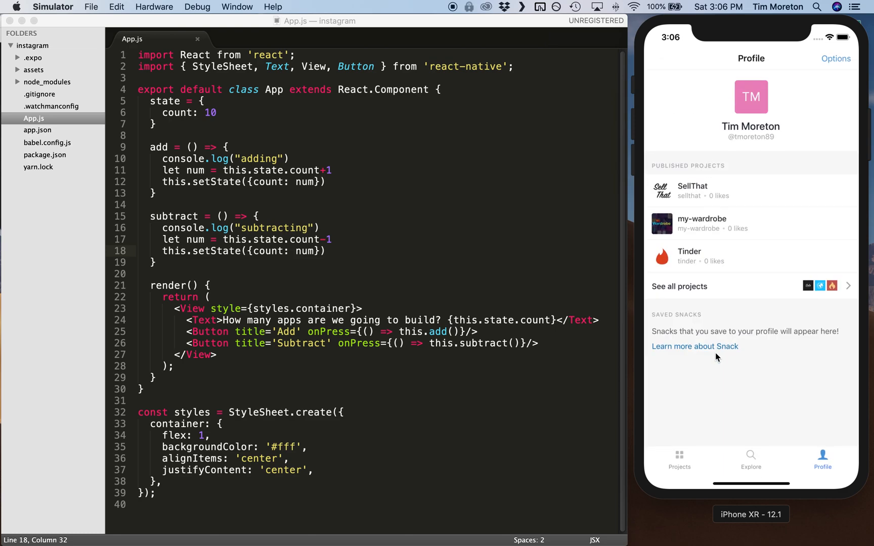
# Step: Show the Expo client's Projects list with the instagram project under recent development
pyautogui.click(678, 461)
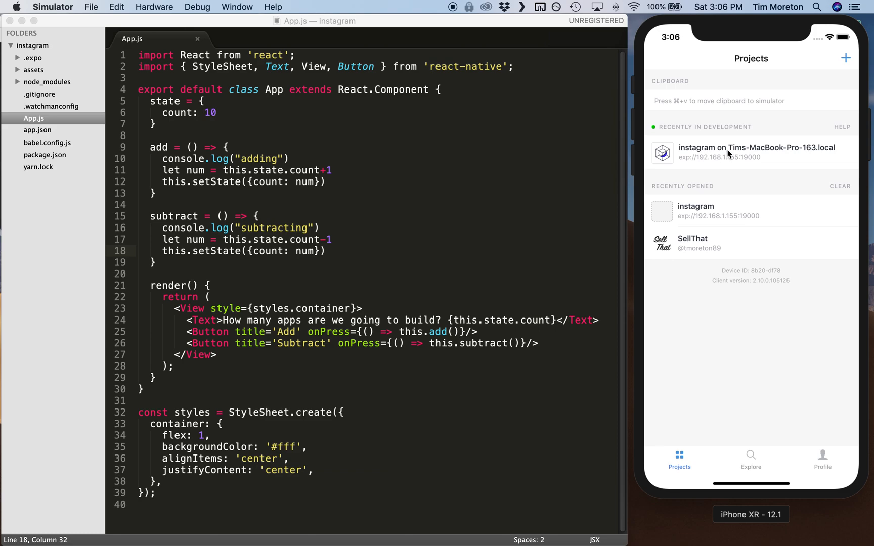
# Step: Switch Expo to the Profile view listing published projects and saved snacks
pyautogui.click(823, 458)
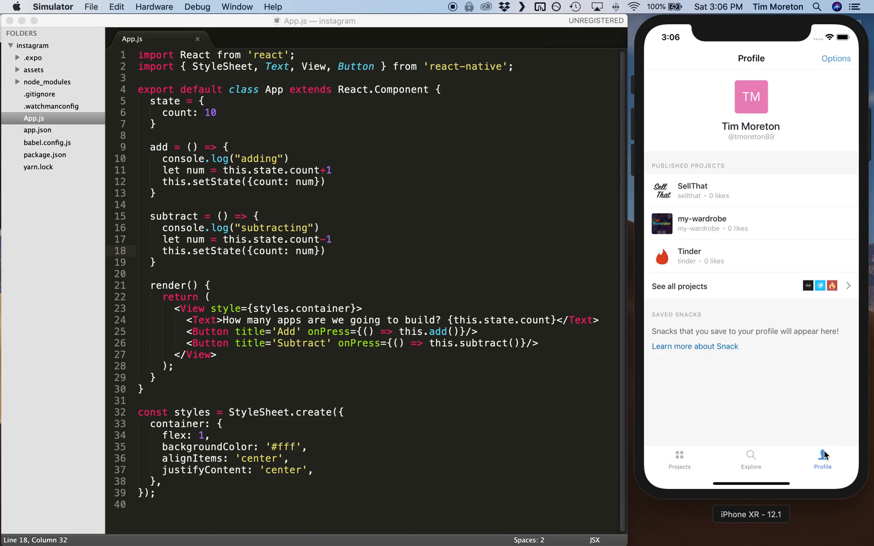
pyautogui.moveTo(824, 451)
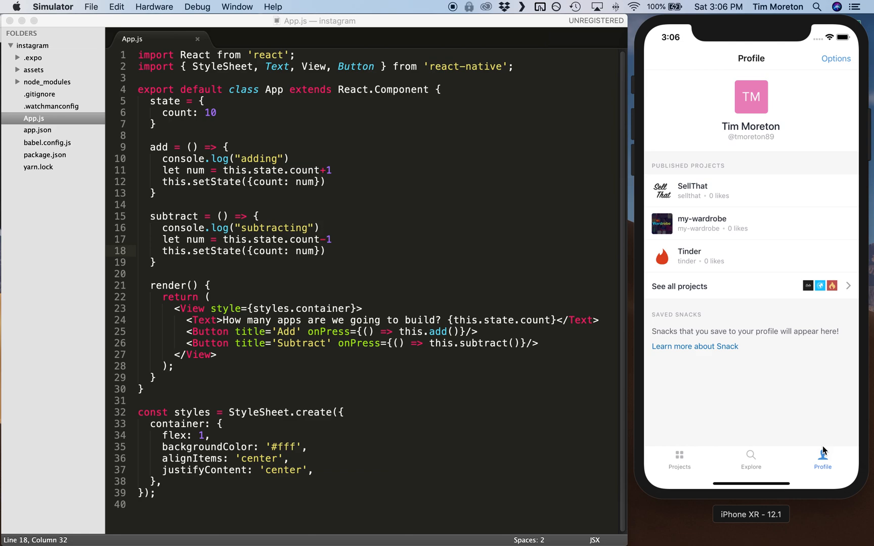
pyautogui.moveTo(693, 240)
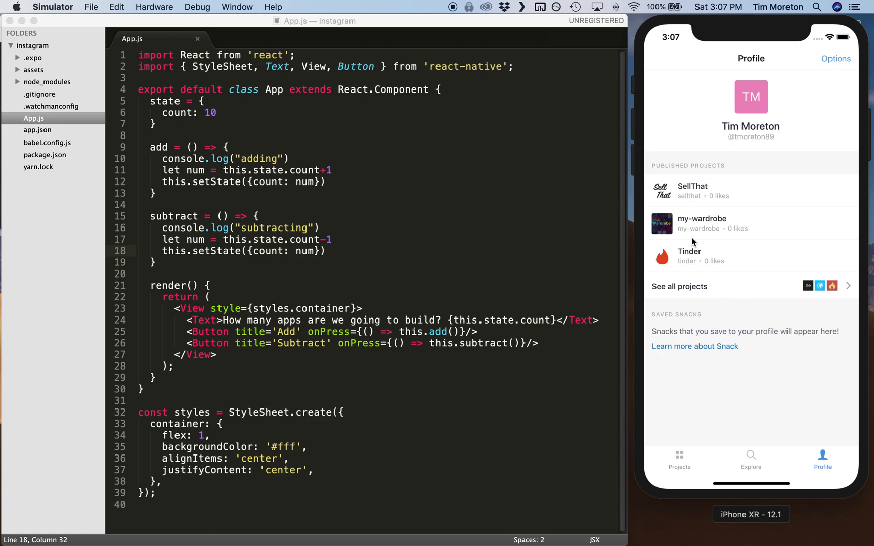
pyautogui.moveTo(717, 212)
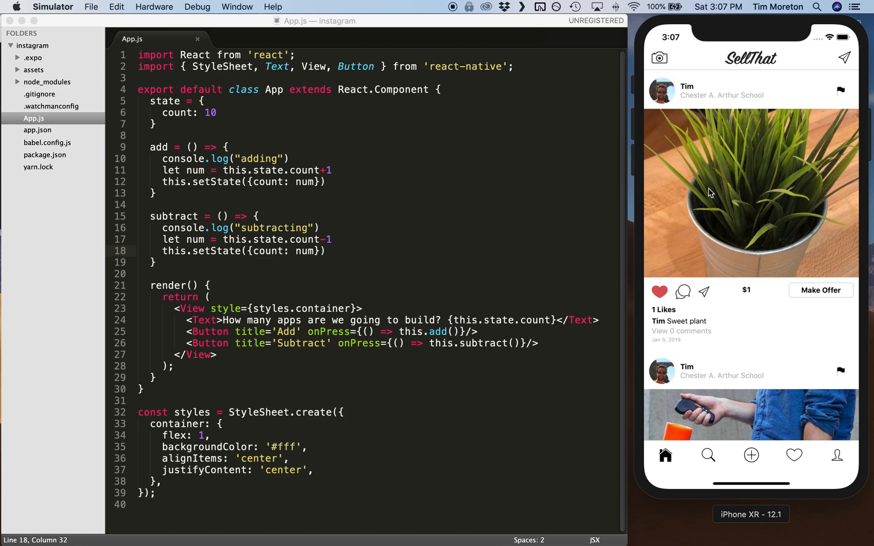
pyautogui.moveTo(788, 102)
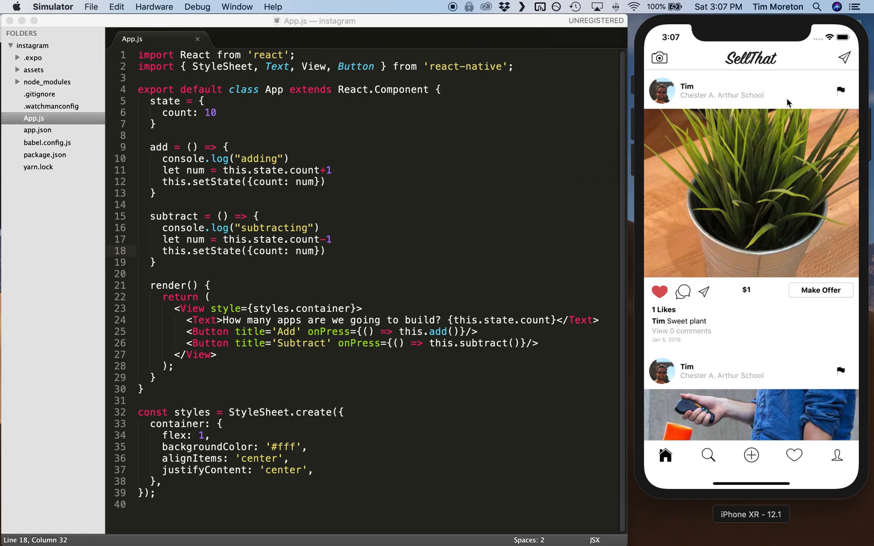
pyautogui.moveTo(747, 171)
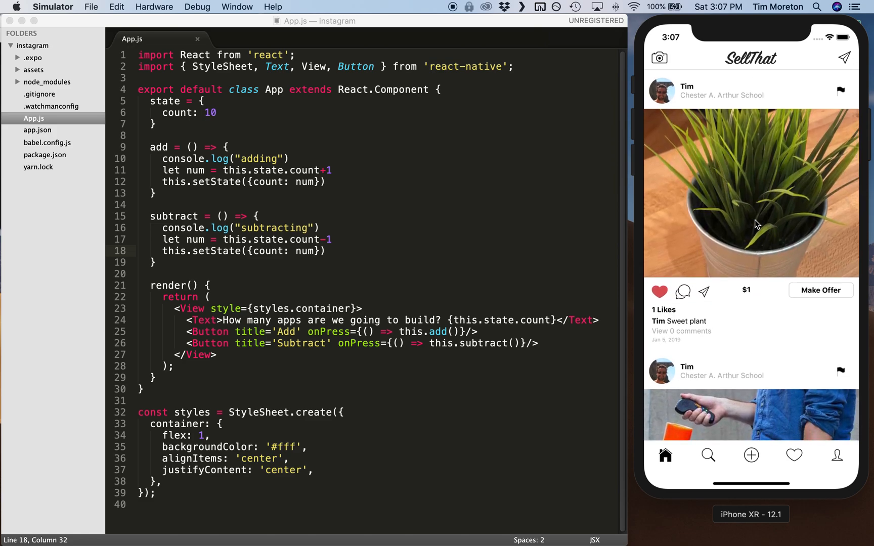
pyautogui.moveTo(746, 183)
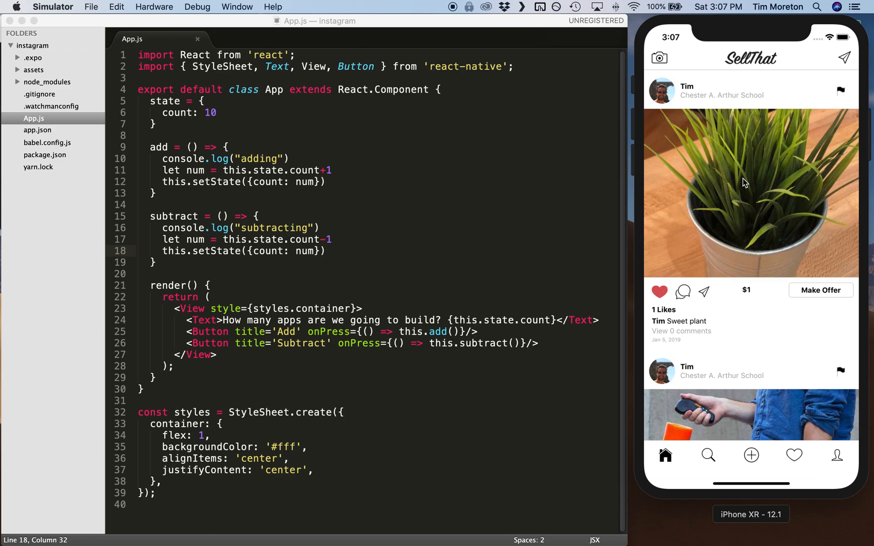
pyautogui.click(660, 292)
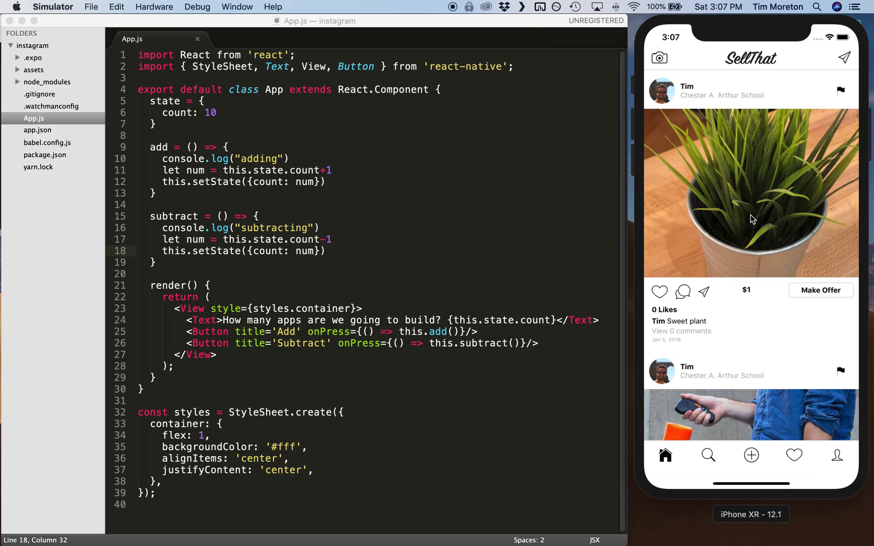
pyautogui.click(660, 291)
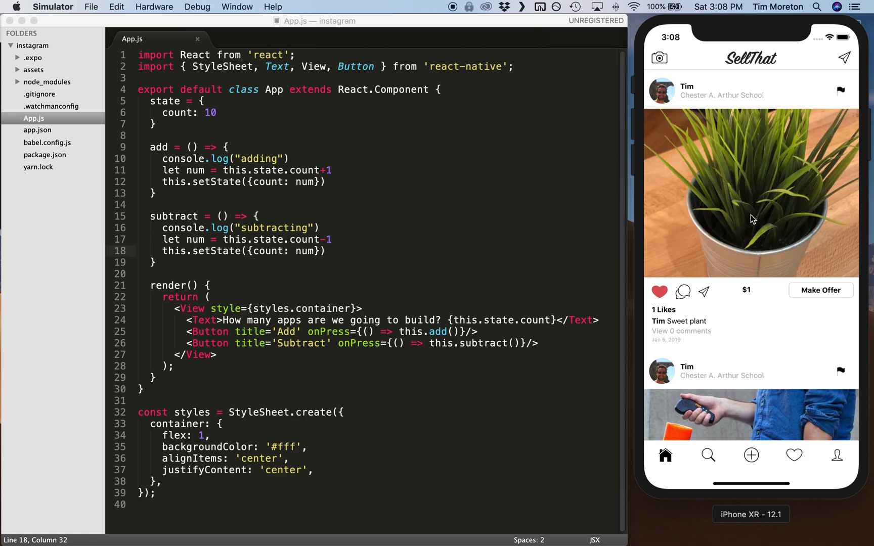
pyautogui.moveTo(705, 96)
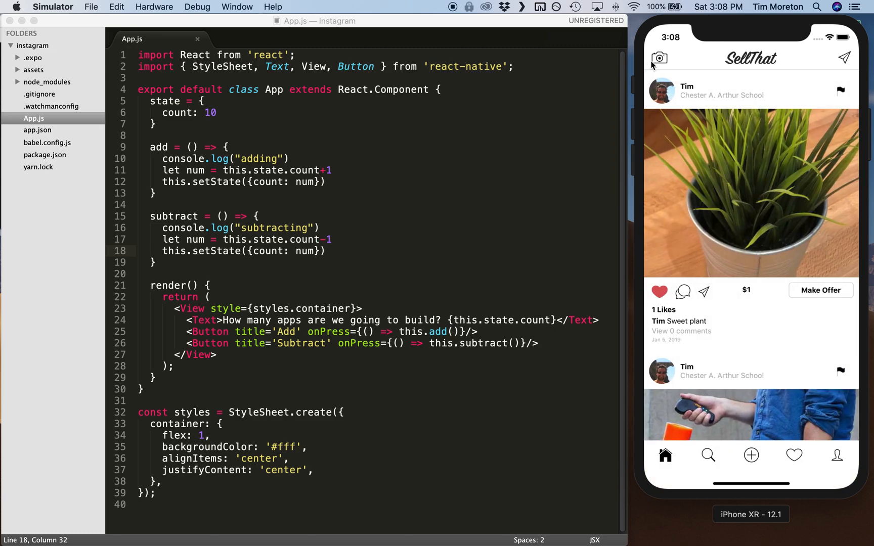
pyautogui.click(659, 57)
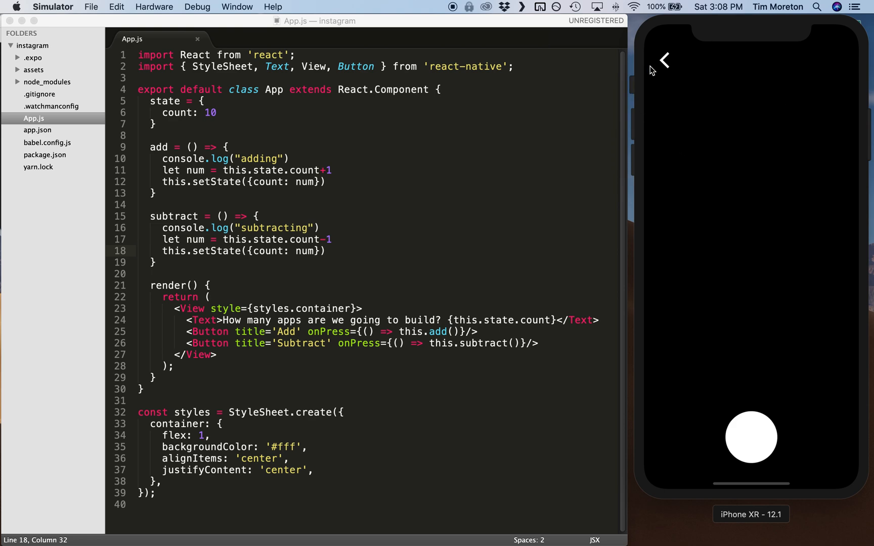
pyautogui.moveTo(665, 64)
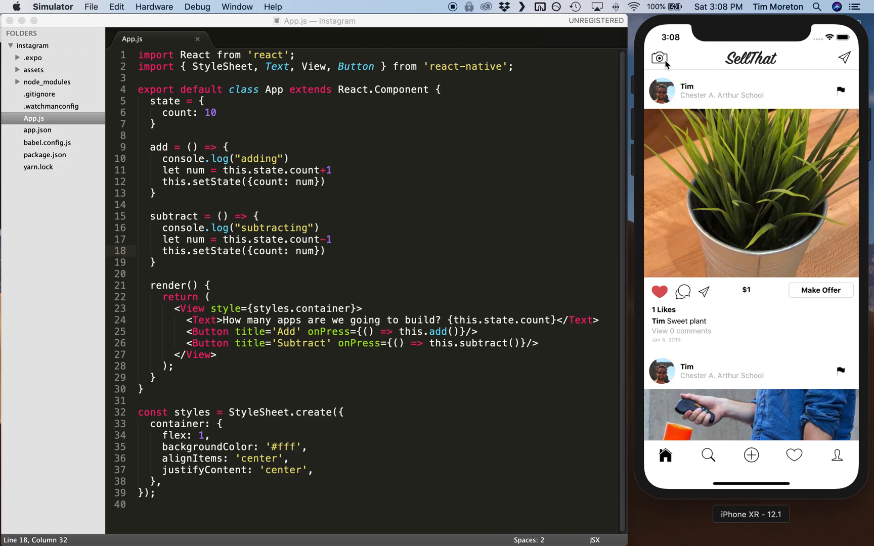
pyautogui.moveTo(747, 206)
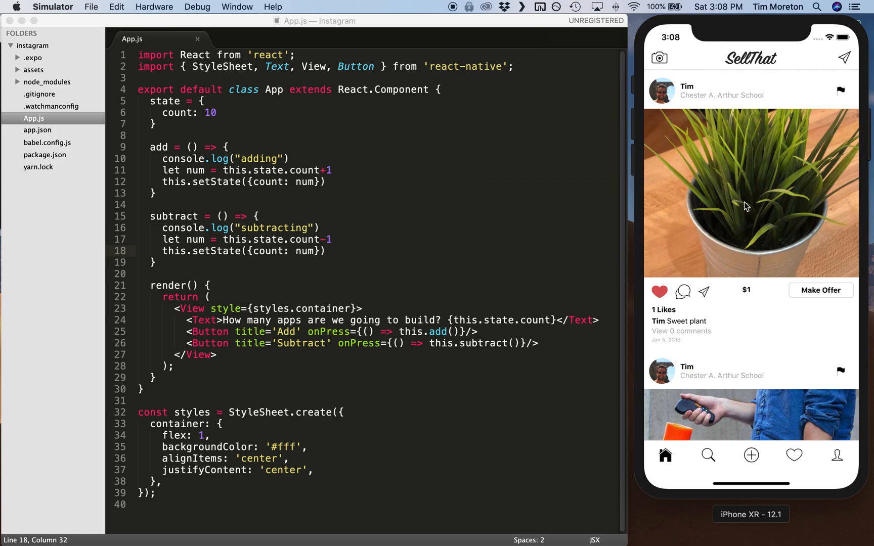
pyautogui.moveTo(694, 299)
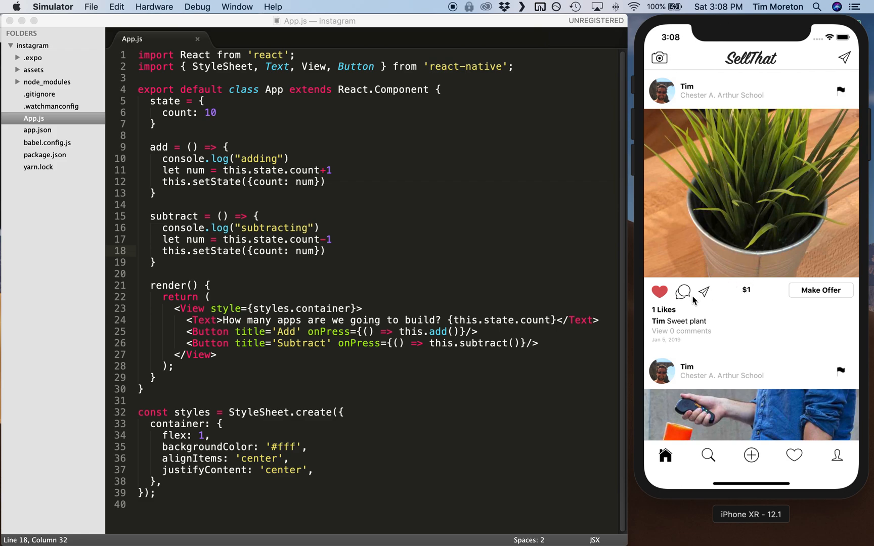
pyautogui.click(683, 291)
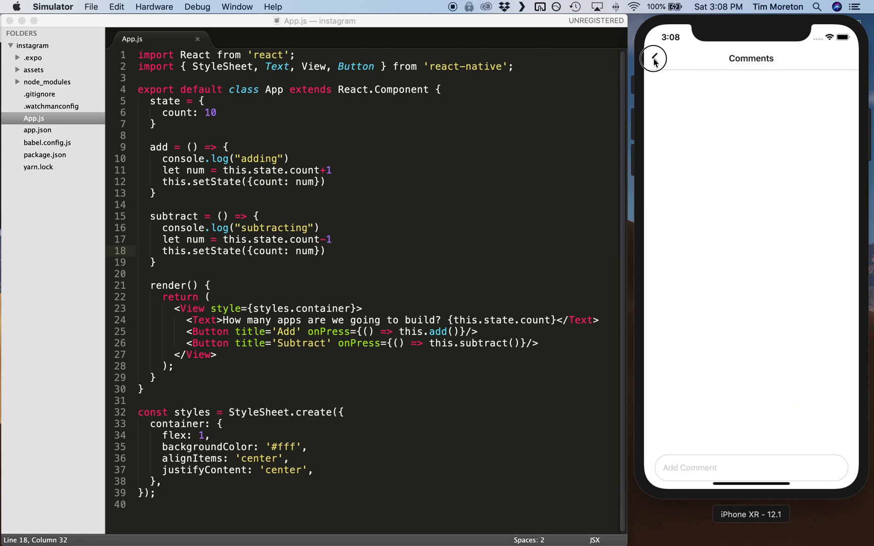
pyautogui.click(653, 58)
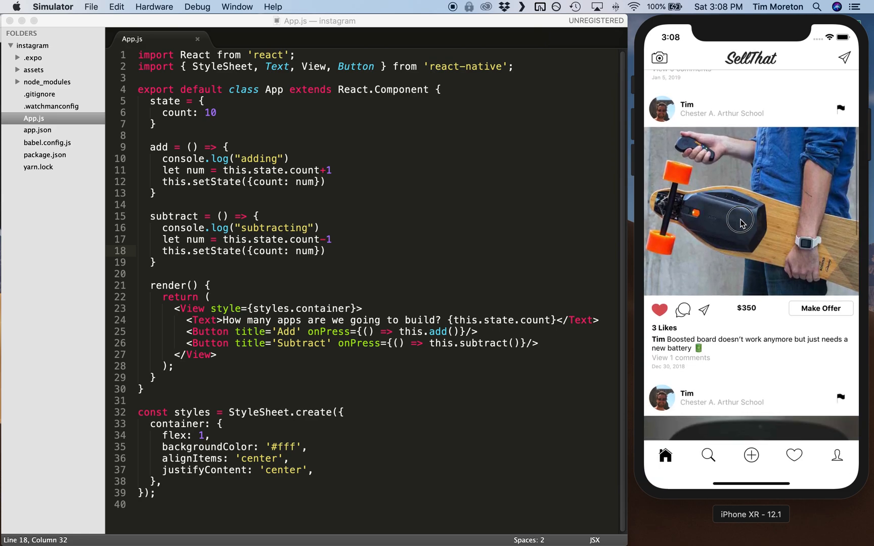
pyautogui.click(682, 309)
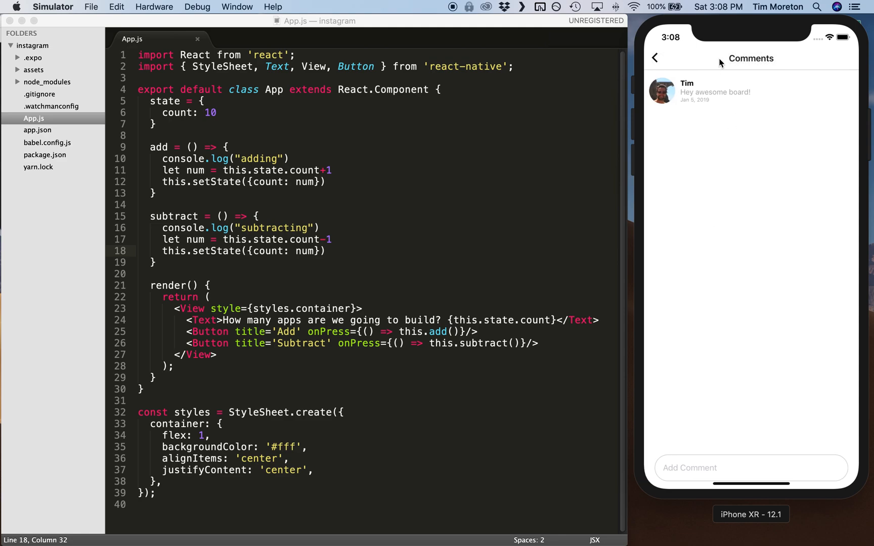
pyautogui.click(655, 57)
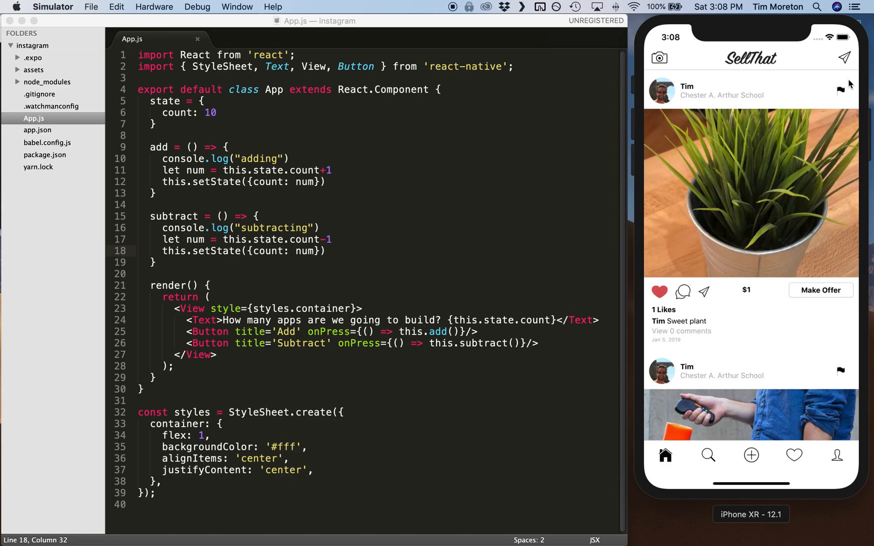
pyautogui.moveTo(680, 115)
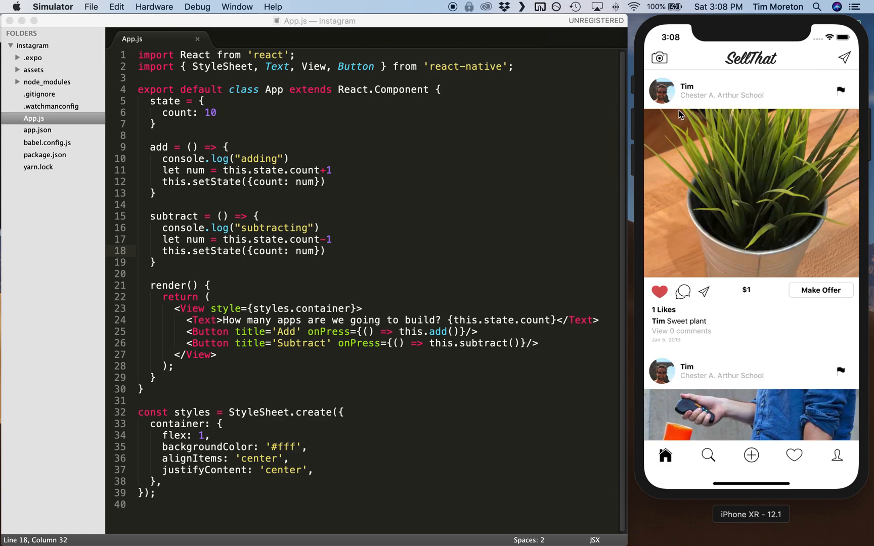
# Step: Search SellThat for Tim, return to the home feed, then visit the upload screen
pyautogui.click(709, 455)
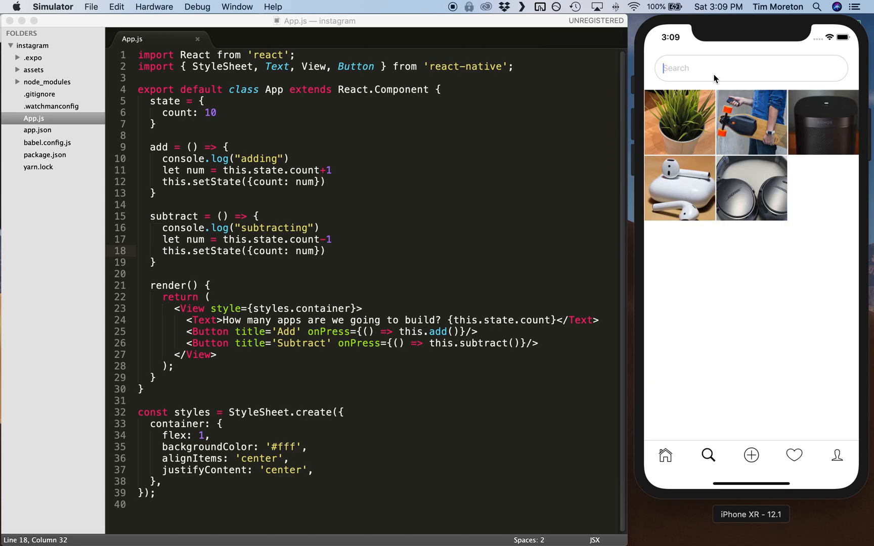
pyautogui.write('Tim')
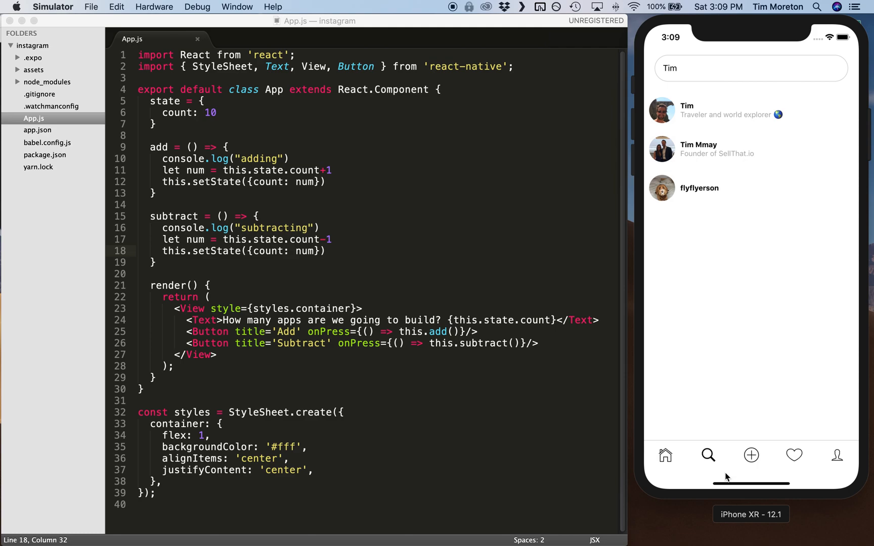
pyautogui.click(664, 454)
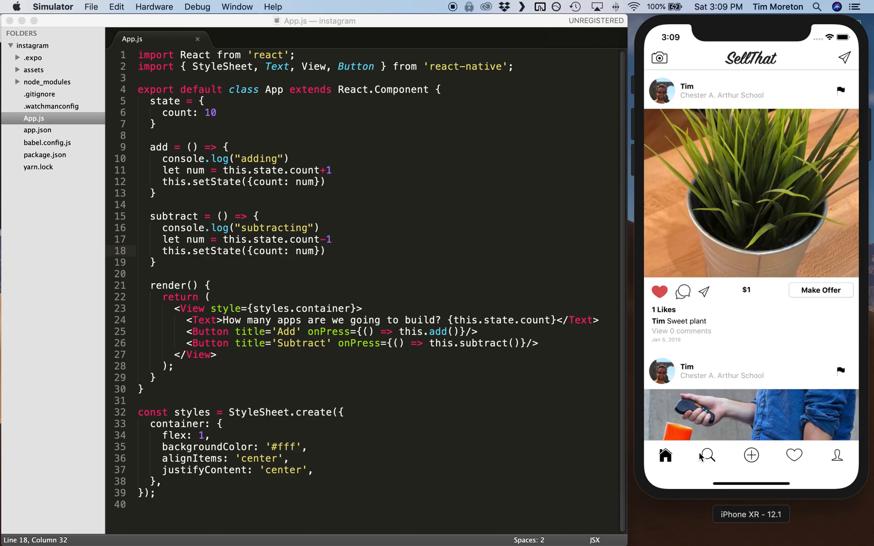
pyautogui.moveTo(759, 464)
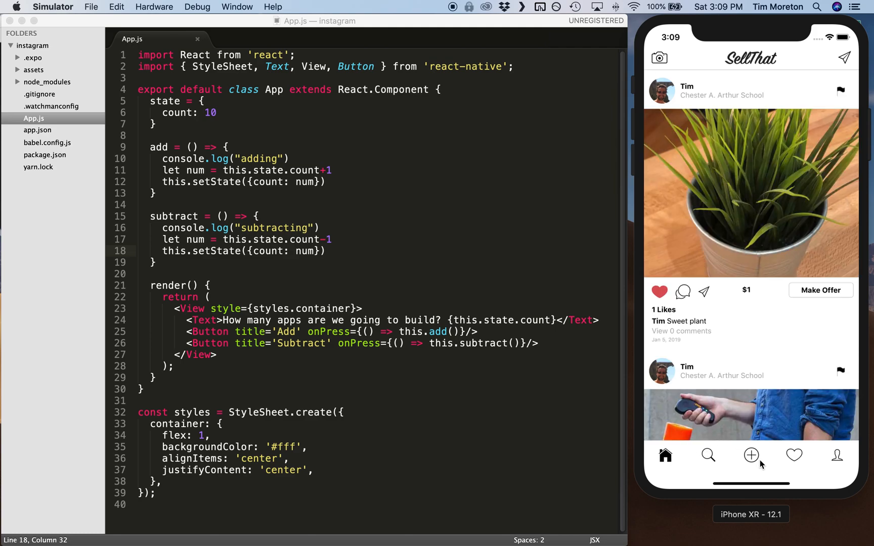
pyautogui.click(750, 455)
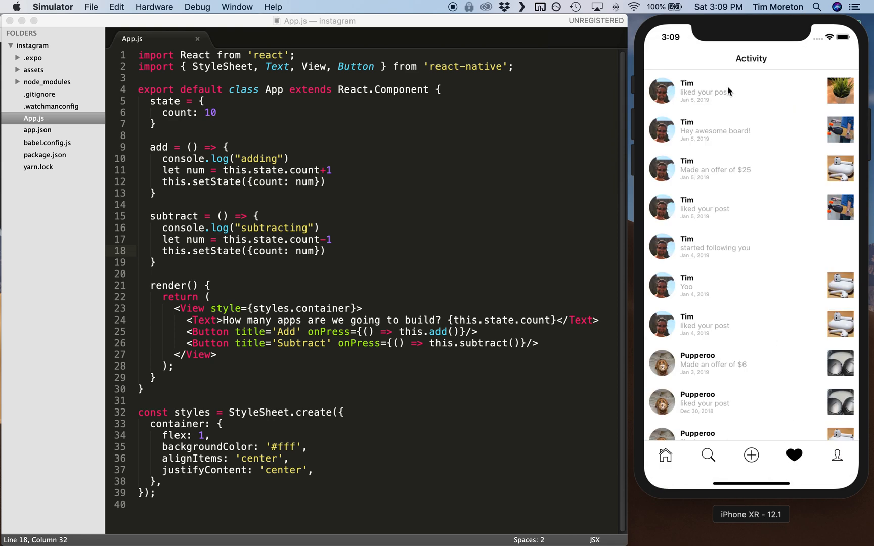
pyautogui.moveTo(768, 143)
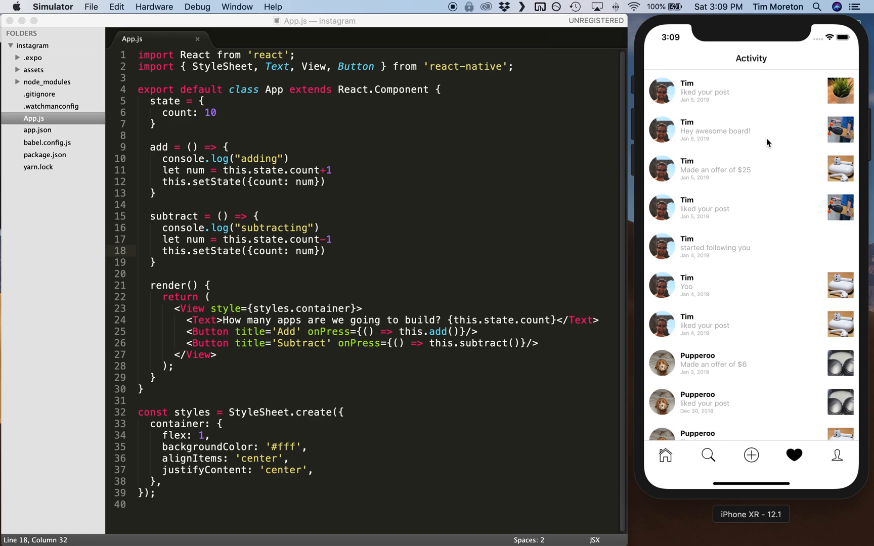
pyautogui.moveTo(720, 142)
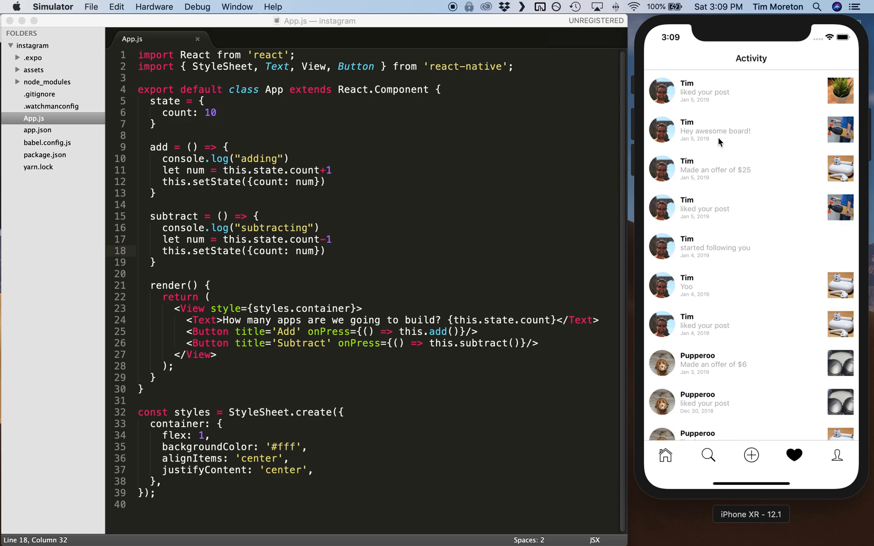
pyautogui.moveTo(734, 237)
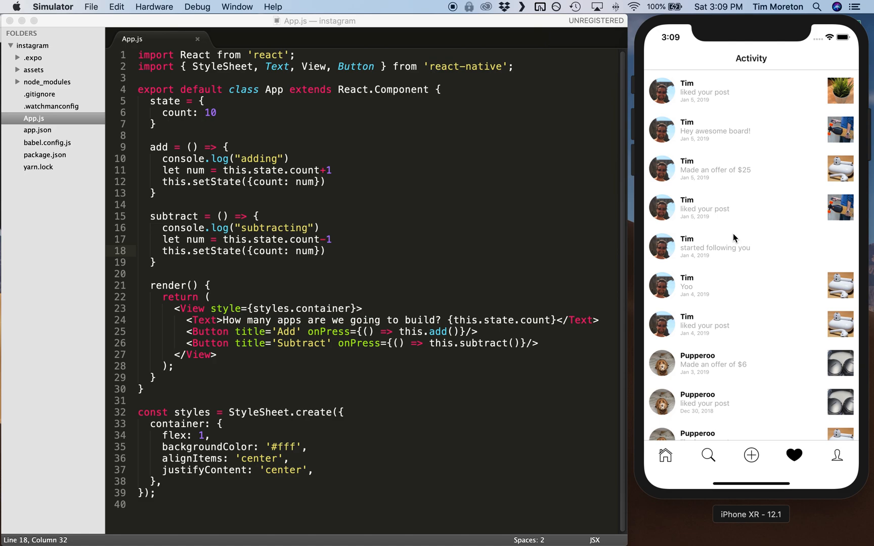
pyautogui.click(839, 454)
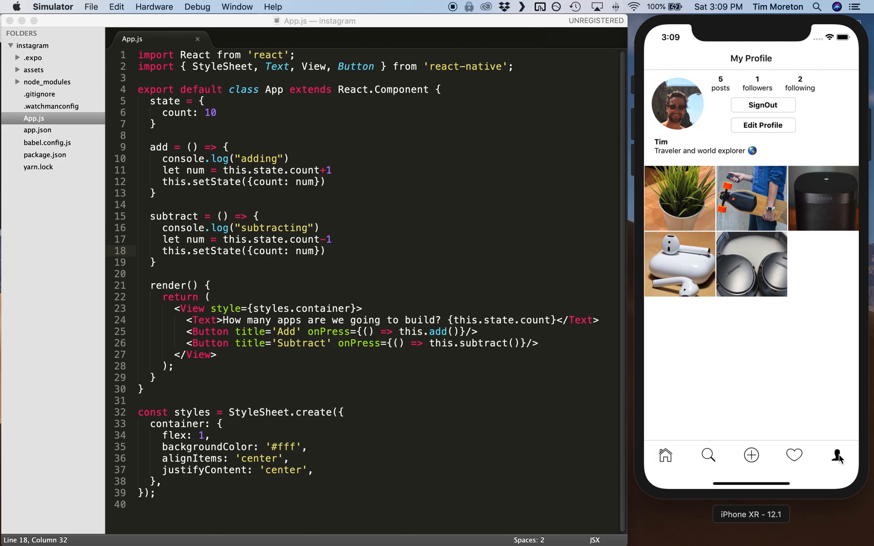
pyautogui.moveTo(726, 137)
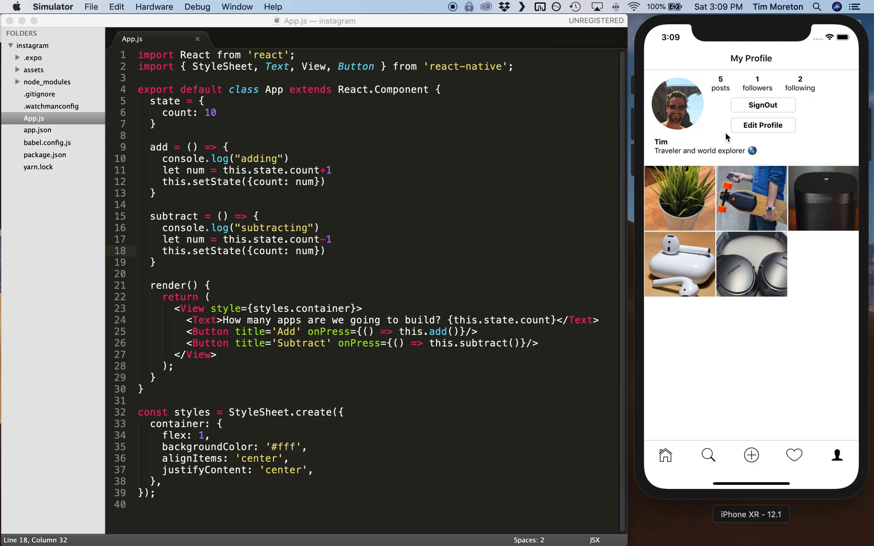
pyautogui.click(756, 84)
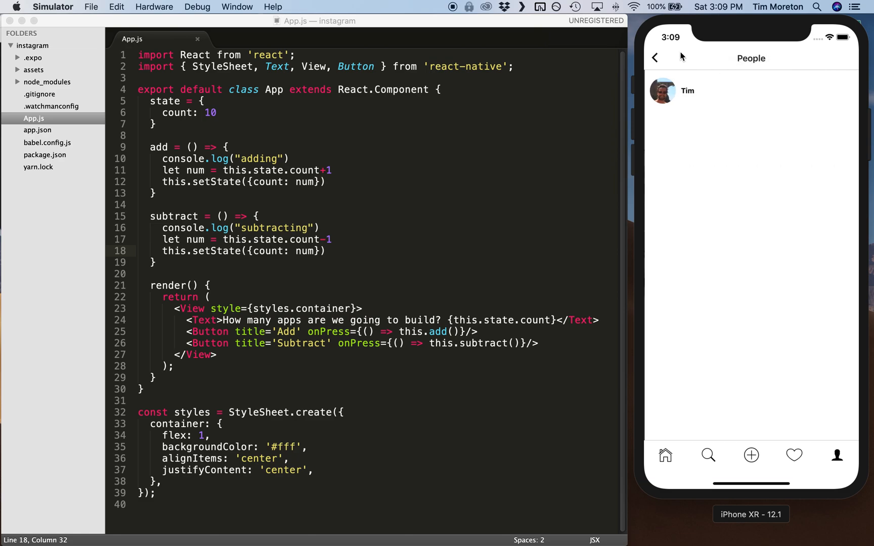
pyautogui.click(687, 91)
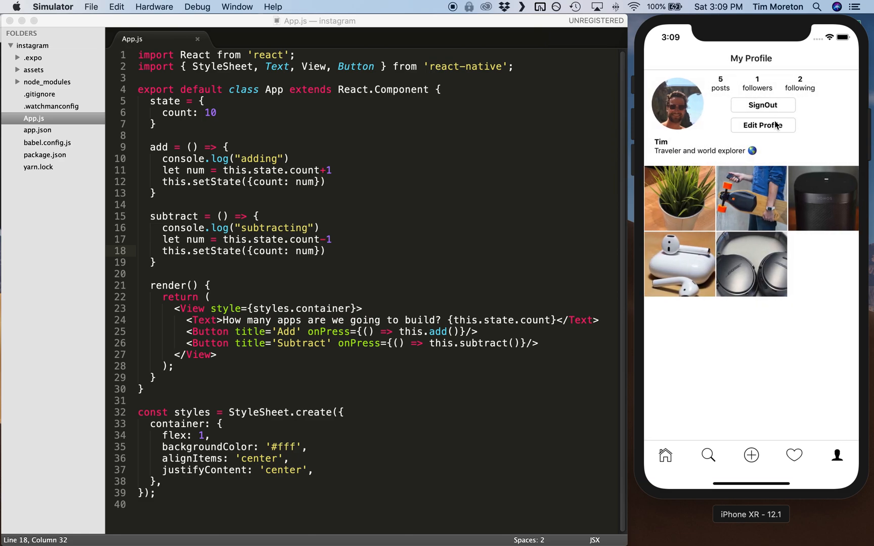
pyautogui.click(761, 125)
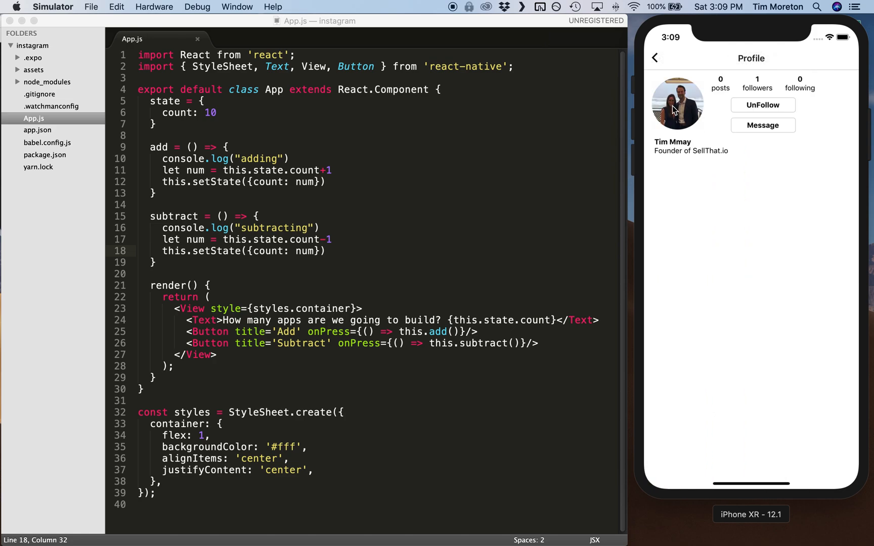
pyautogui.moveTo(780, 109)
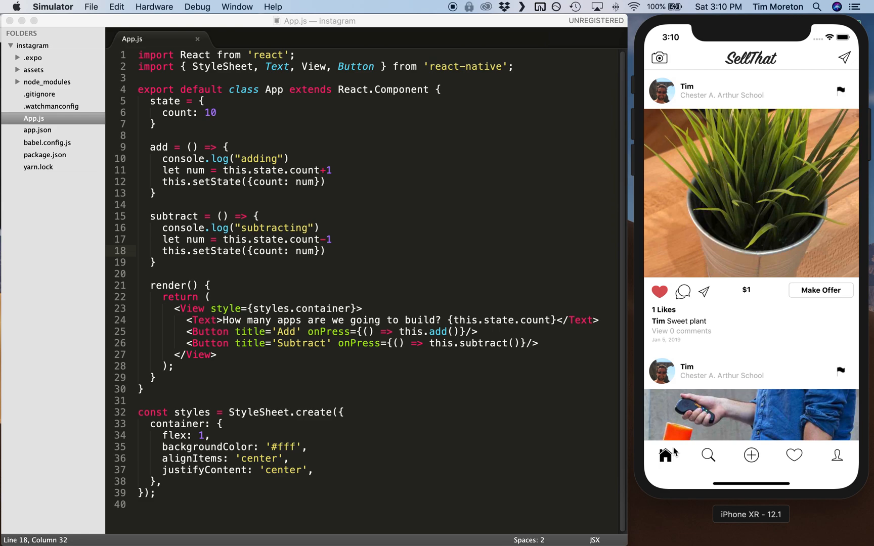
pyautogui.moveTo(626, 395)
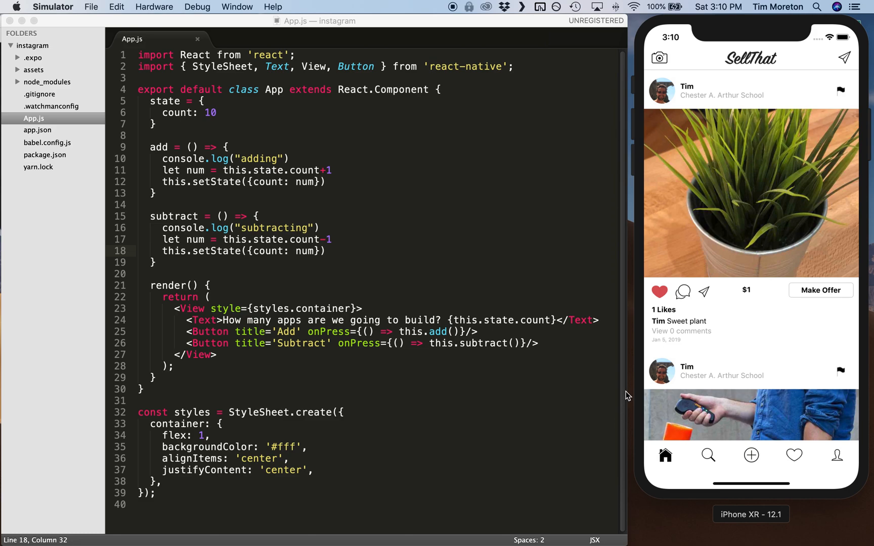
pyautogui.moveTo(668, 115)
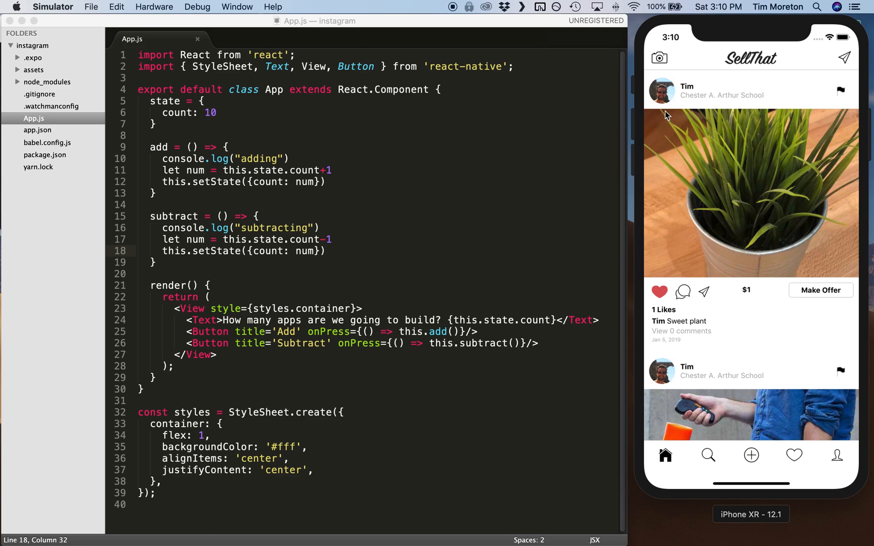
pyautogui.moveTo(704, 466)
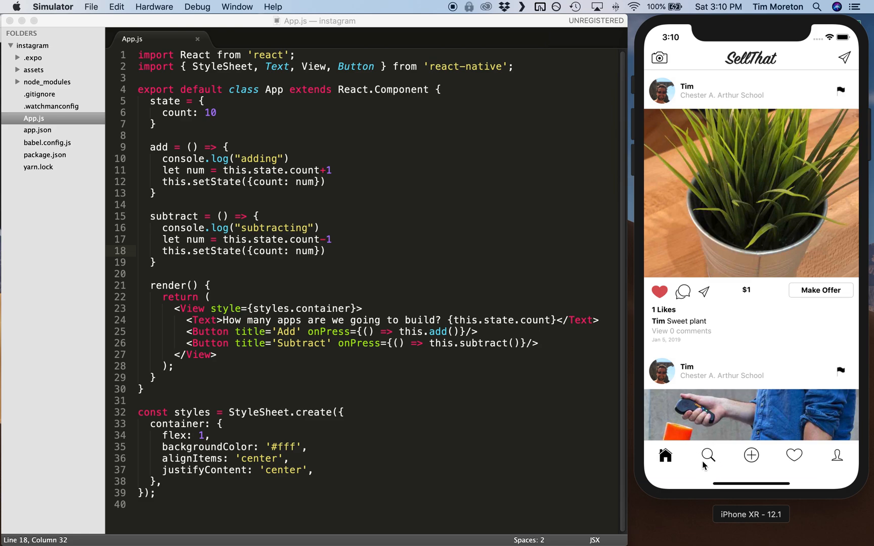
pyautogui.moveTo(633, 458)
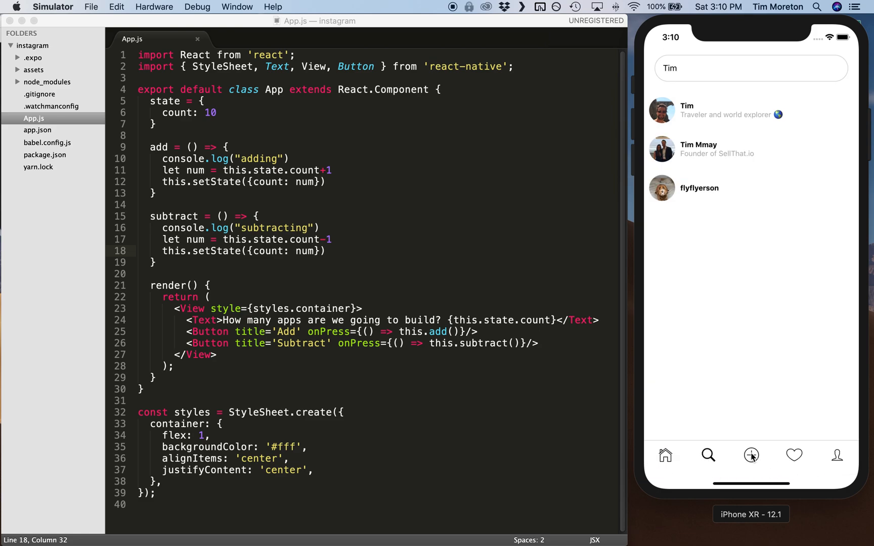
# Step: Visit SellThat's upload, activity and own-profile screens from the bottom tab bar
pyautogui.click(750, 454)
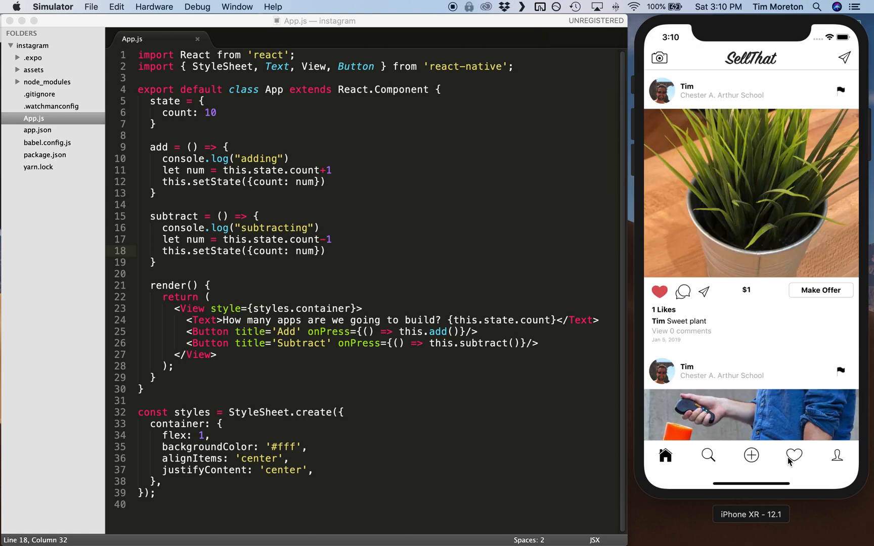
pyautogui.click(837, 455)
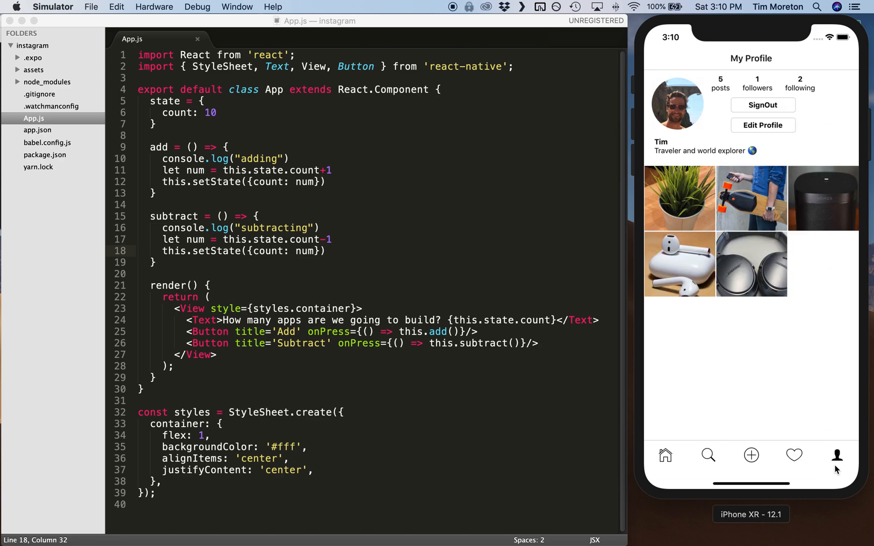
pyautogui.click(664, 455)
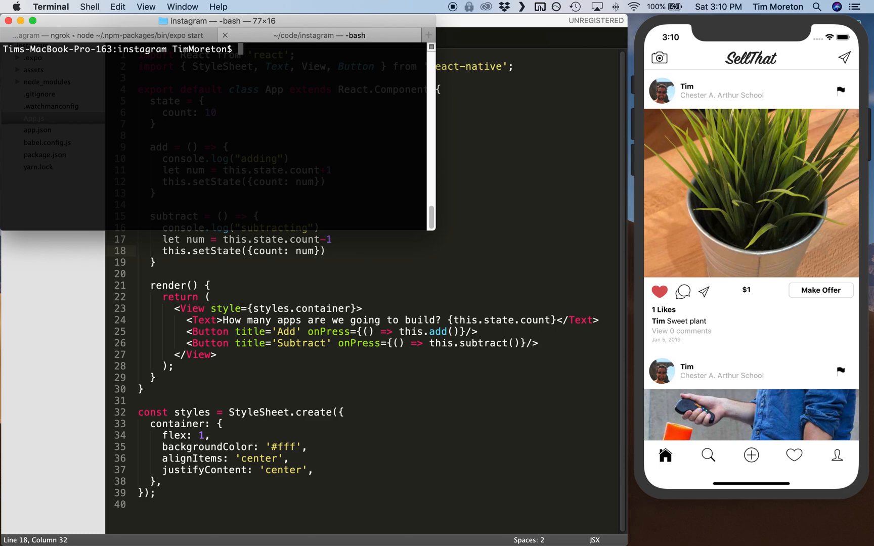
# Step: List the project files, create the screens folder and an empty Home.js
pyautogui.write('ls')
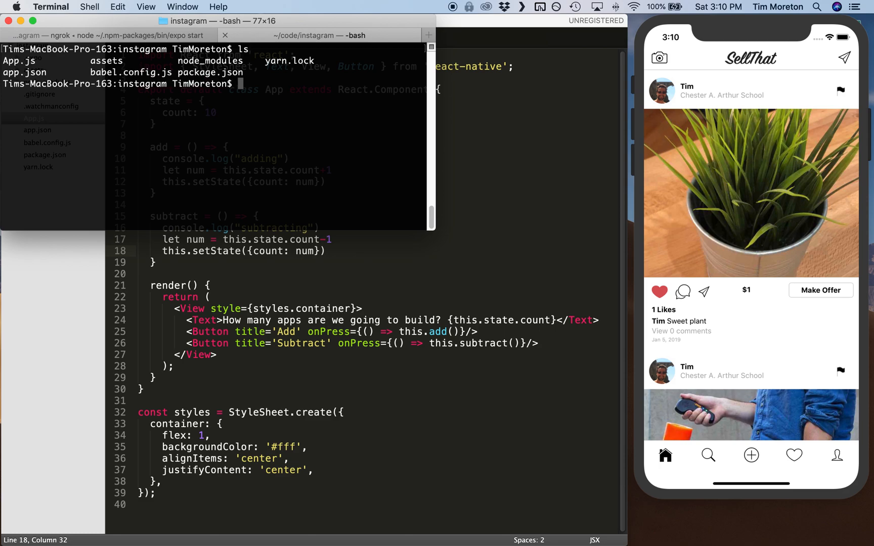
pyautogui.write('mkdir scr')
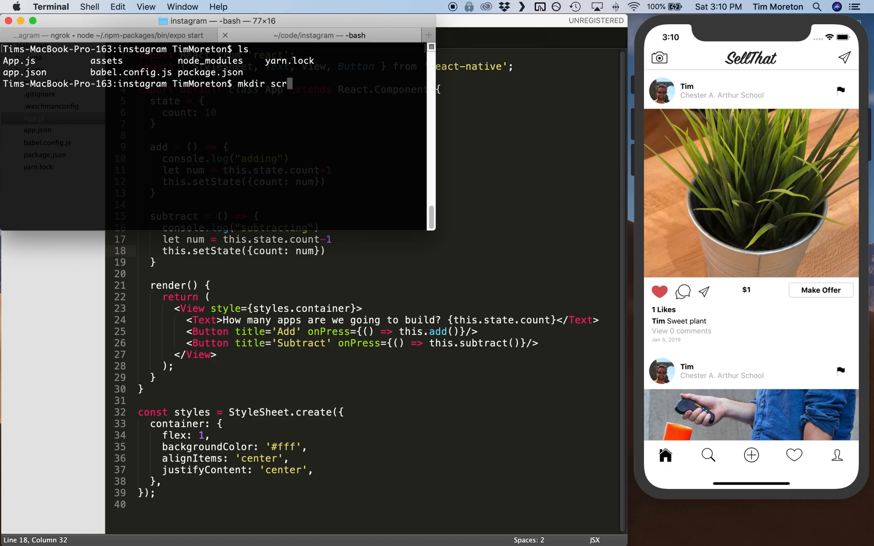
pyautogui.press('Return')
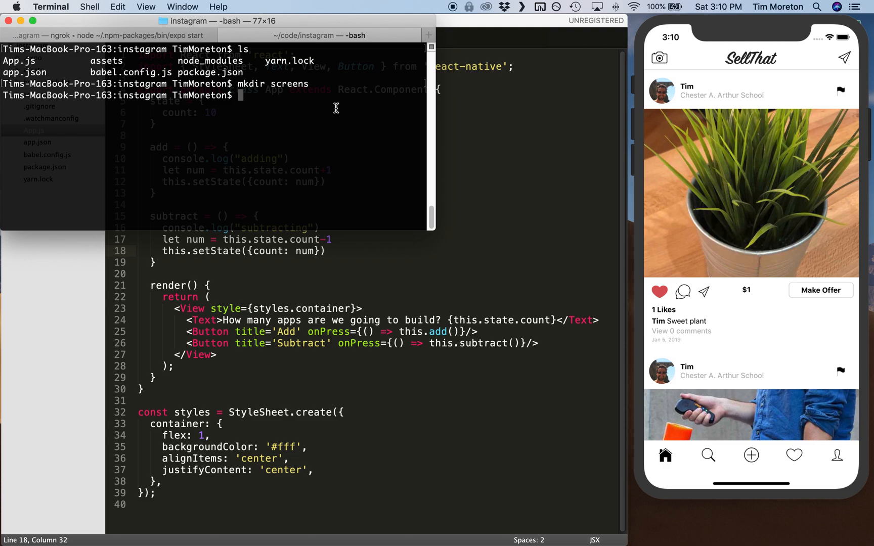
pyautogui.moveTo(341, 105)
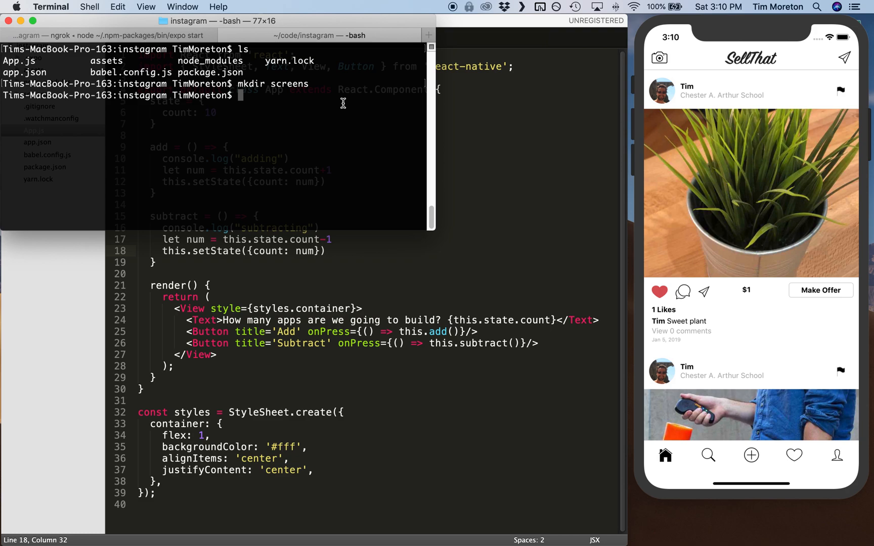
pyautogui.write('touch Home.')
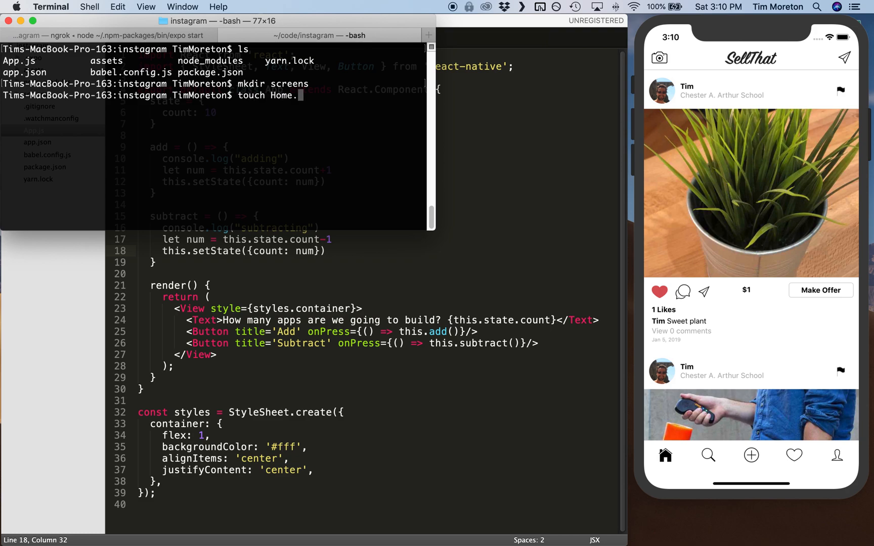
pyautogui.press('Return')
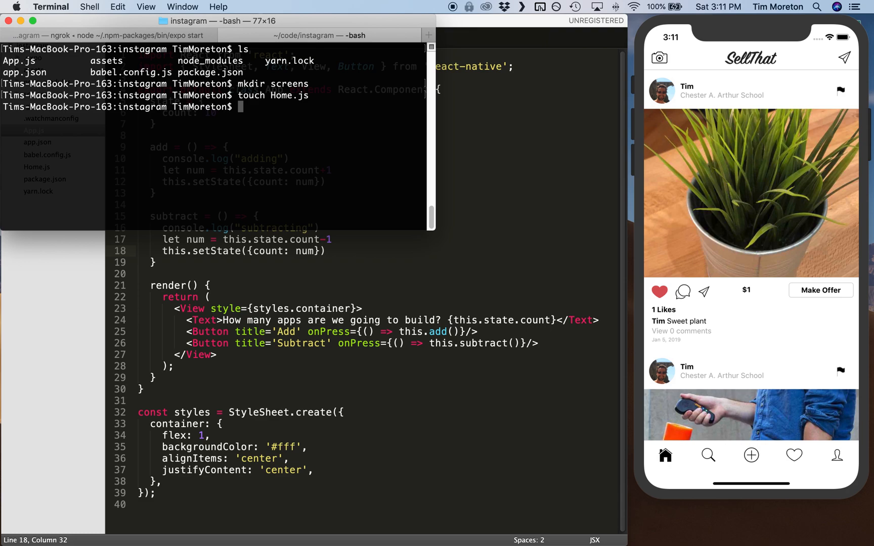
# Step: Create empty Search.js, Upload.js, Activity.js and Profile.js, then open the folder in Finder
pyautogui.write('touch')
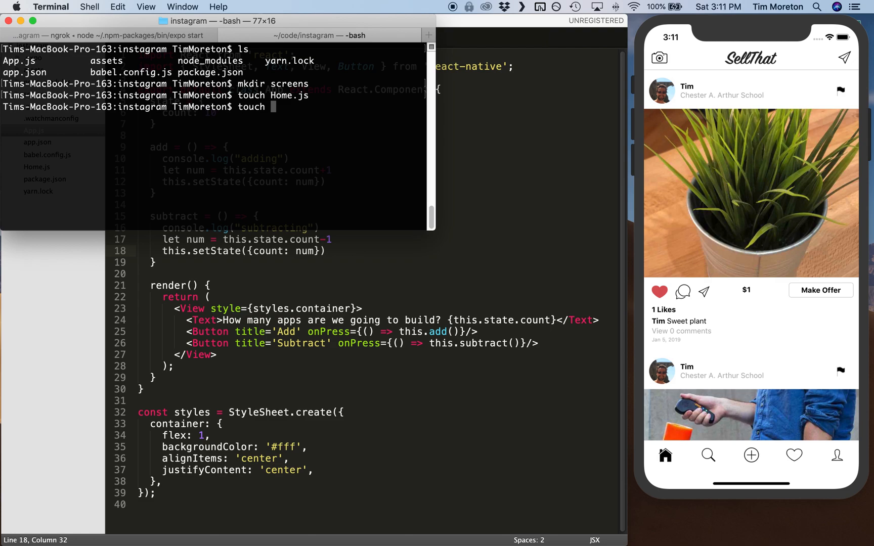
pyautogui.write('Search.js')
pyautogui.write('U')
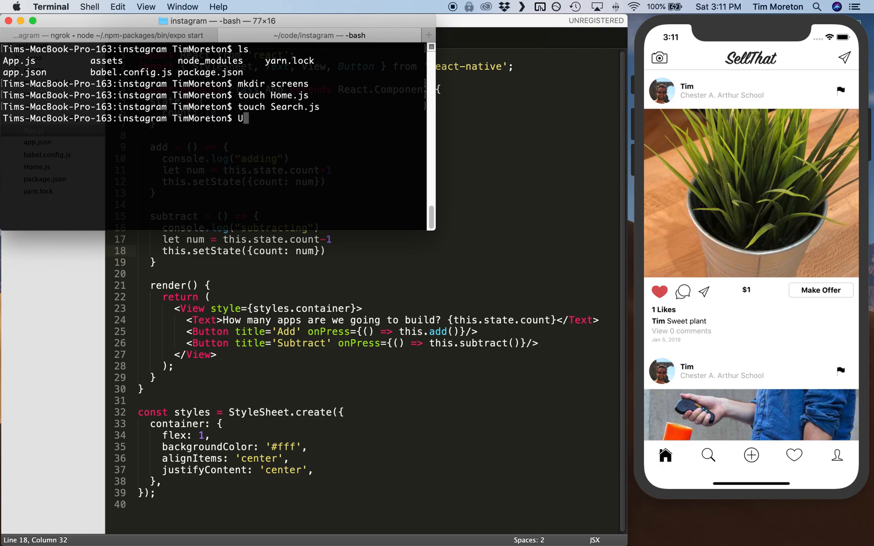
pyautogui.write('touch')
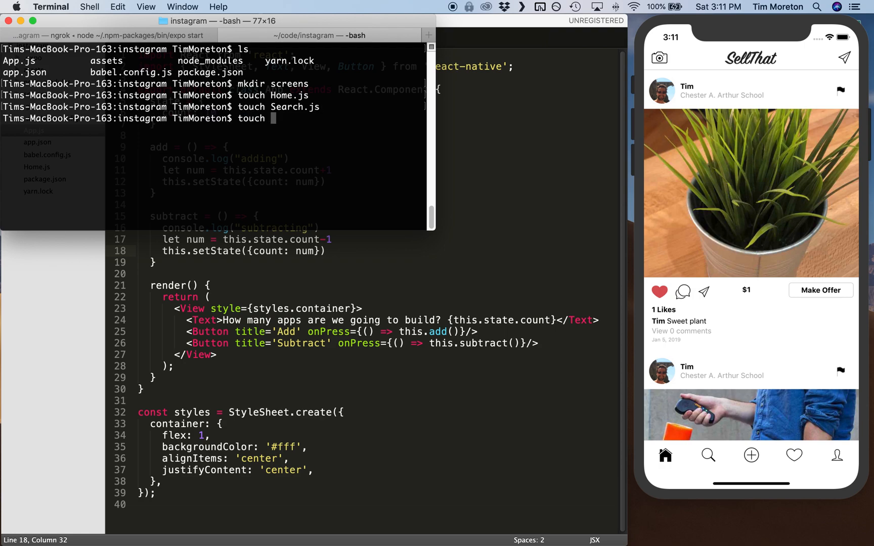
pyautogui.press('Return')
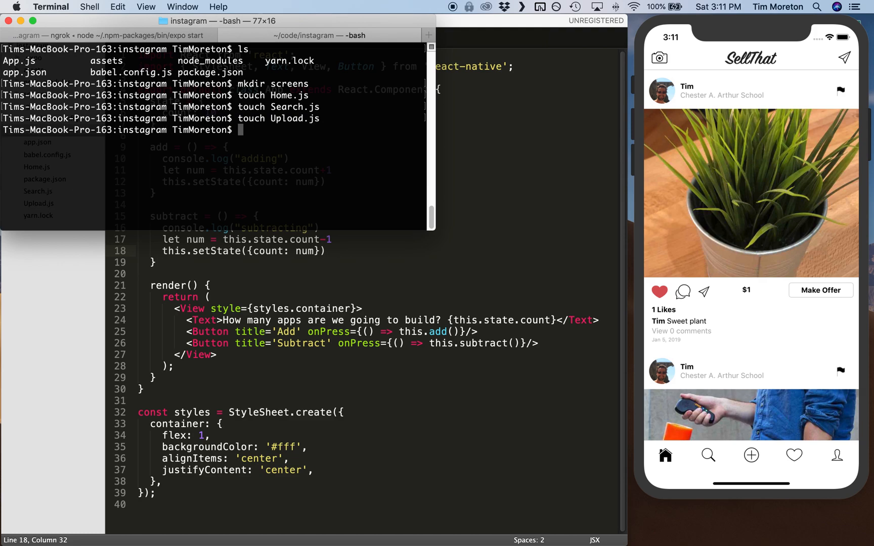
pyautogui.write('touch Activ')
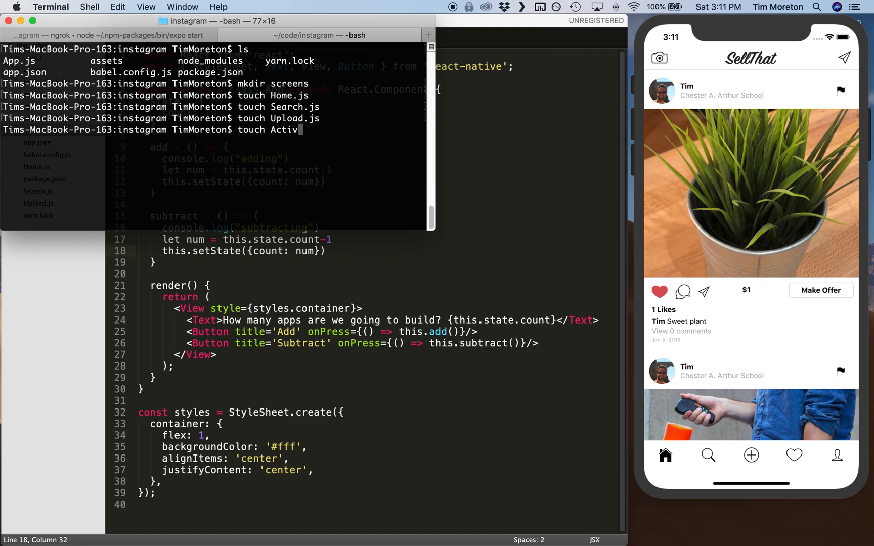
pyautogui.press('Return')
pyautogui.write('touch Pr')
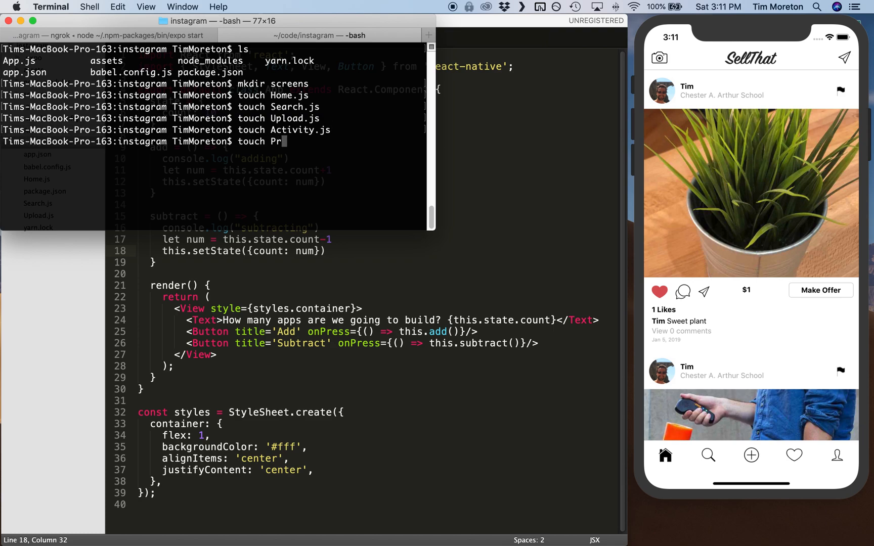
pyautogui.press('Return')
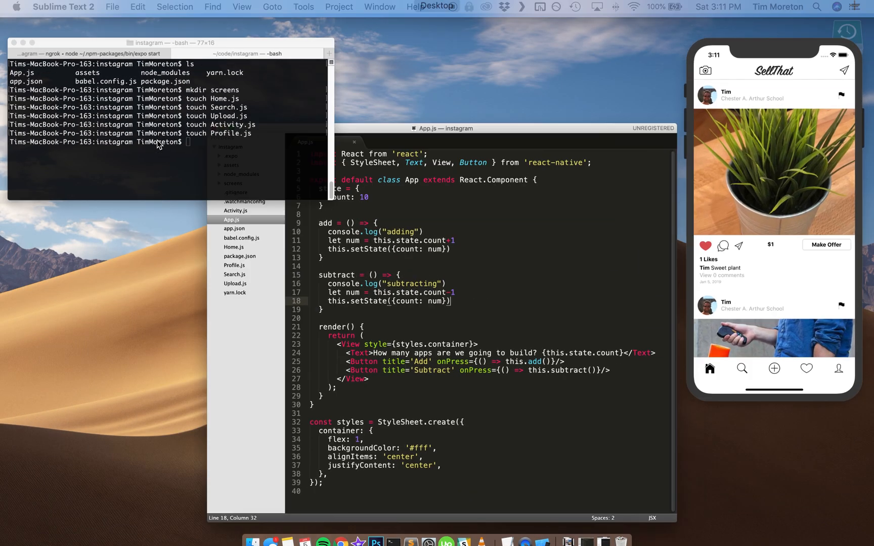
pyautogui.click(168, 111)
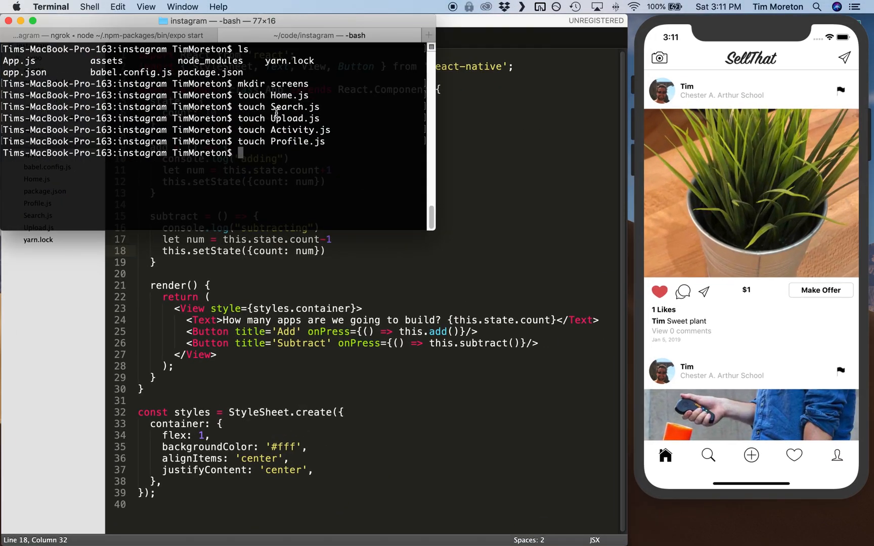
pyautogui.write('open .')
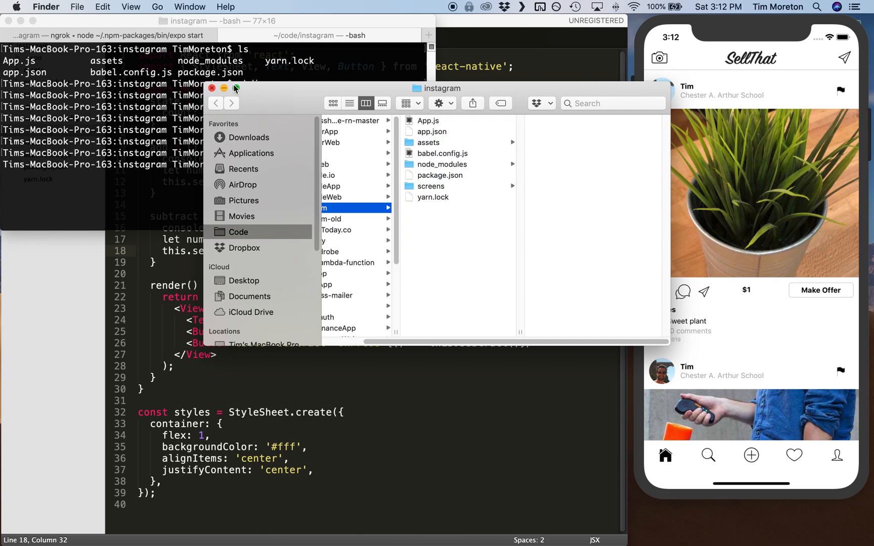
# Step: Close Finder once Search.js and Upload.js are inside the screens folder
pyautogui.click(212, 88)
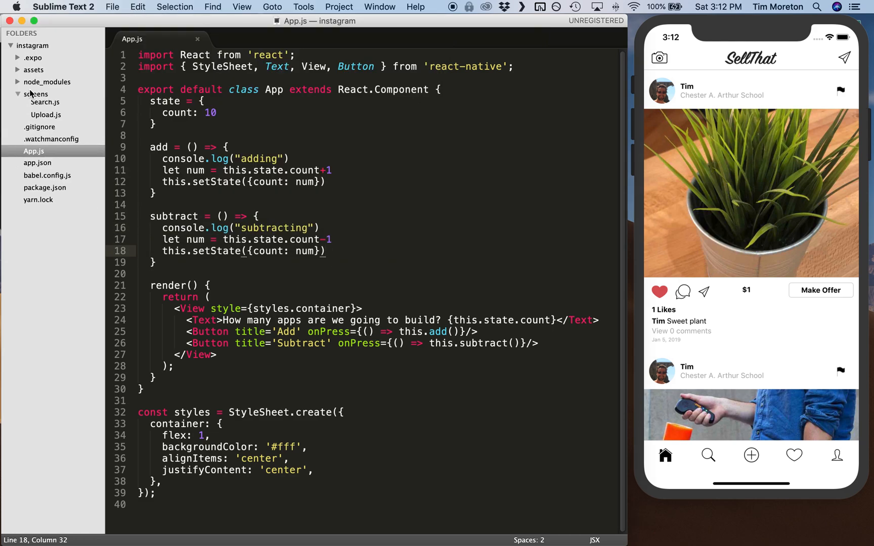
# Step: Look at the empty Home.js and Upload.js files, then open App.js to copy
pyautogui.click(44, 118)
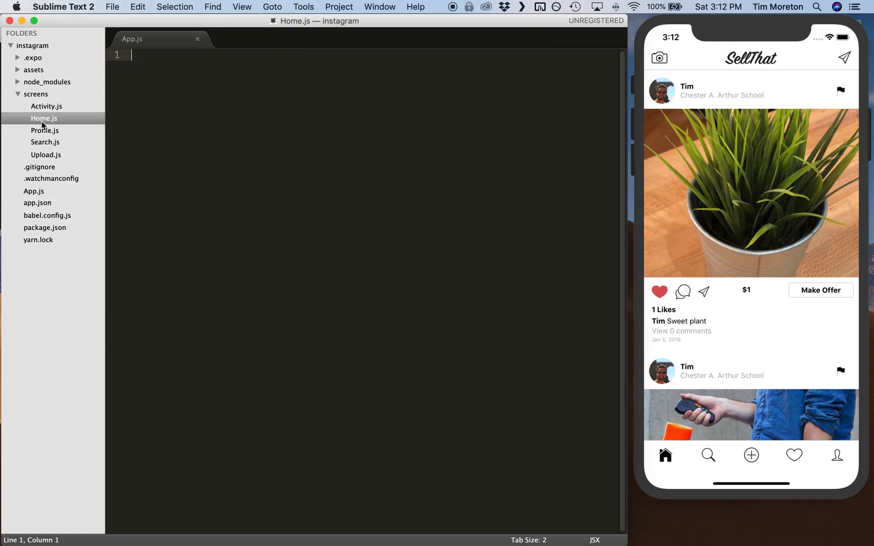
pyautogui.click(46, 154)
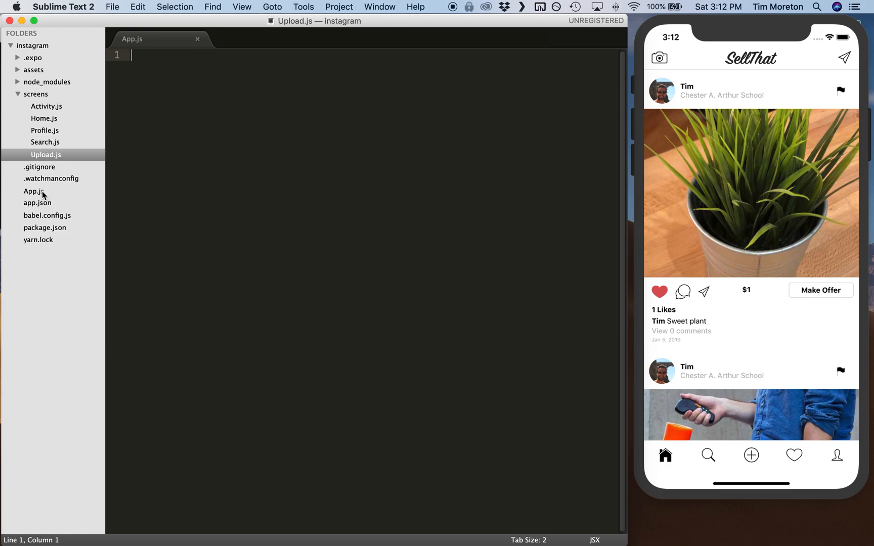
pyautogui.click(35, 191)
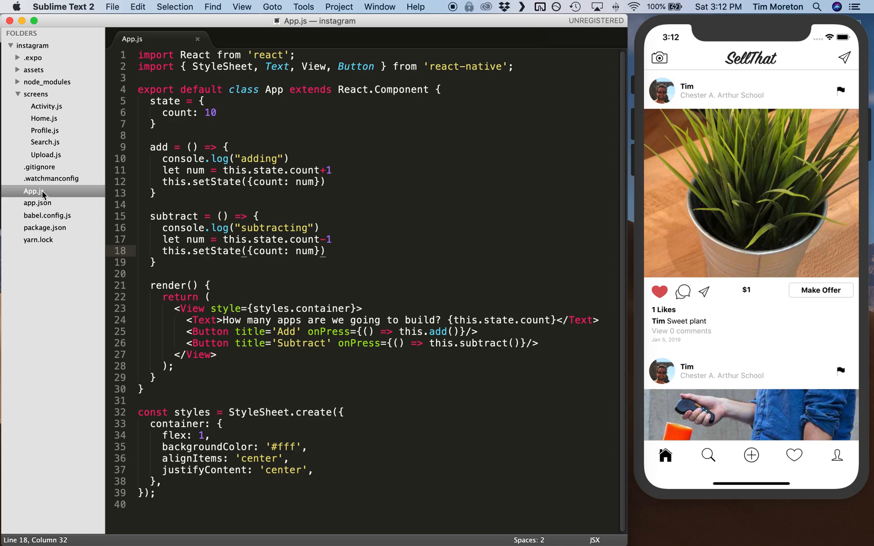
pyautogui.moveTo(185, 476)
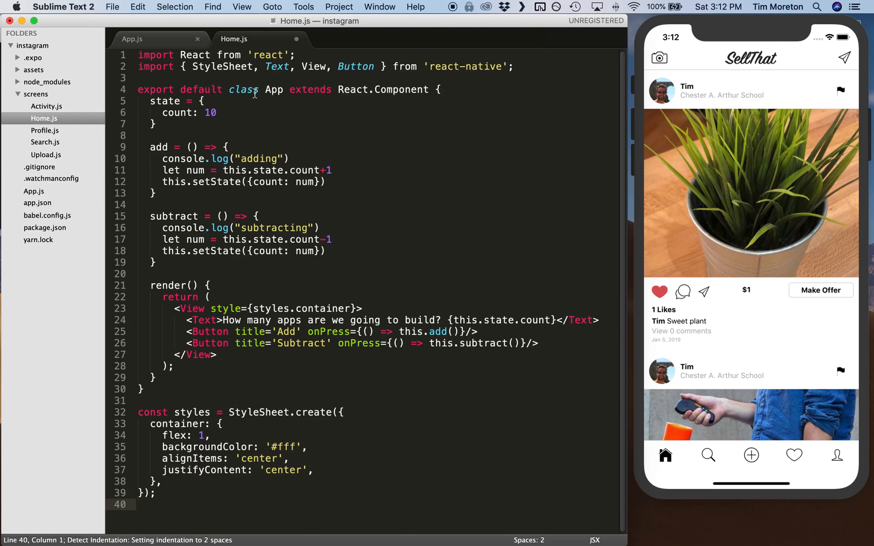
# Step: Rename the copied class in Home.js to Home and return to App.js
pyautogui.write('Home')
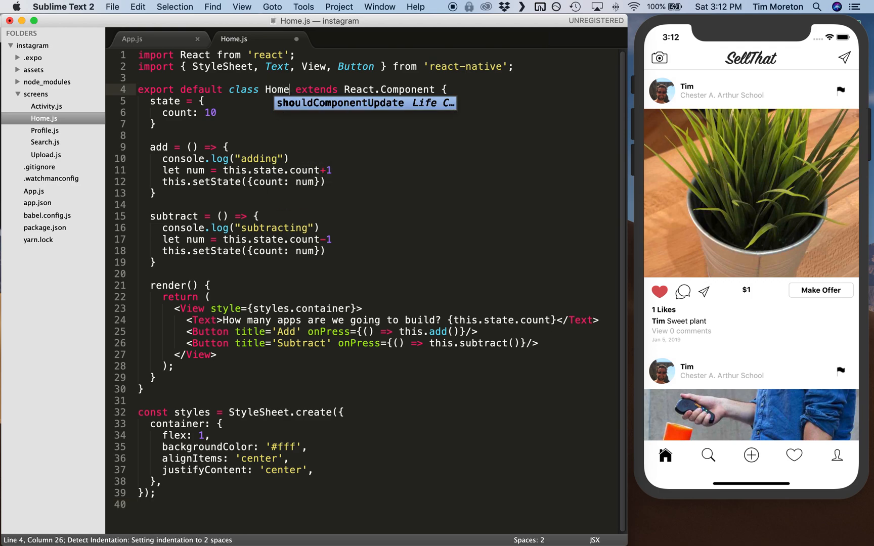
pyautogui.click(131, 39)
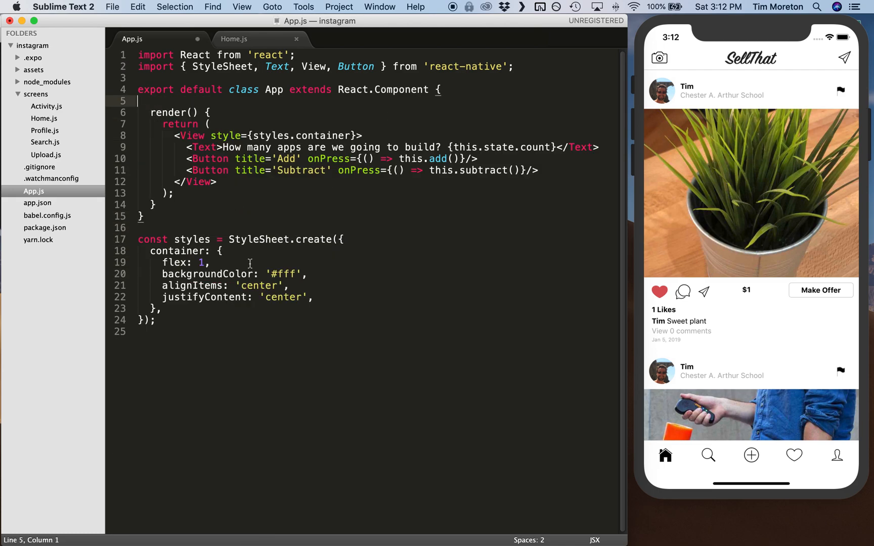
# Step: Make App.js render <Home/>, imported with import Home from './screens'
pyautogui.press('Backspace')
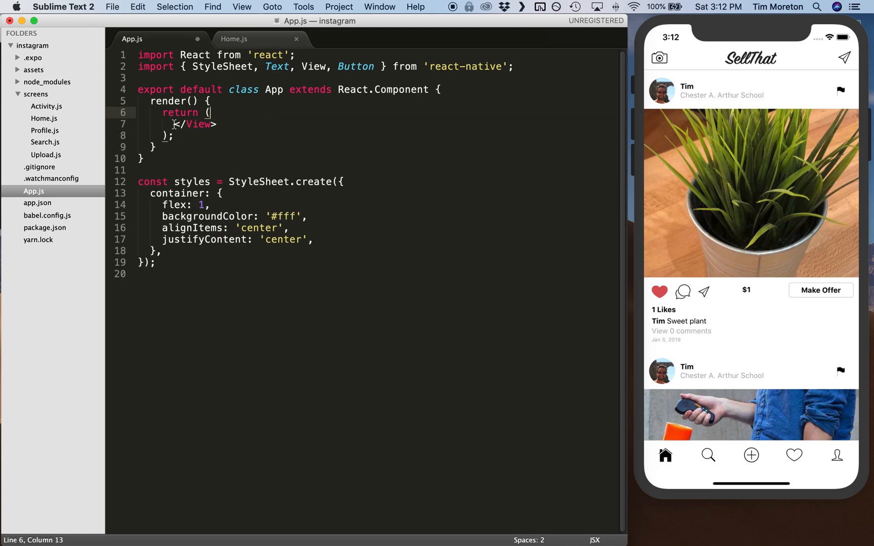
pyautogui.write('<>')
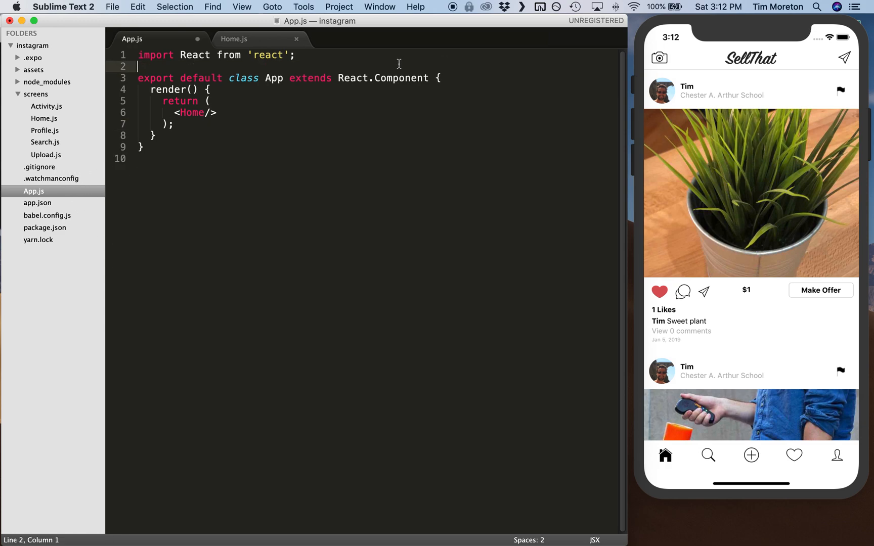
pyautogui.press('enter')
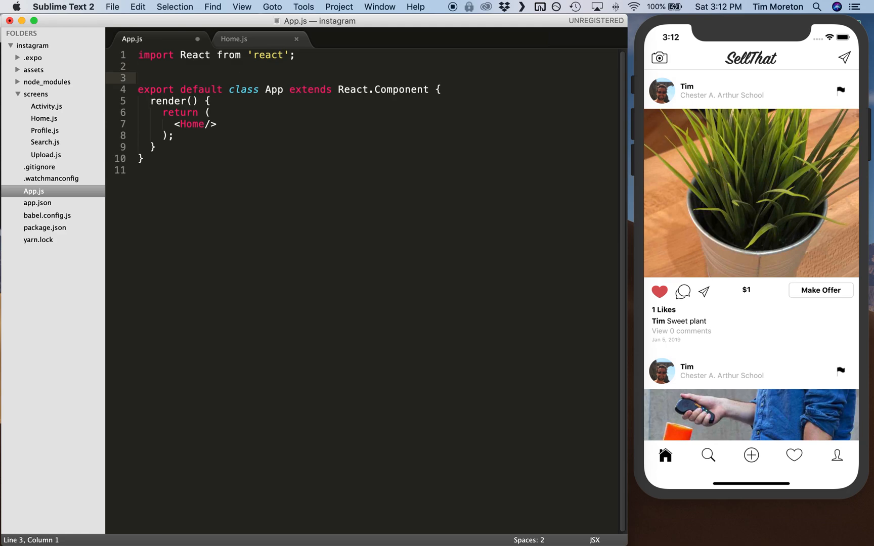
pyautogui.write("import Home from '")
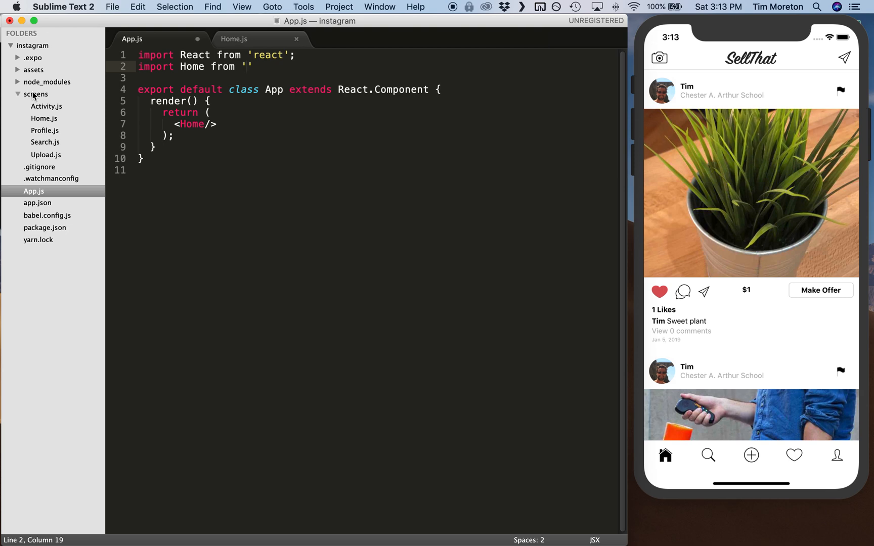
pyautogui.moveTo(44, 118)
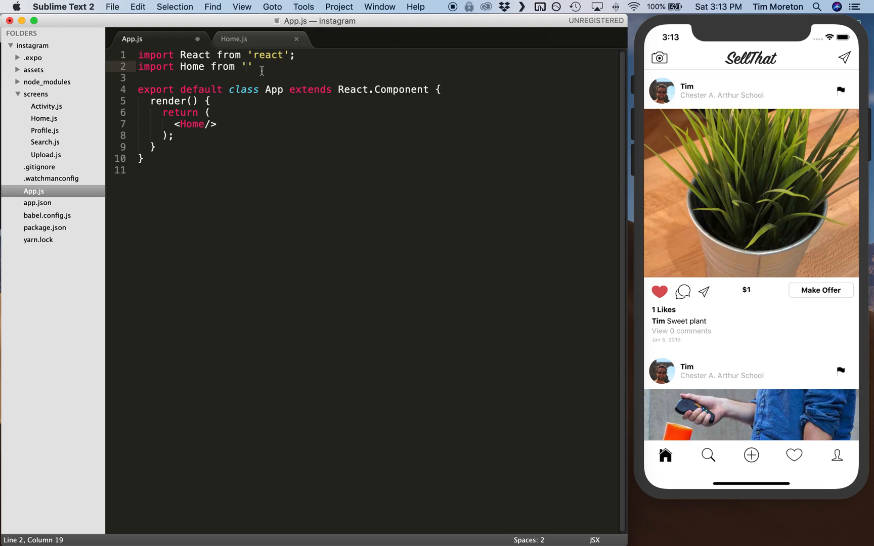
pyautogui.moveTo(285, 75)
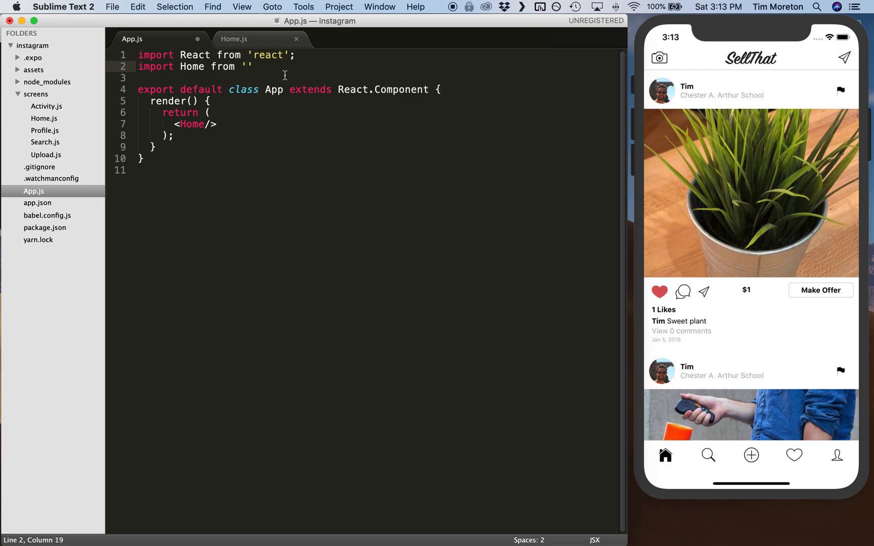
pyautogui.write('./')
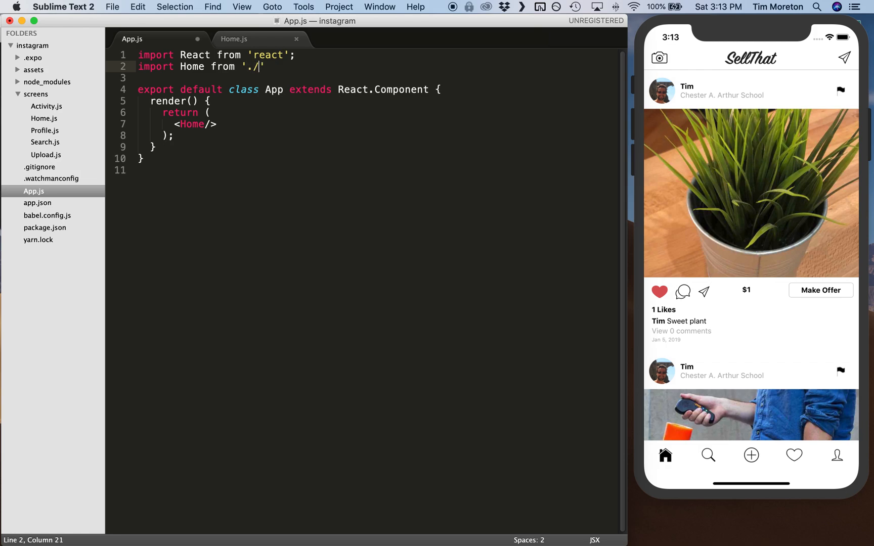
pyautogui.write('screens')
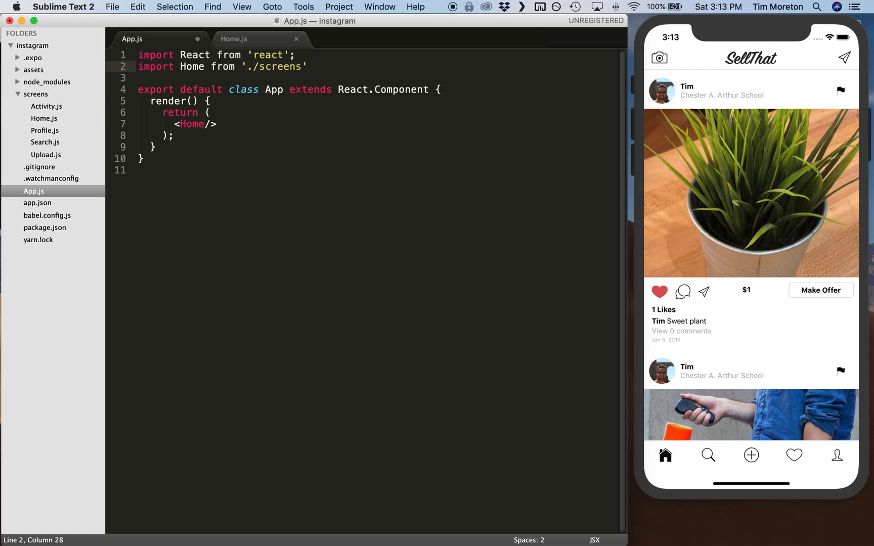
# Step: Complete the Home import path as './screens/Home.js' and confirm the simulator reloads
pyautogui.write('/')
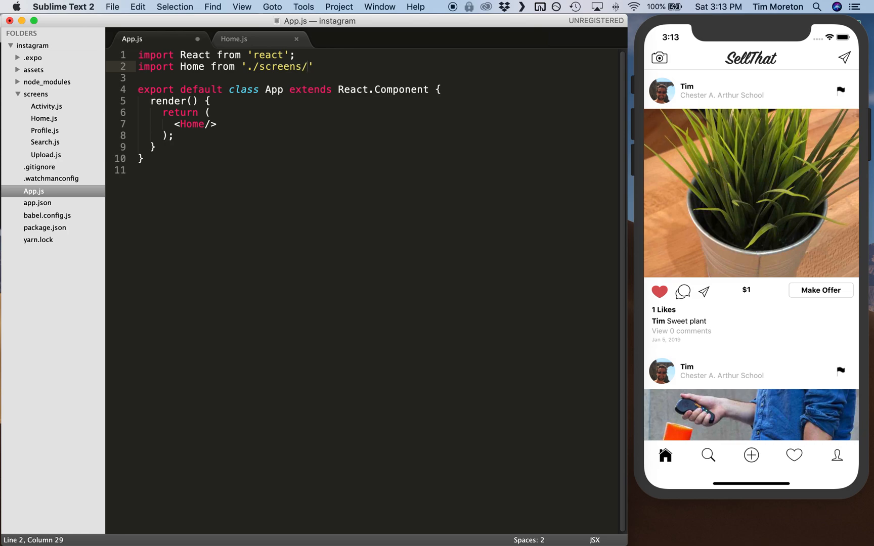
pyautogui.write('Home.js')
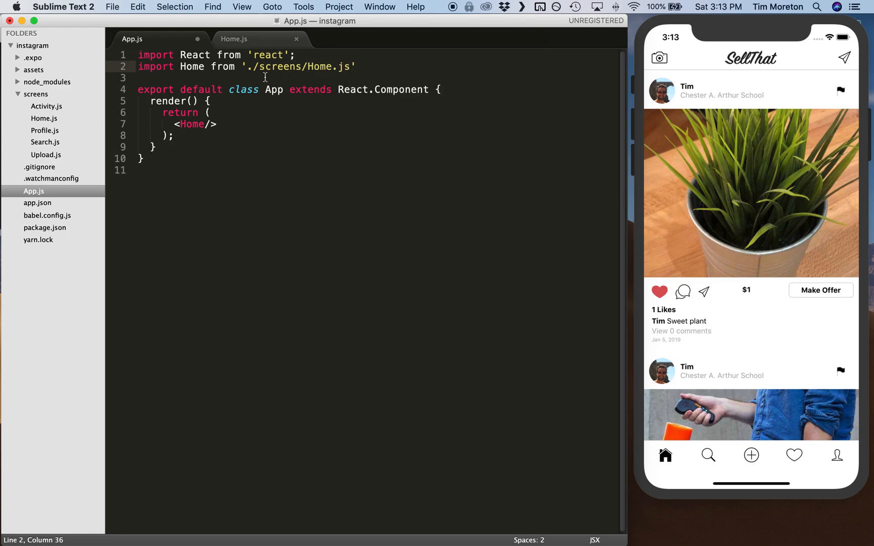
pyautogui.moveTo(55, 109)
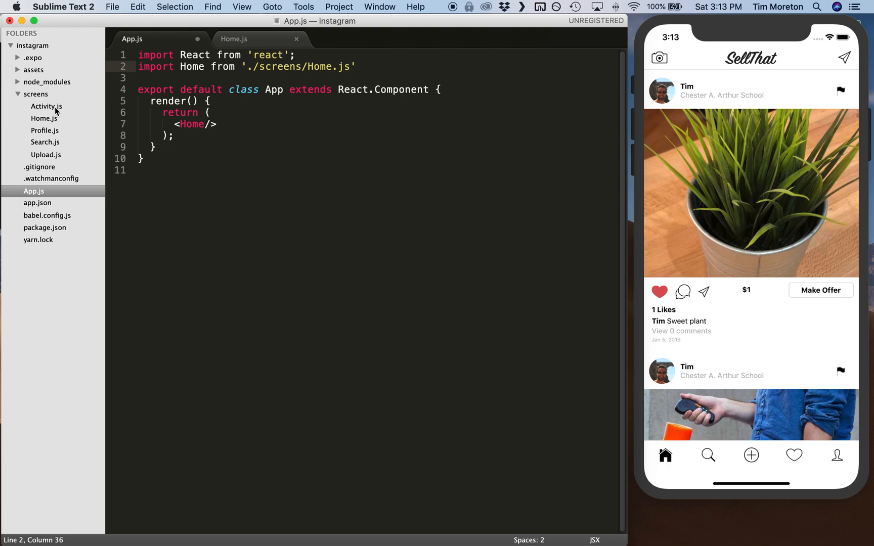
pyautogui.click(174, 136)
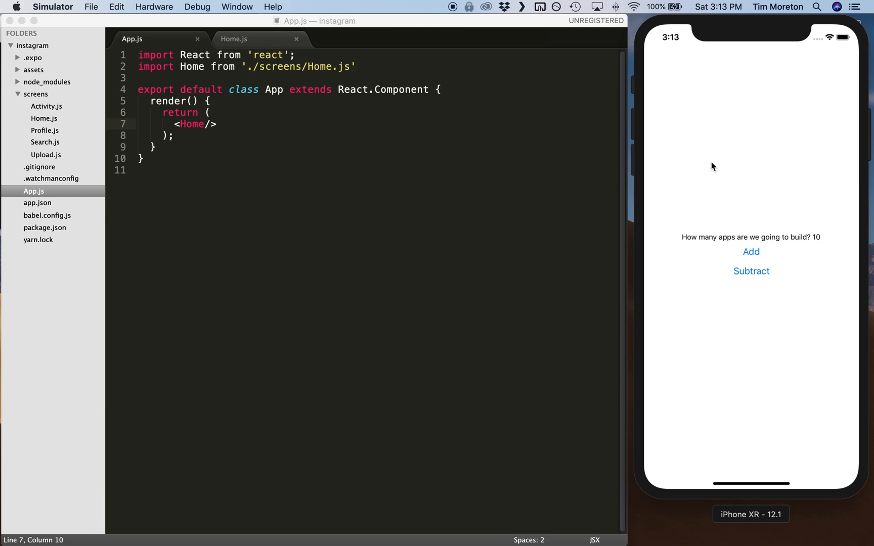
pyautogui.click(251, 39)
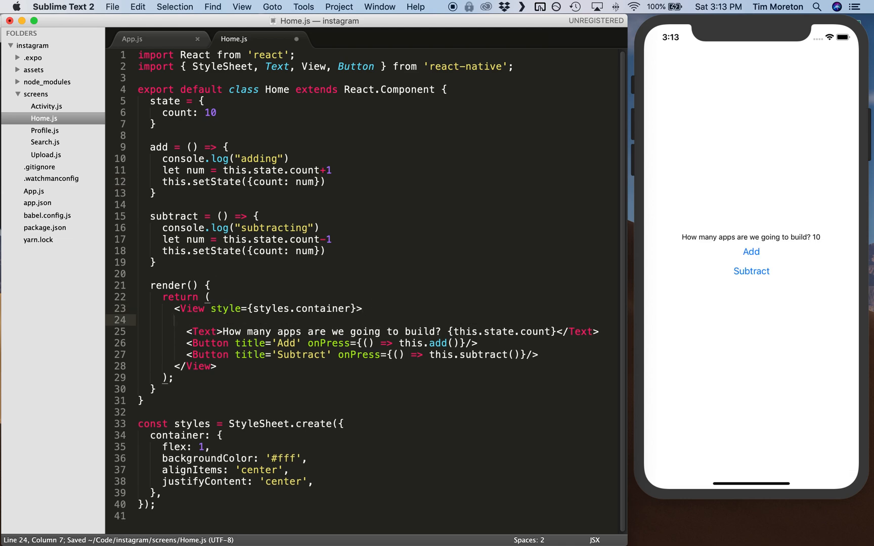
# Step: Add a <Text> Home </Text> label inside the Home.js View and check App.js
pyautogui.write('<Tex')
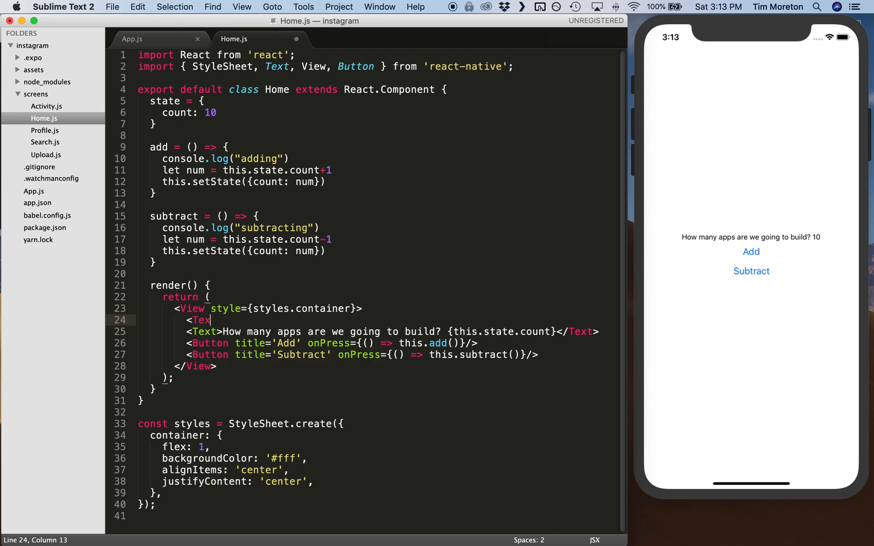
pyautogui.write('t> Home')
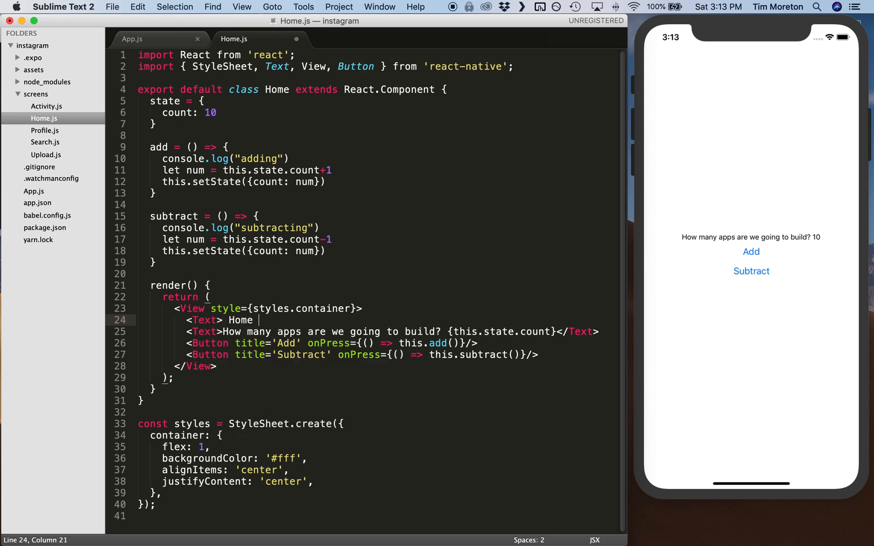
pyautogui.write('</Text>')
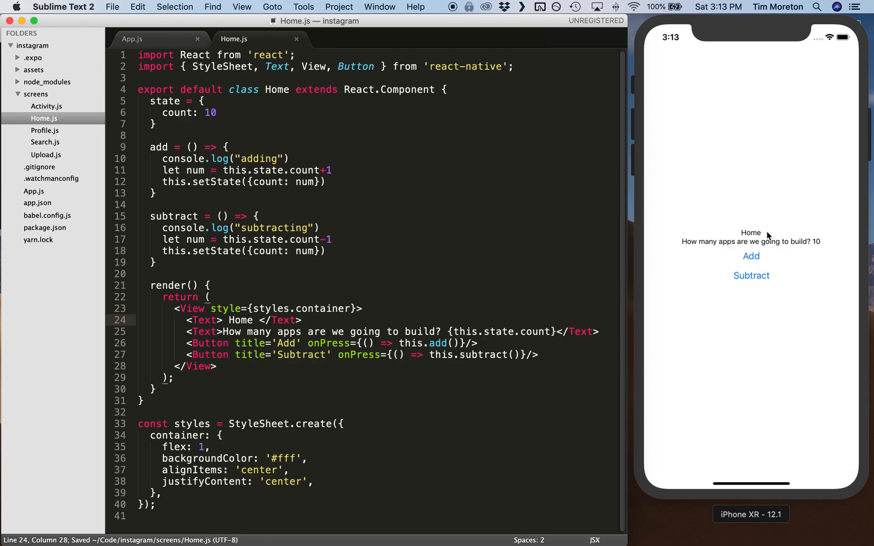
pyautogui.click(747, 251)
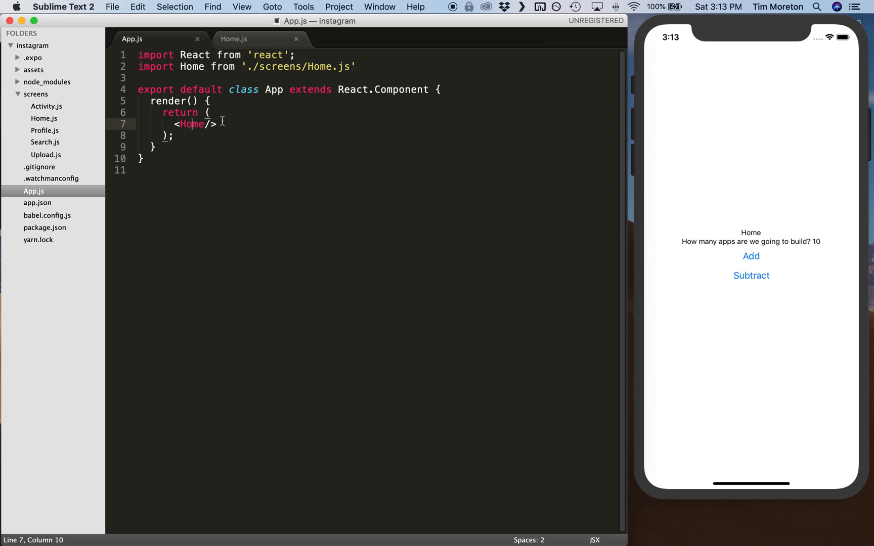
pyautogui.click(234, 38)
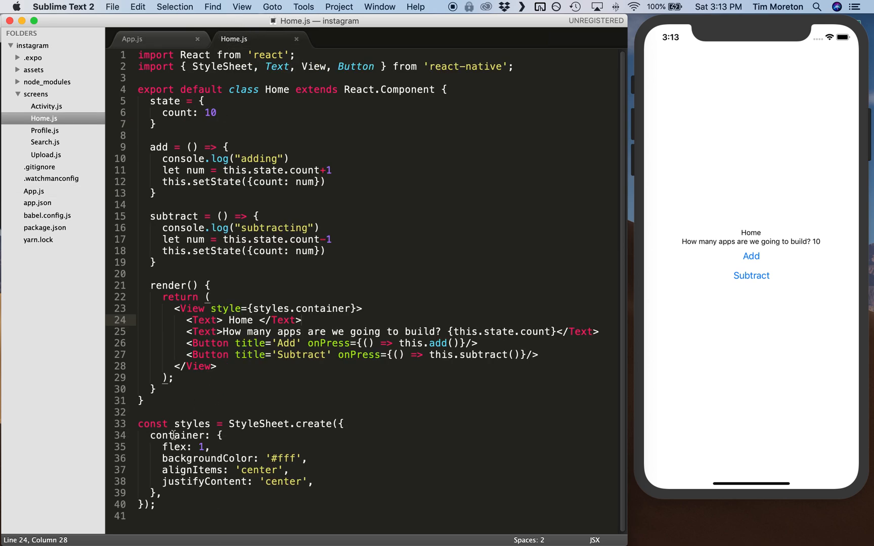
# Step: Replace the container's centering rules with justifyContent: 'center' in Home.js
pyautogui.doubleClick(190, 424)
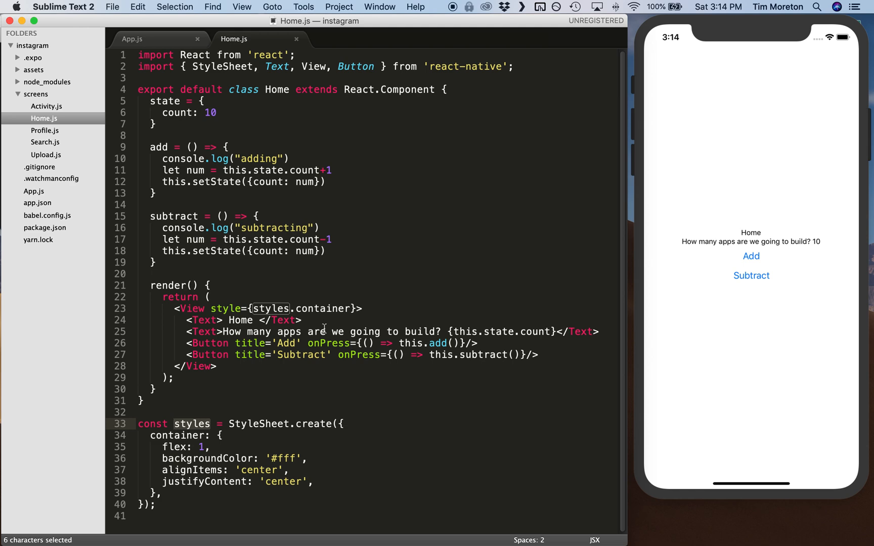
pyautogui.moveTo(211, 459)
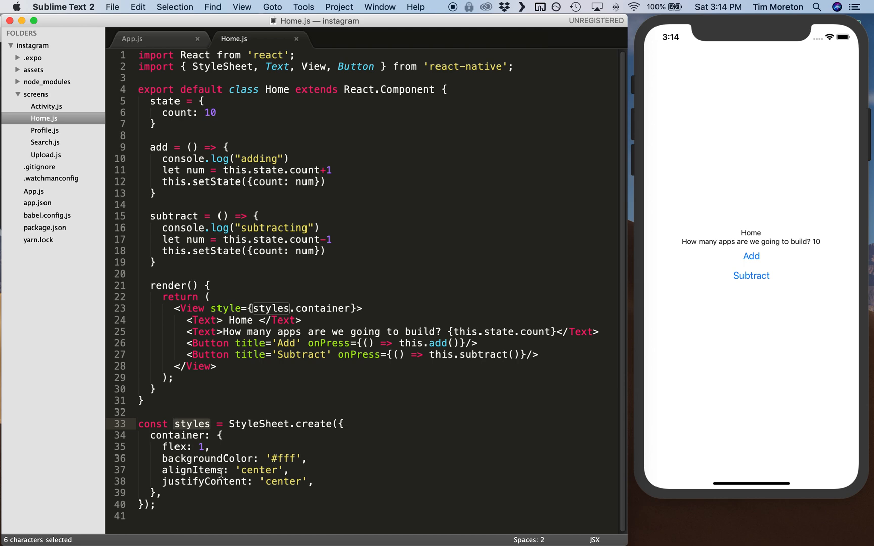
pyautogui.doubleClick(193, 470)
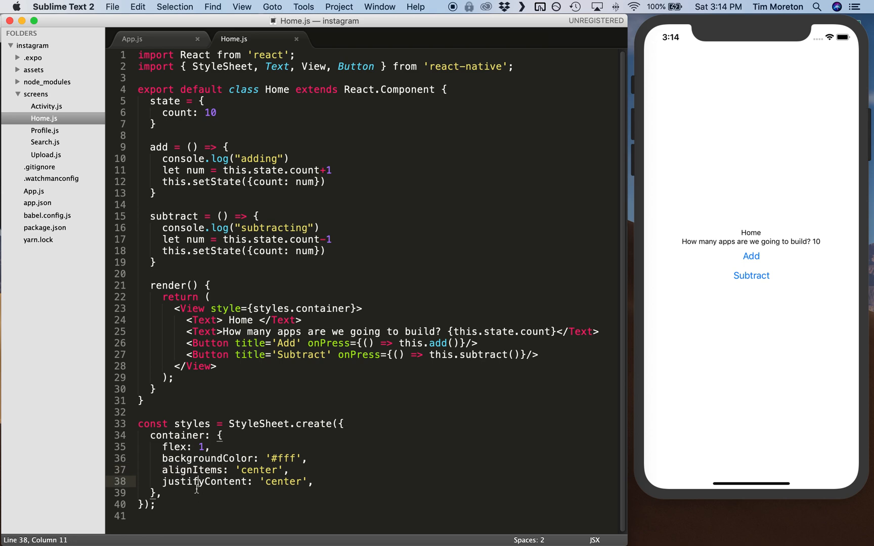
pyautogui.doubleClick(192, 469)
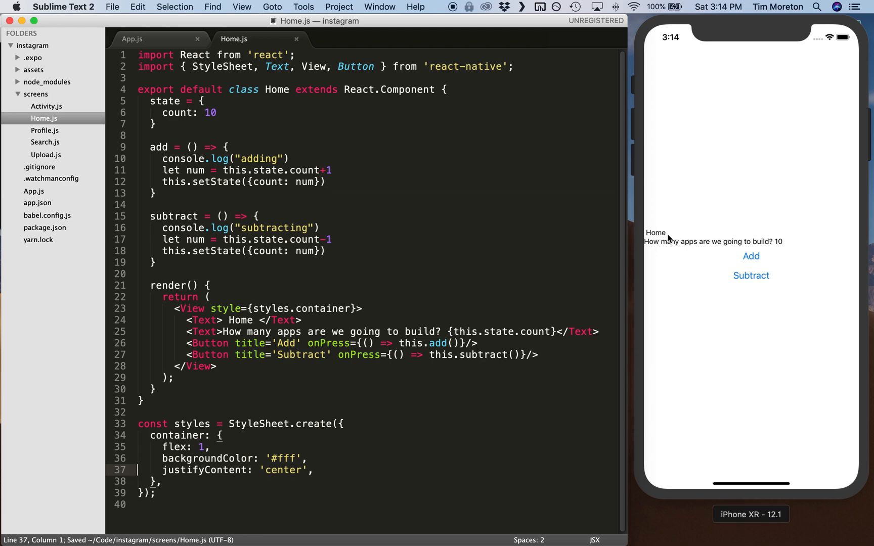
pyautogui.moveTo(637, 253)
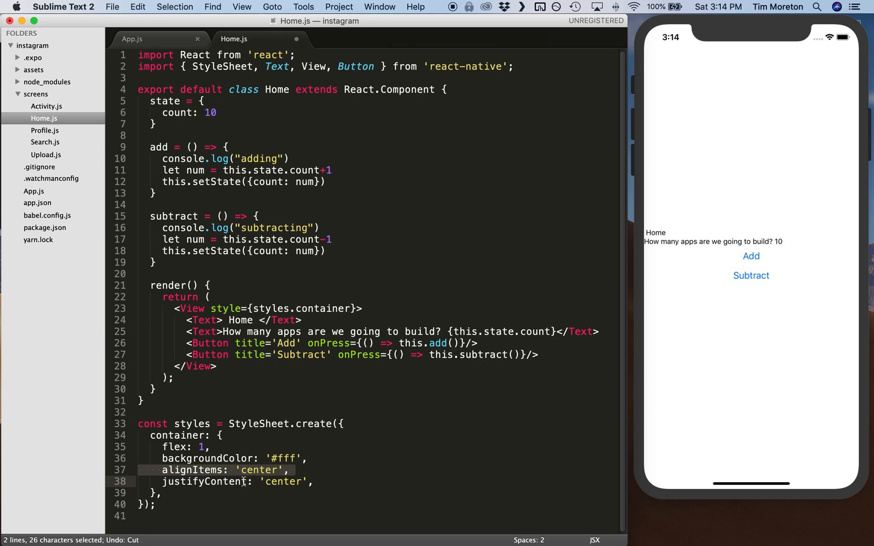
pyautogui.click(244, 481)
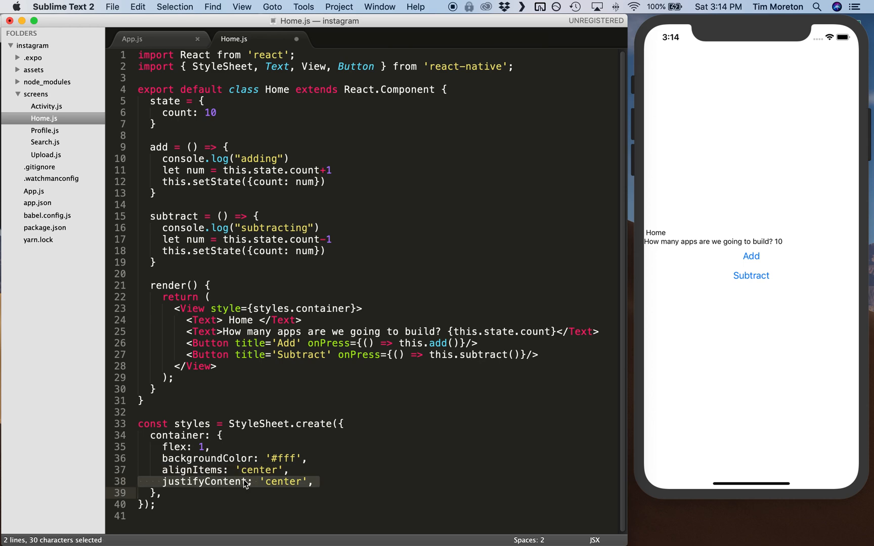
pyautogui.press('Delete')
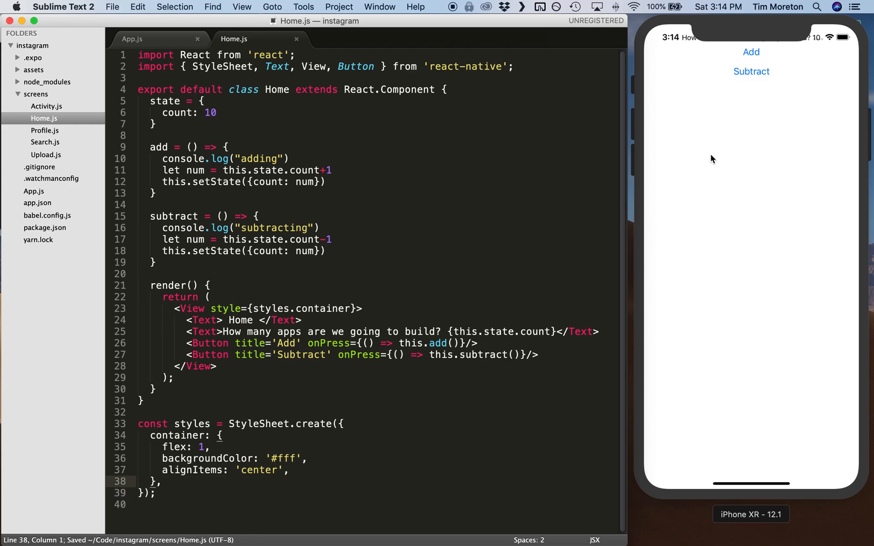
pyautogui.moveTo(705, 127)
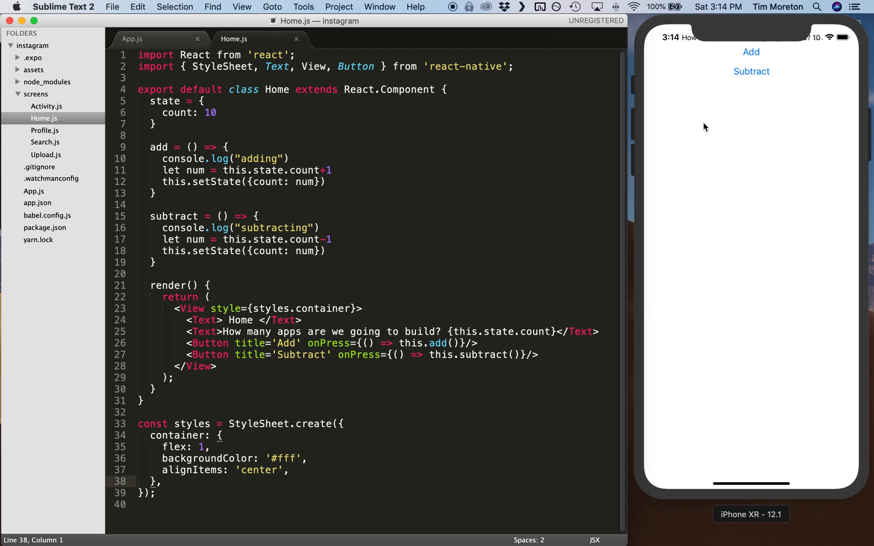
pyautogui.write("justifyContent: 'center',")
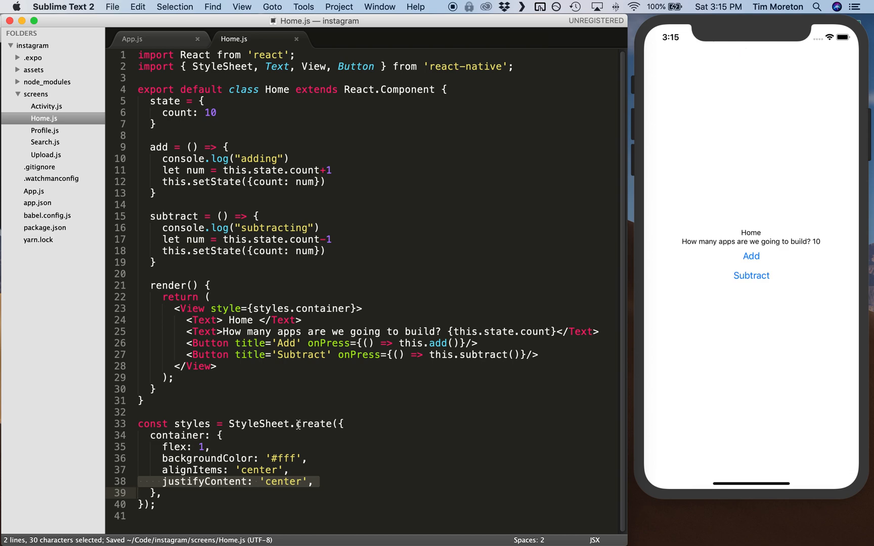
pyautogui.moveTo(218, 481)
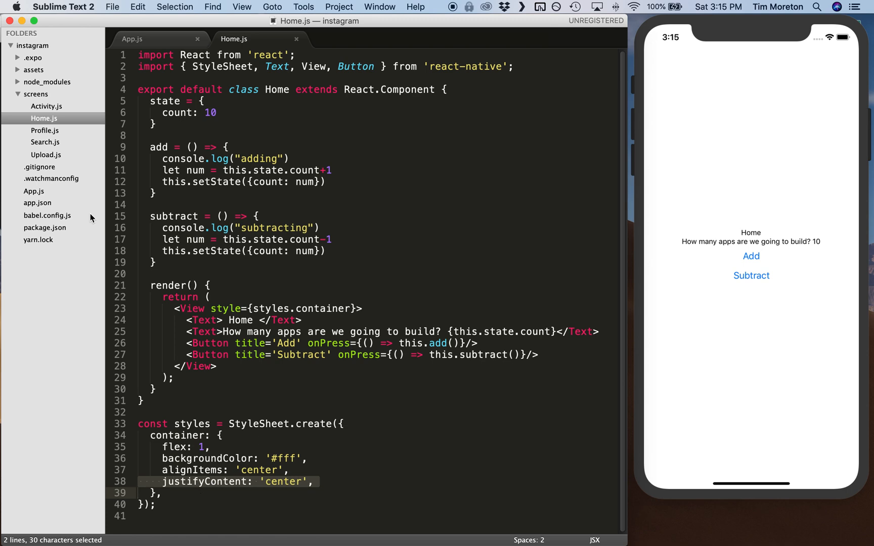
# Step: Create a new styles.js file in the instagram project root
pyautogui.rightClick(32, 45)
pyautogui.write('st')
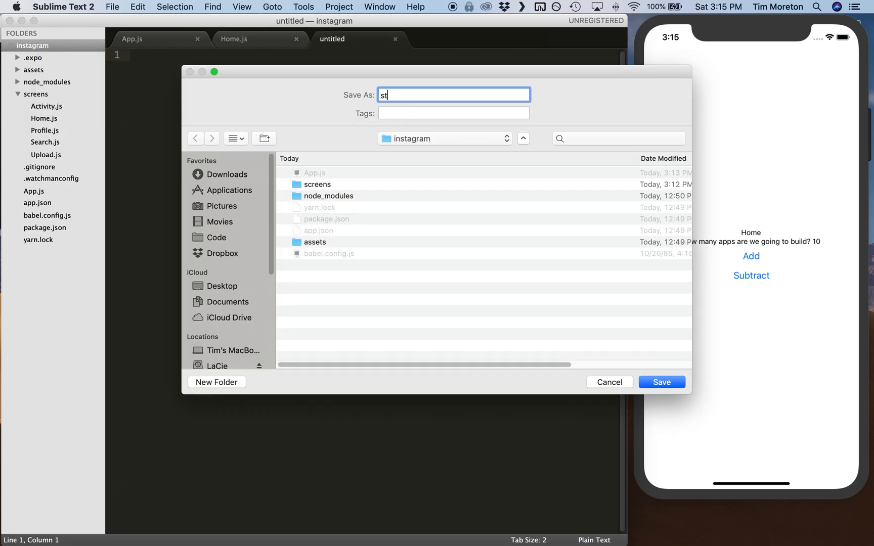
pyautogui.click(660, 382)
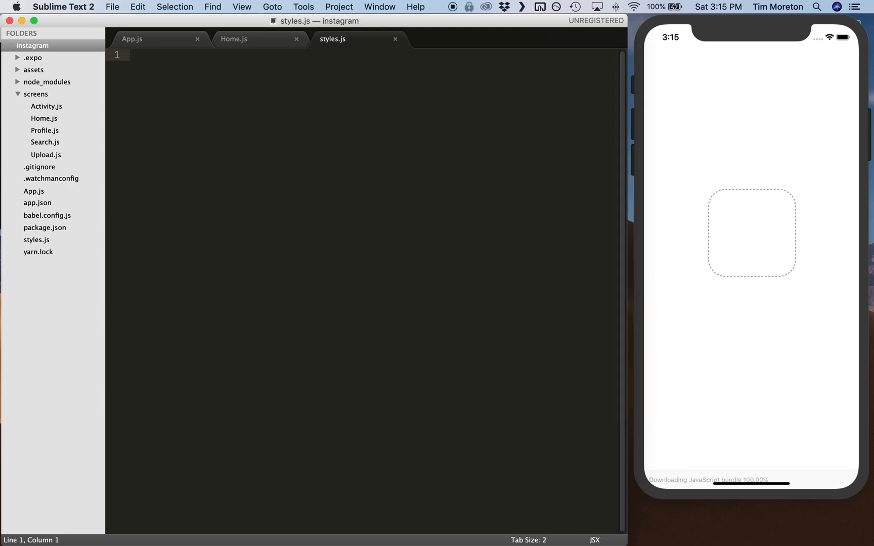
pyautogui.click(254, 39)
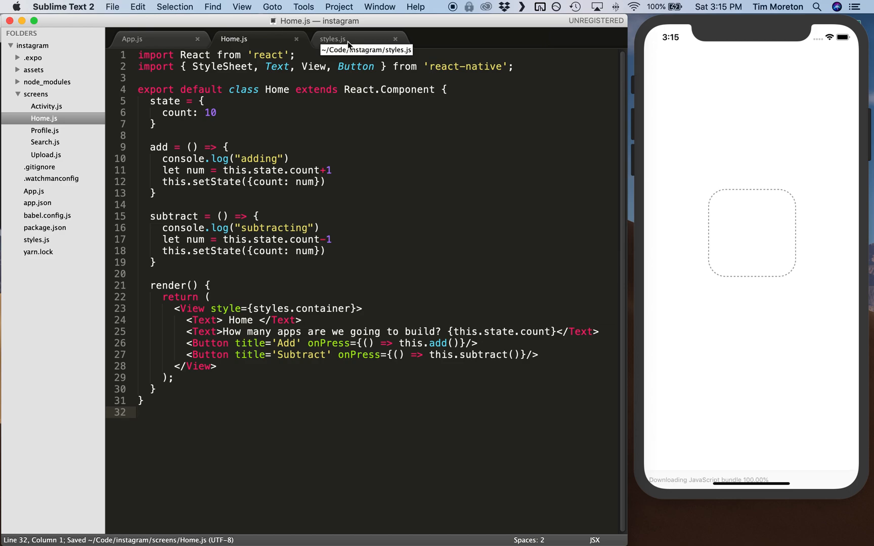
# Step: Add the react-native import line copied from Home.js to styles.js
pyautogui.click(357, 39)
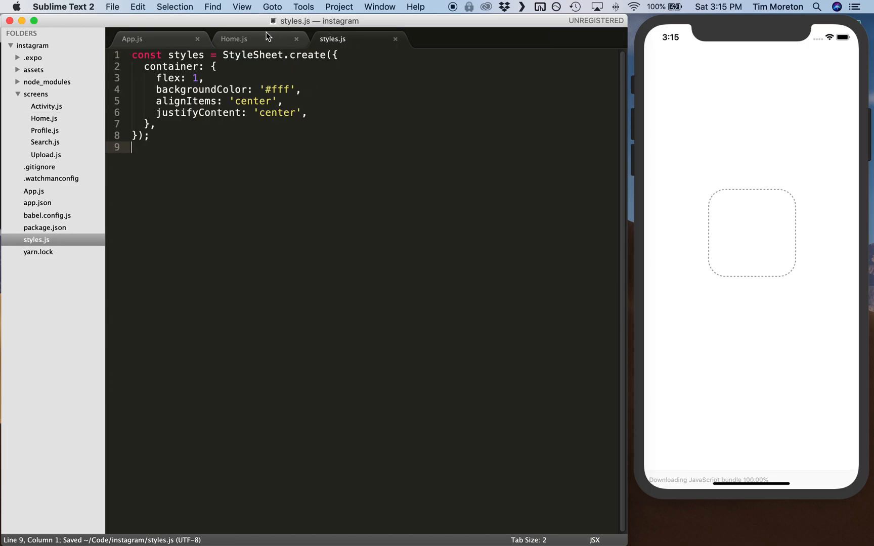
pyautogui.click(234, 39)
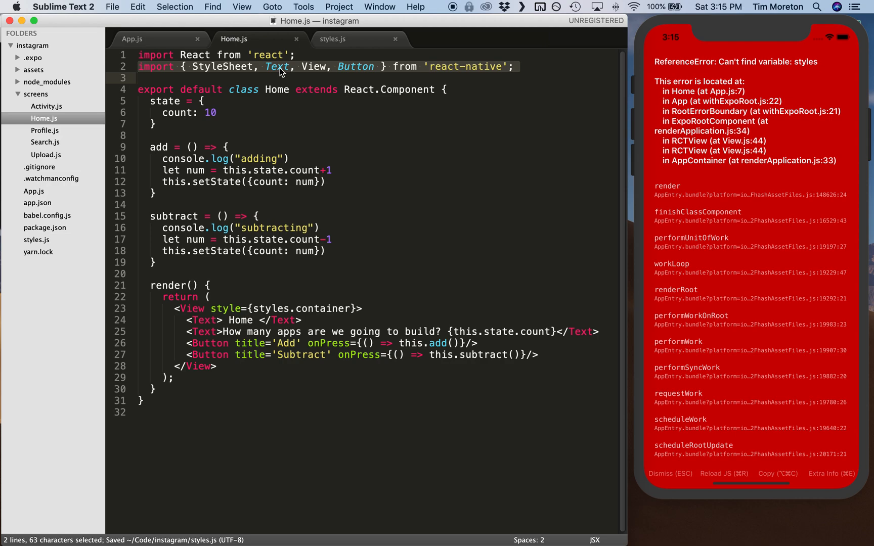
pyautogui.click(332, 39)
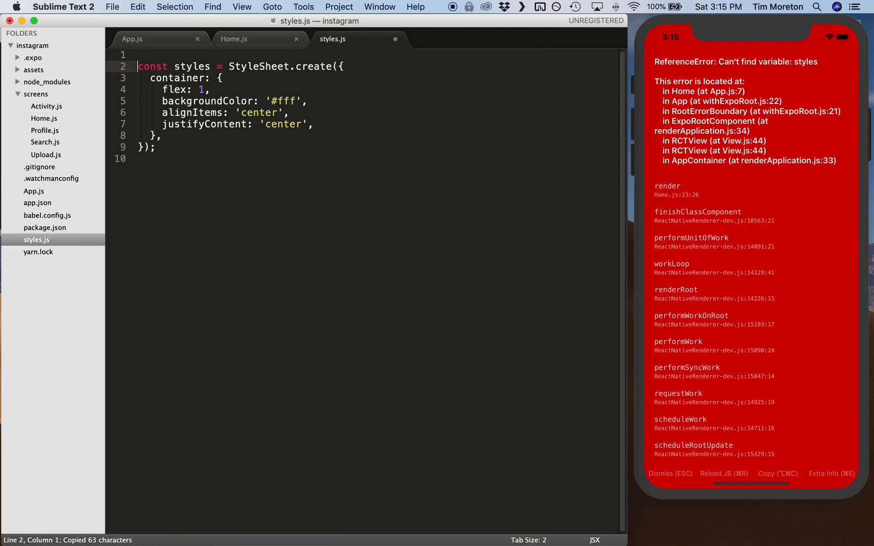
pyautogui.write("import { StyleSheet, Text, View, Button } from 'react-native';")
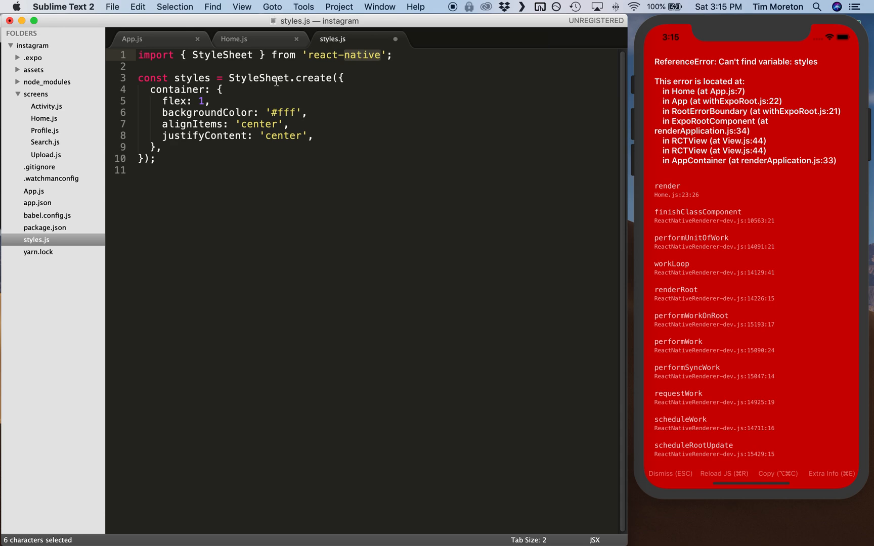
# Step: Change the styles declaration from const to export default
pyautogui.doubleClick(257, 77)
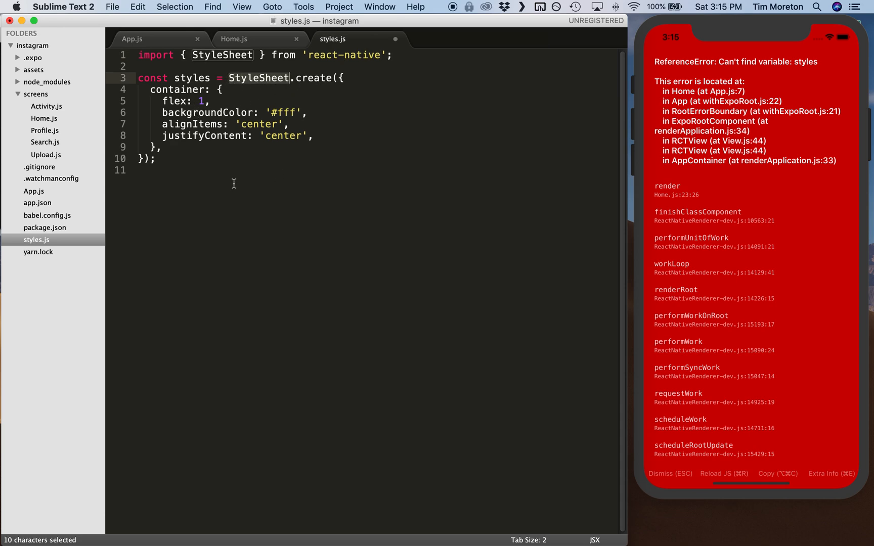
pyautogui.click(204, 78)
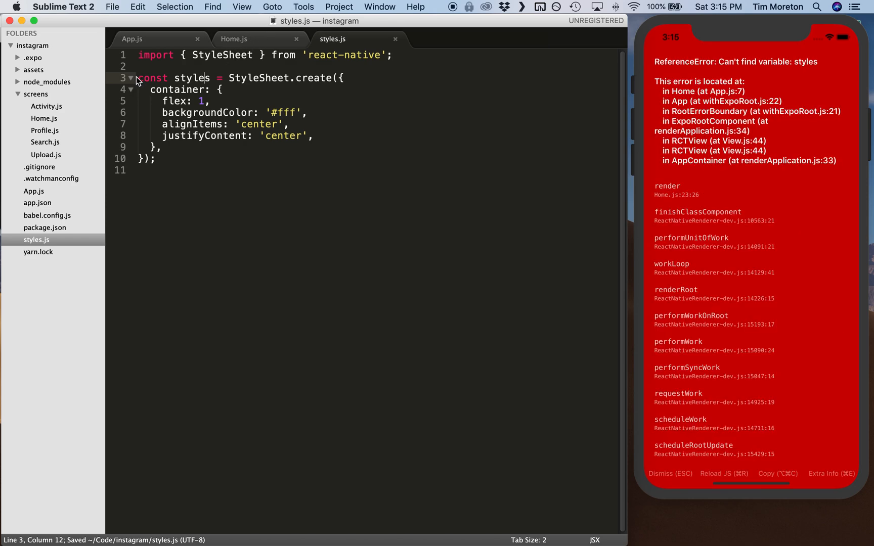
pyautogui.write('export')
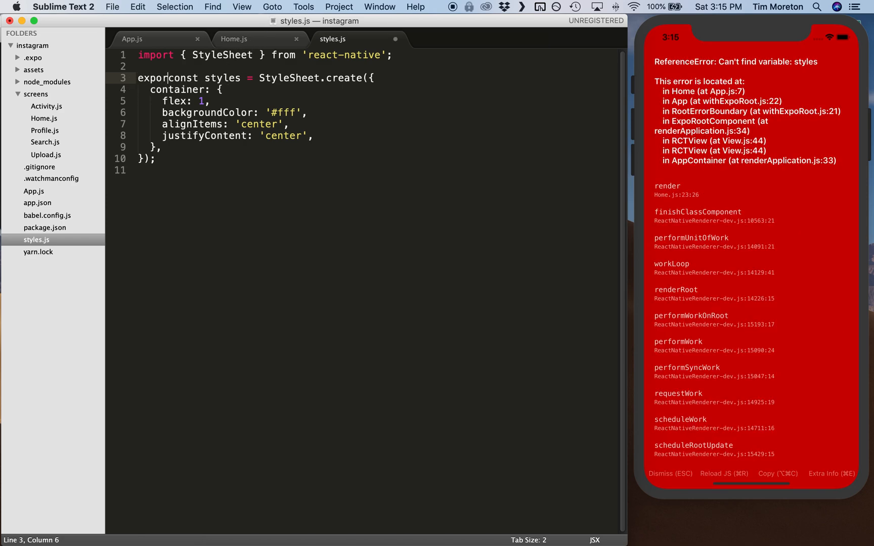
pyautogui.write('default')
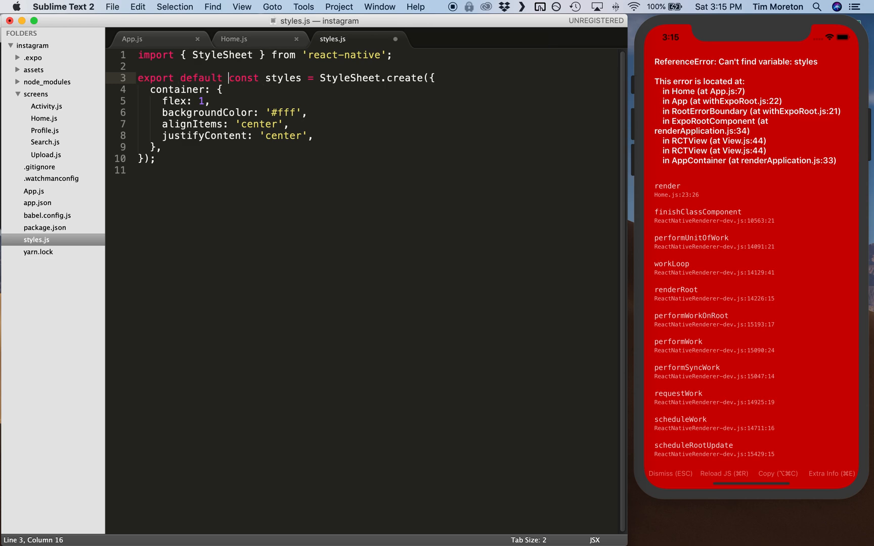
pyautogui.doubleClick(242, 78)
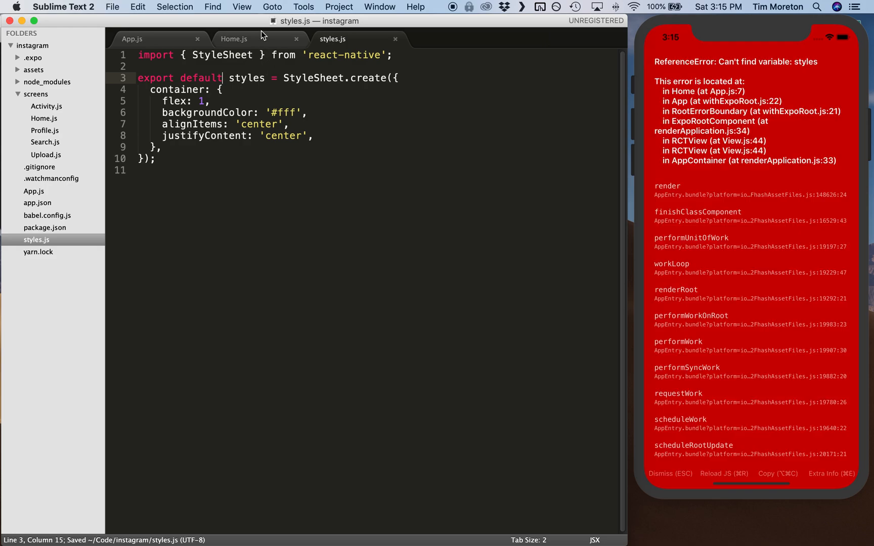
pyautogui.click(233, 39)
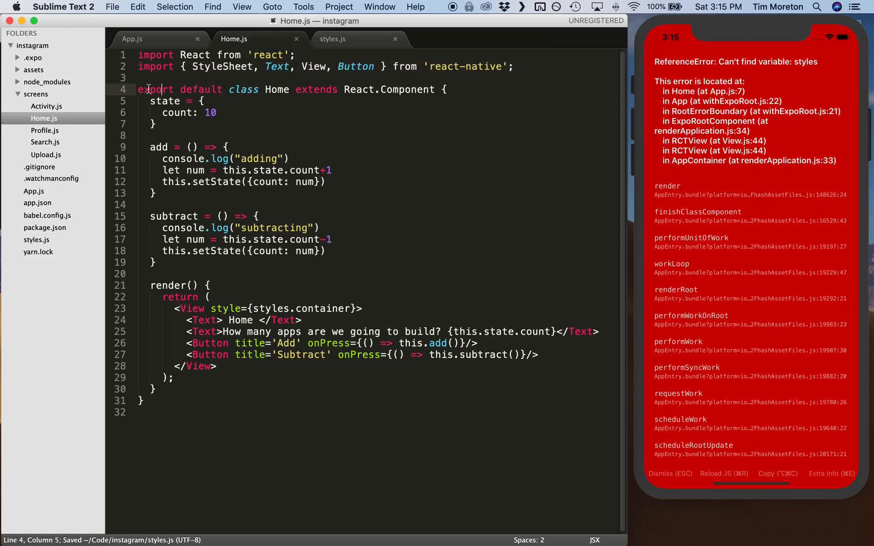
pyautogui.click(332, 39)
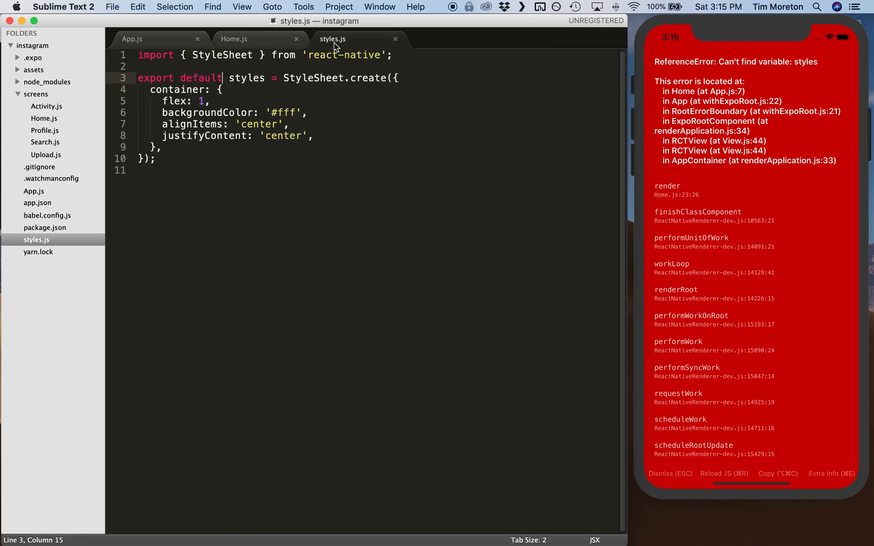
pyautogui.click(318, 69)
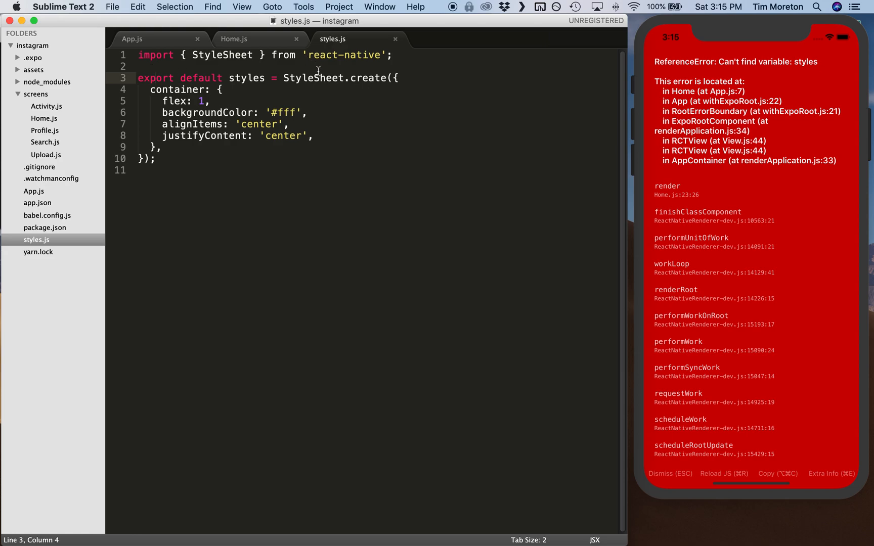
# Step: Add an import of styles from '../styles.js' to Home.js
pyautogui.click(234, 38)
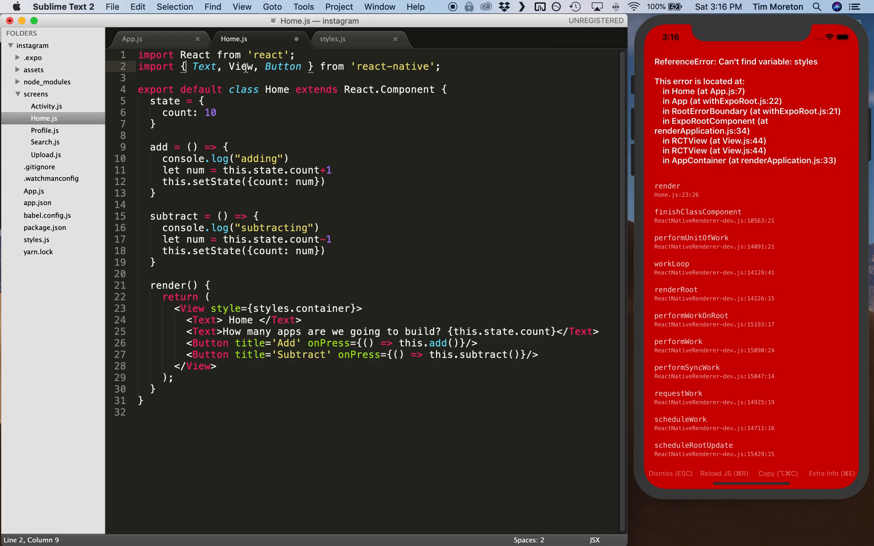
pyautogui.write('import styles from')
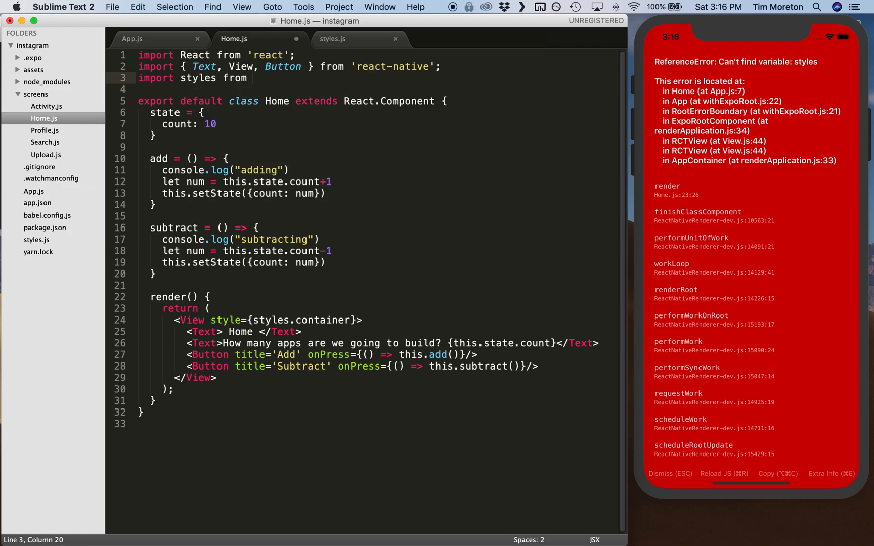
pyautogui.write("''")
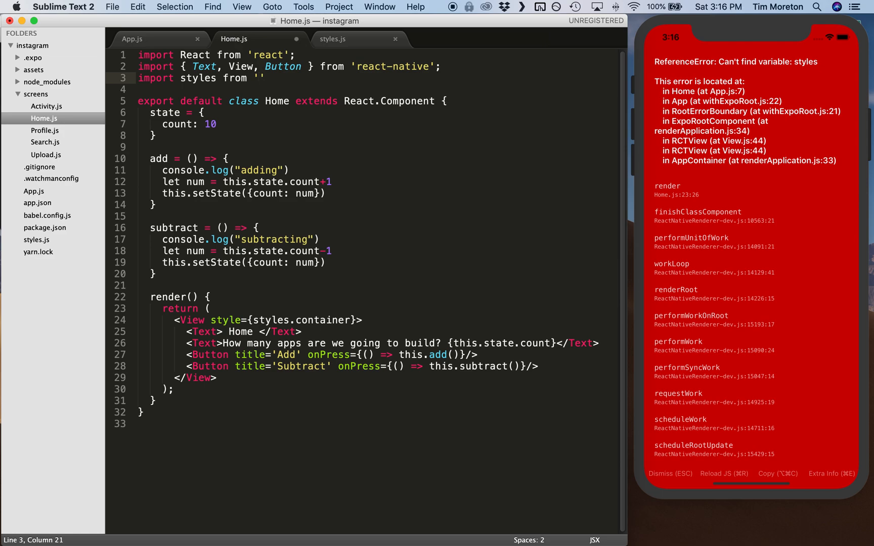
pyautogui.write('..')
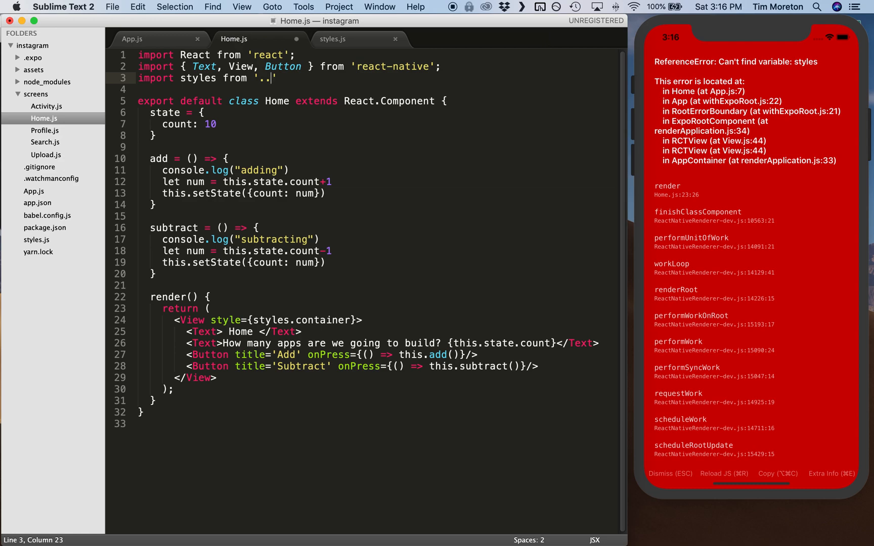
pyautogui.write('/')
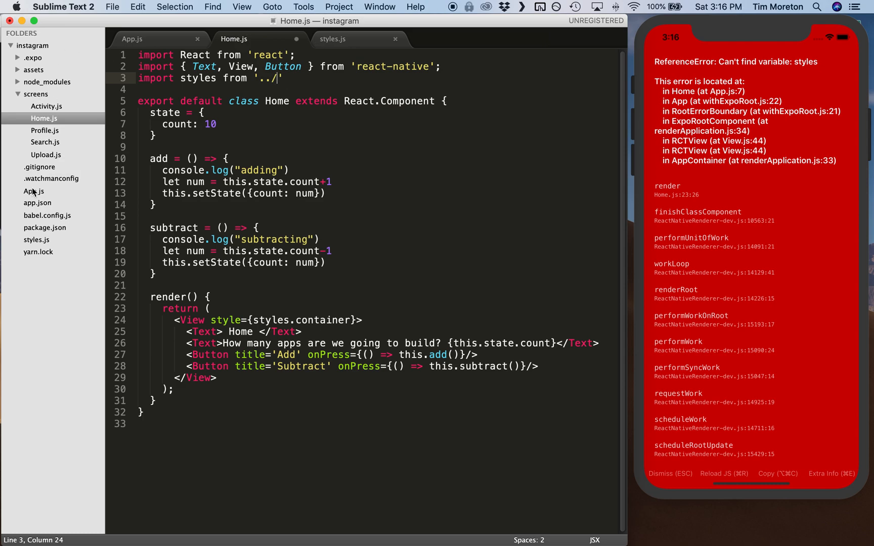
pyautogui.moveTo(367, 128)
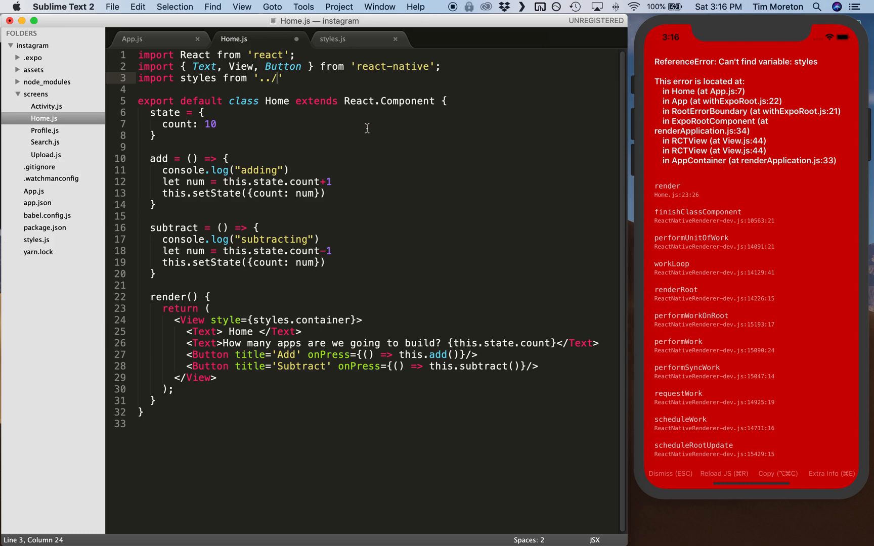
pyautogui.write('styles.js')
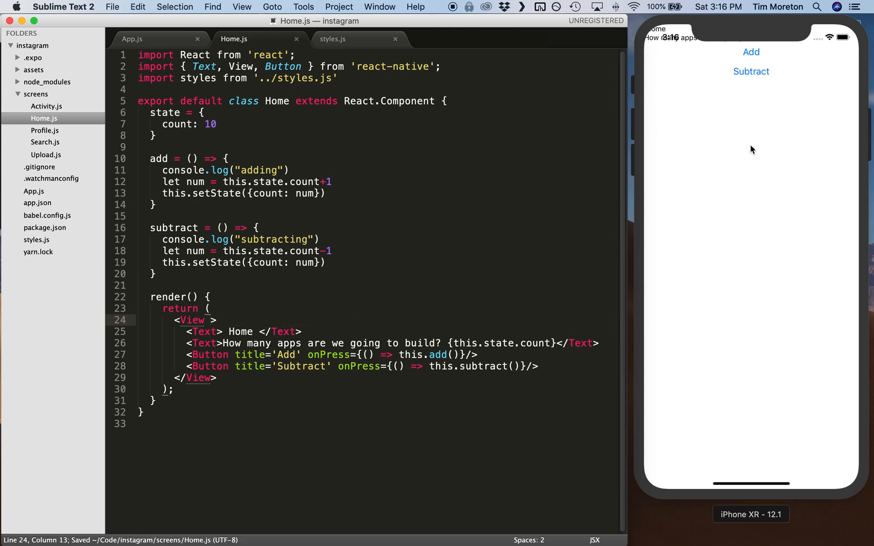
# Step: Review styles.js and App.js, then return to the Home.js code
pyautogui.click(332, 181)
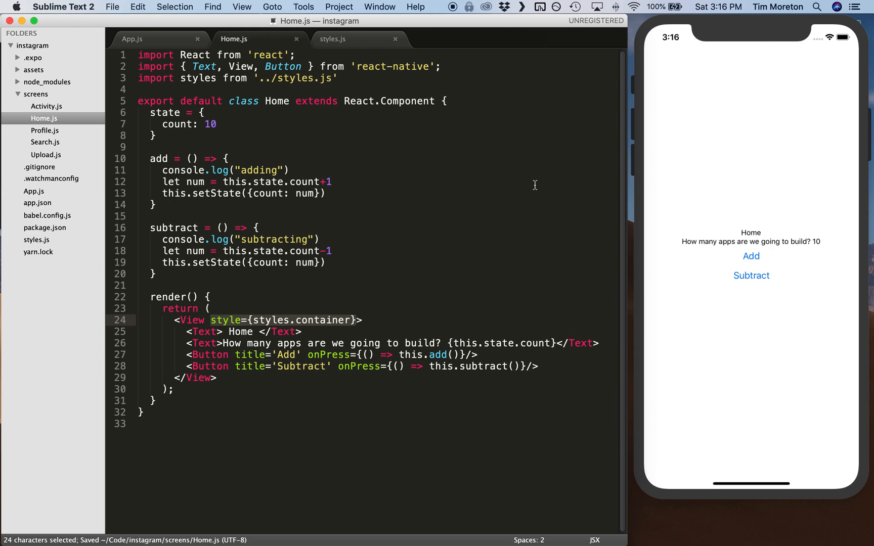
pyautogui.click(335, 39)
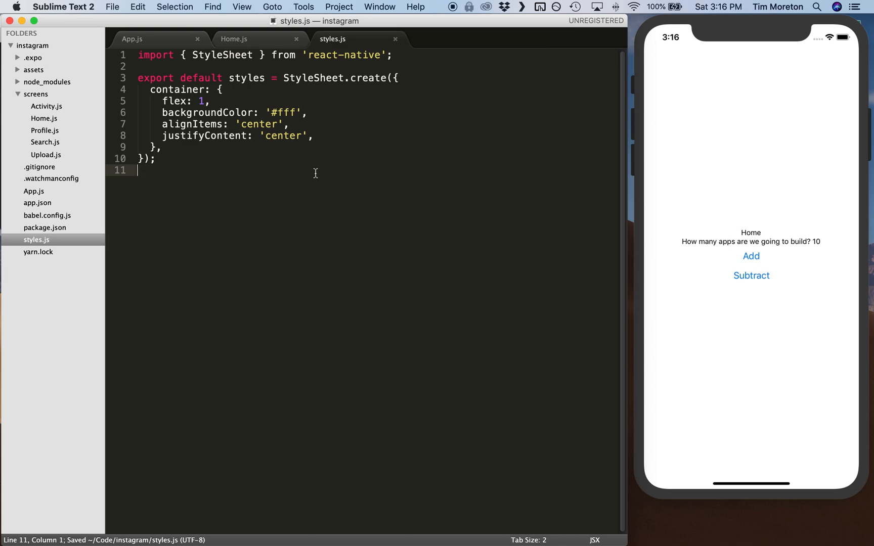
pyautogui.moveTo(269, 40)
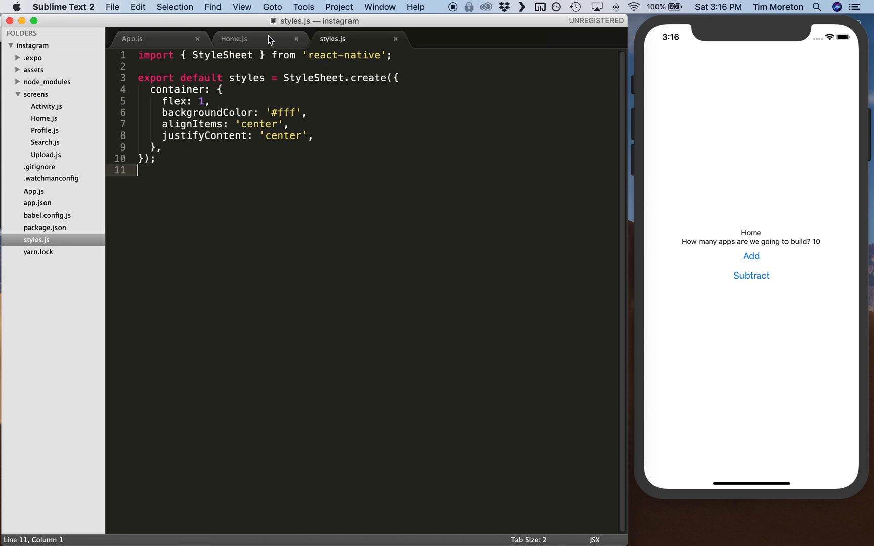
pyautogui.click(234, 39)
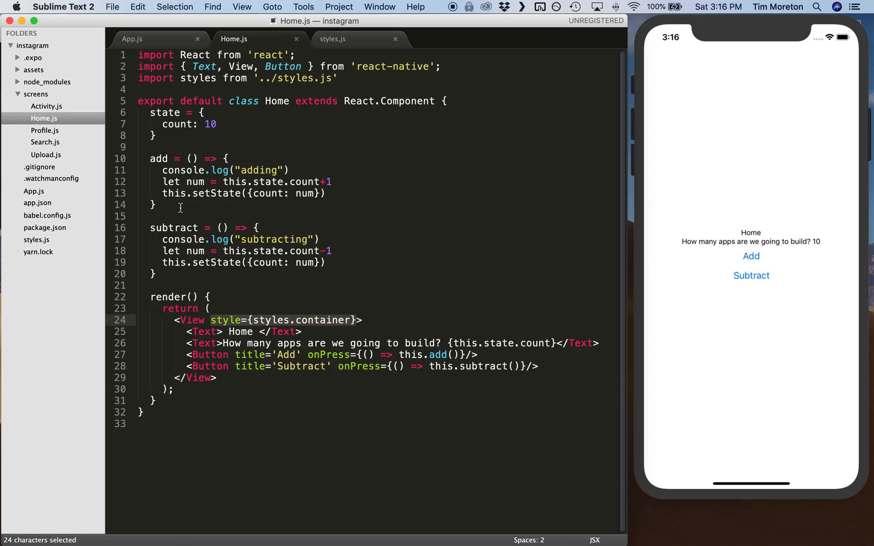
pyautogui.click(133, 39)
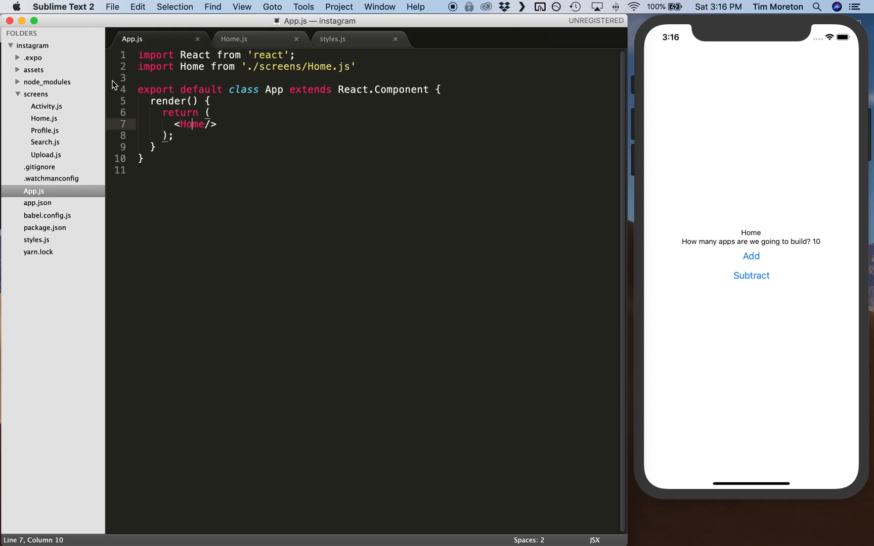
pyautogui.click(234, 39)
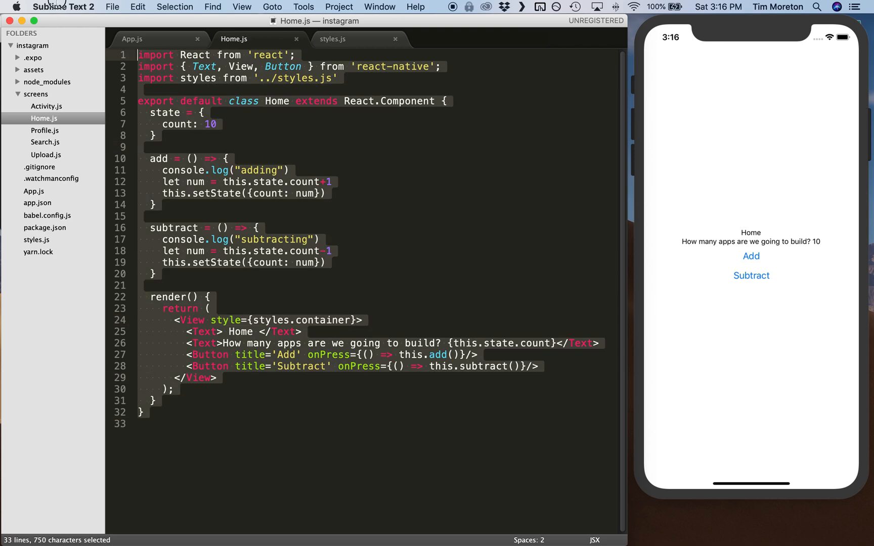
# Step: Paste the Home boilerplate into Activity.js and rename class and label to Activity
pyautogui.click(46, 105)
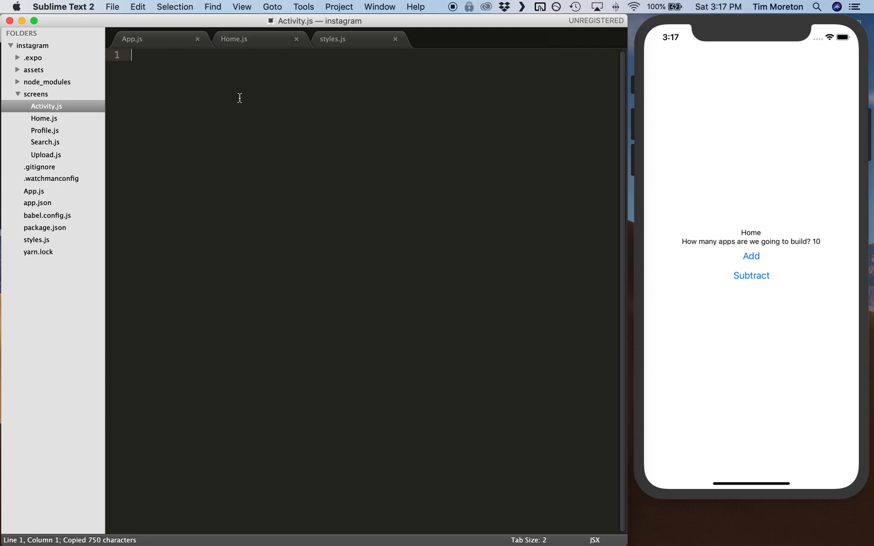
pyautogui.press('cmd+v')
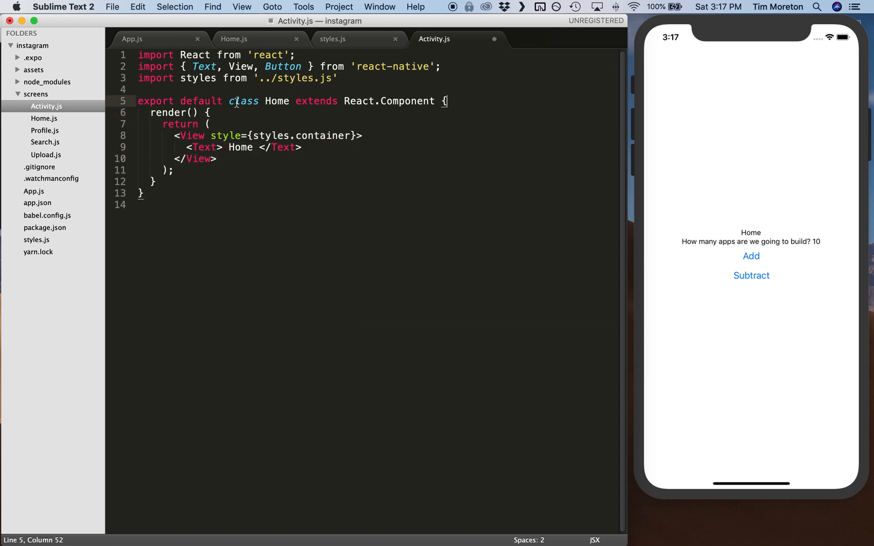
pyautogui.write('Activity')
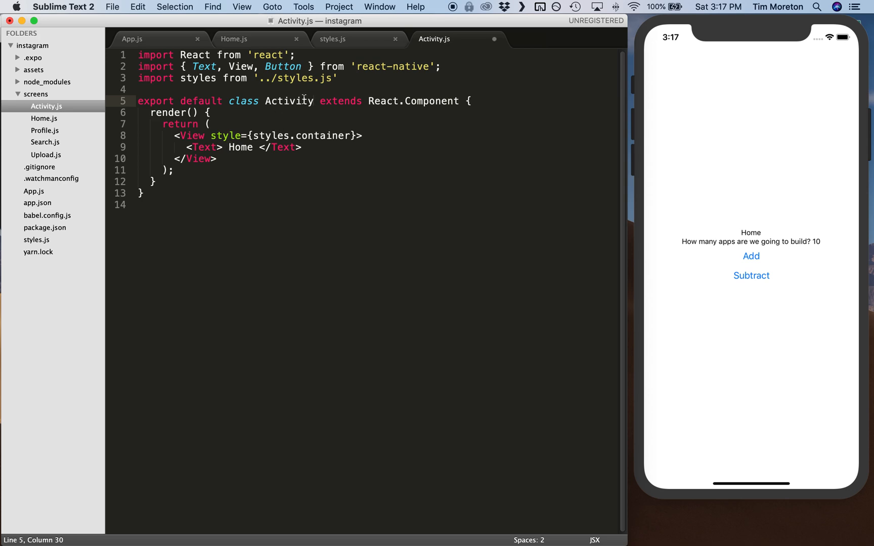
pyautogui.write('Activity')
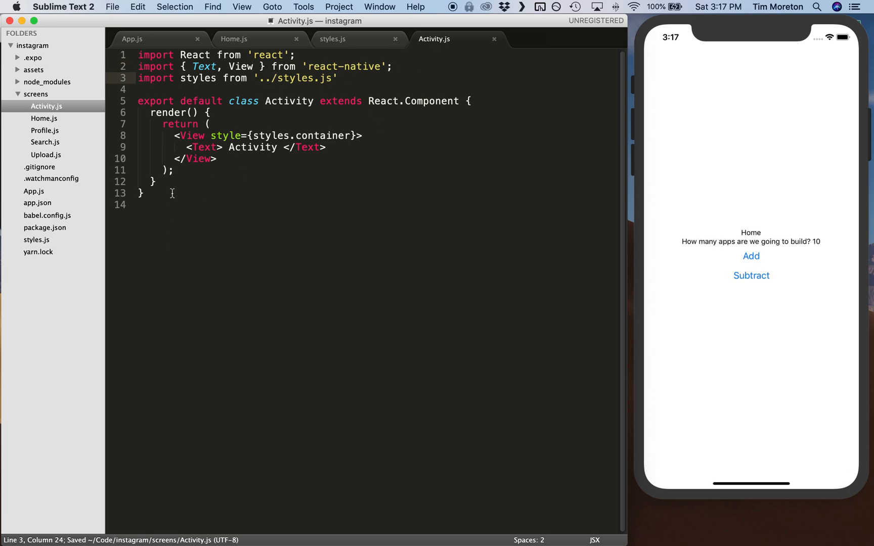
pyautogui.click(201, 55)
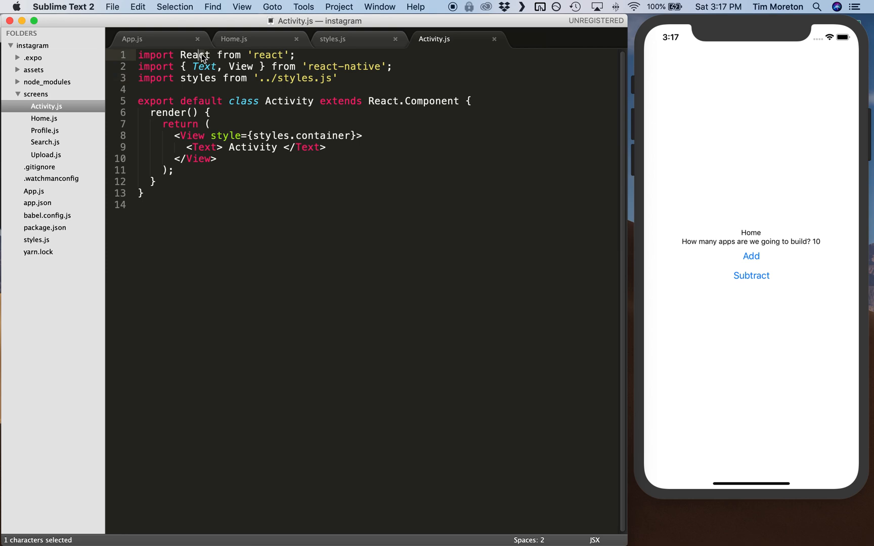
pyautogui.moveTo(205, 80)
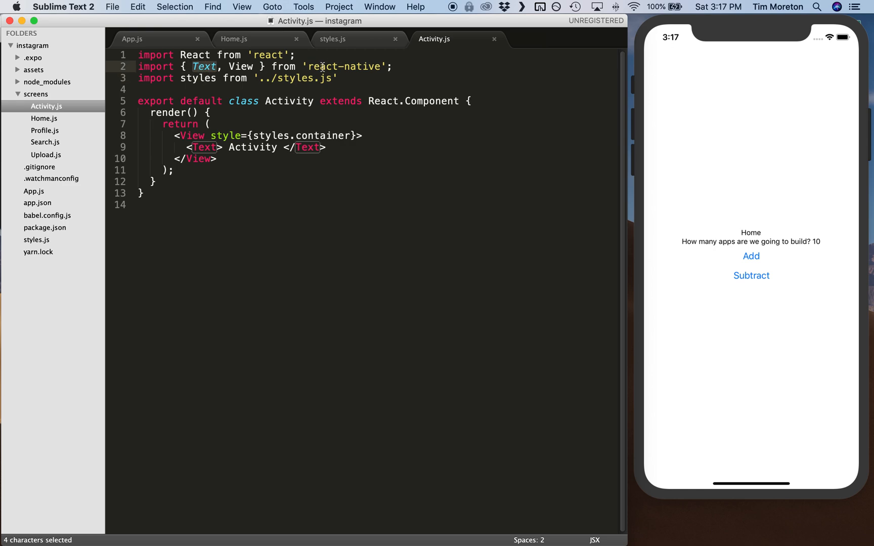
pyautogui.moveTo(250, 53)
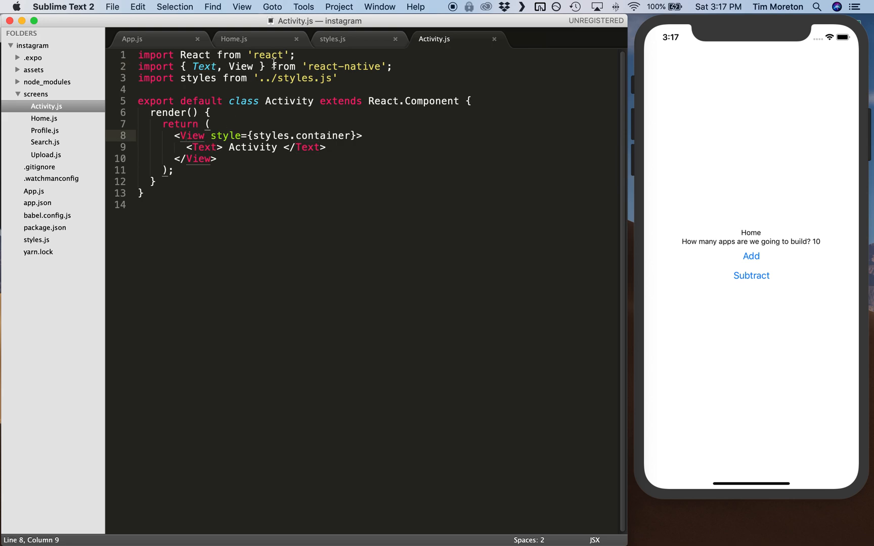
pyautogui.click(254, 67)
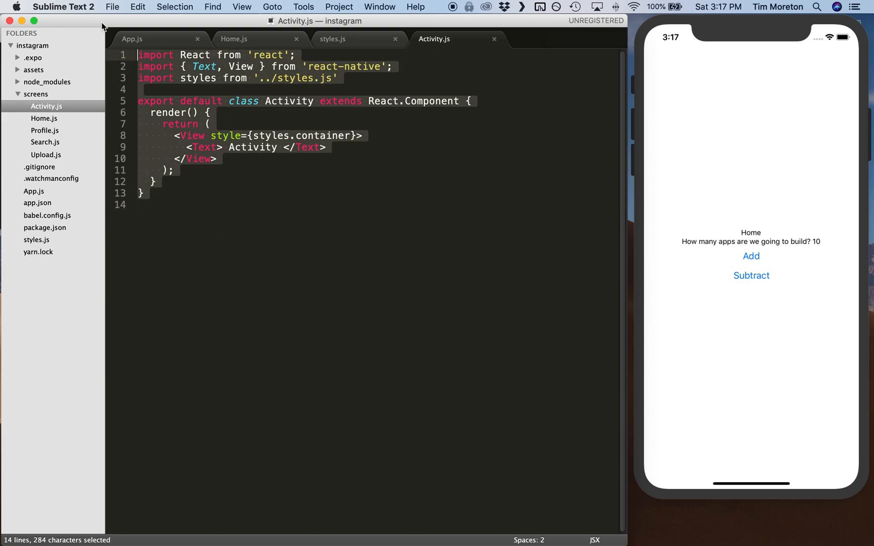
pyautogui.click(193, 112)
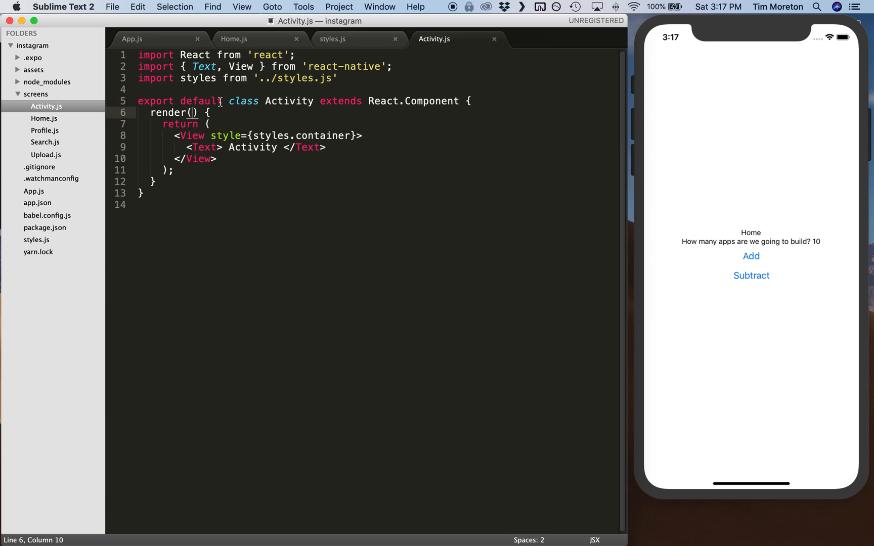
pyautogui.moveTo(179, 124)
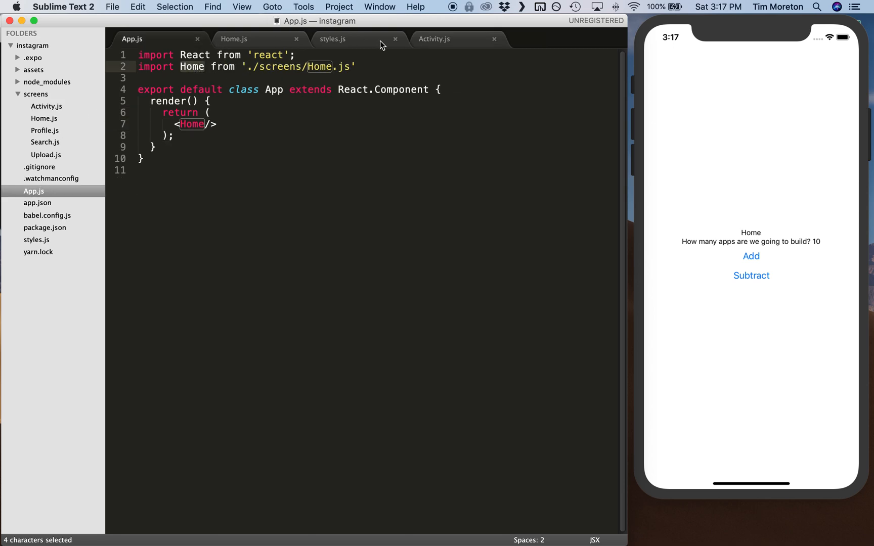
# Step: Restore 'export default' before the Home class declaration in Home.js
pyautogui.click(233, 39)
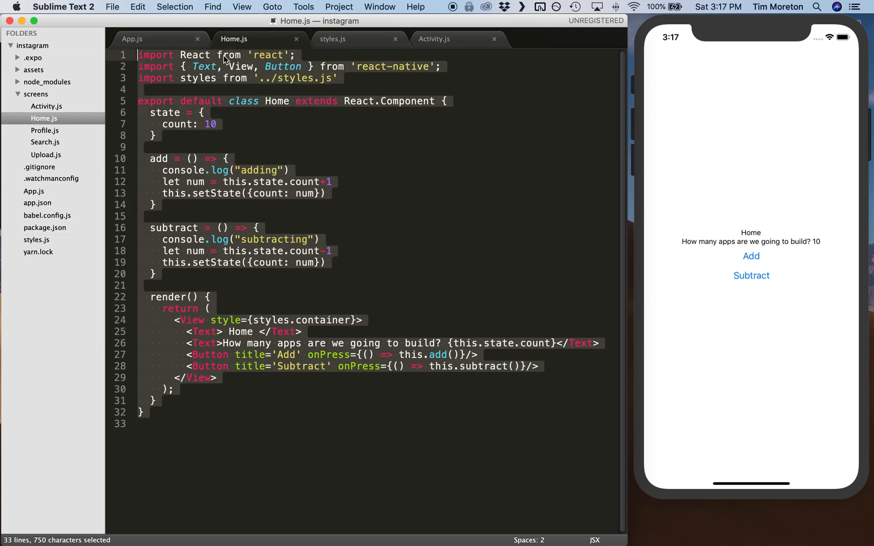
pyautogui.click(141, 100)
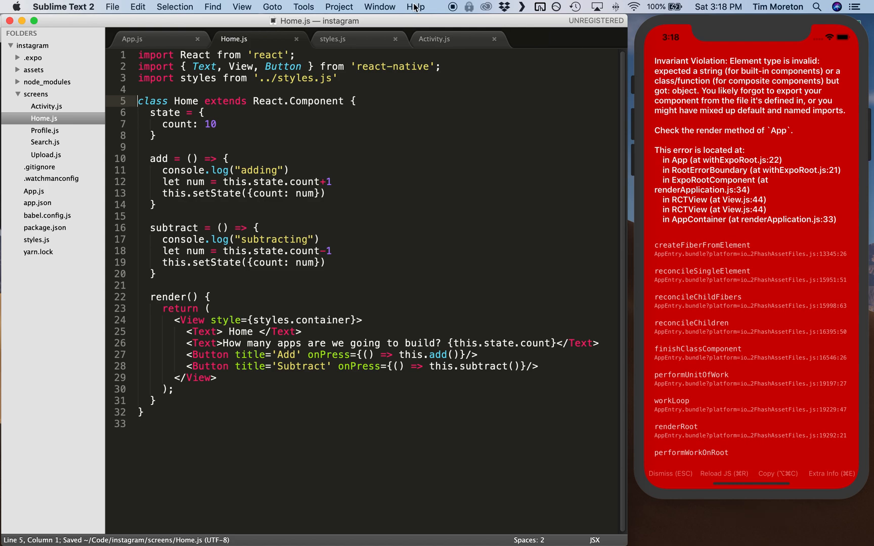
pyautogui.click(133, 39)
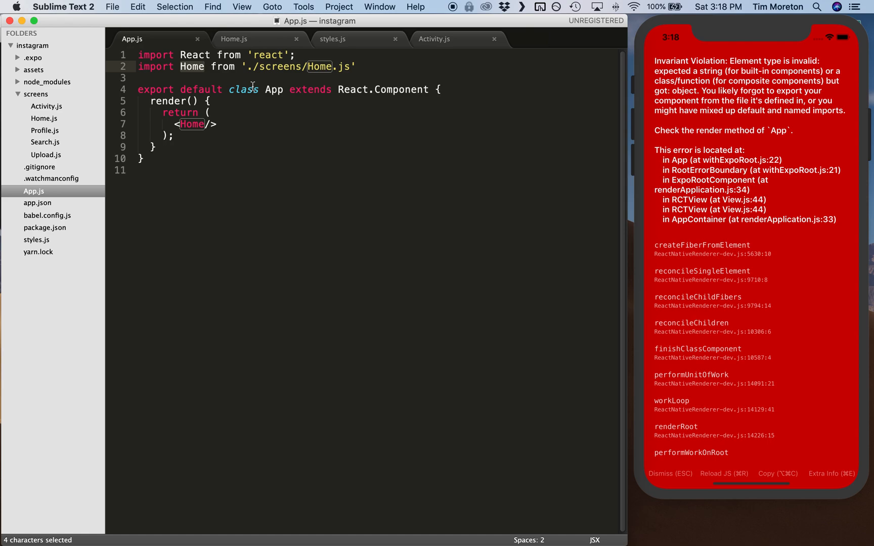
pyautogui.click(233, 39)
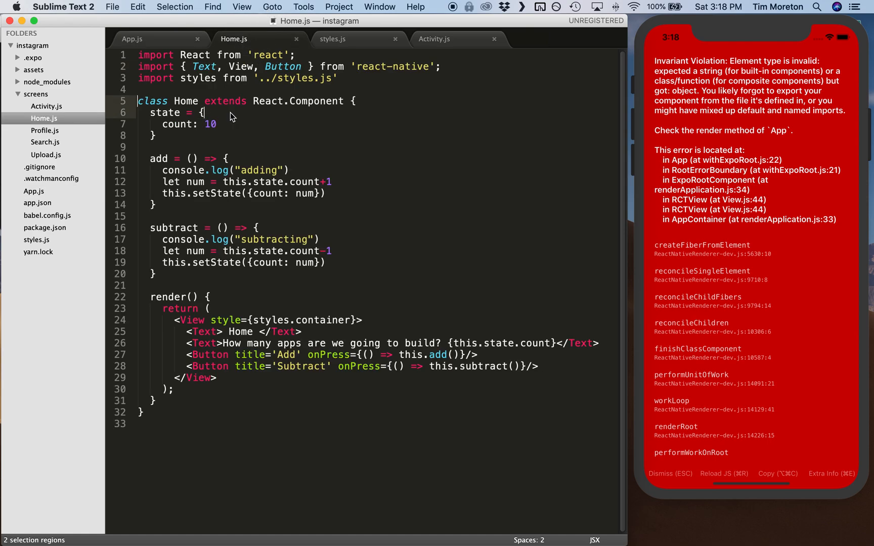
pyautogui.write('export default')
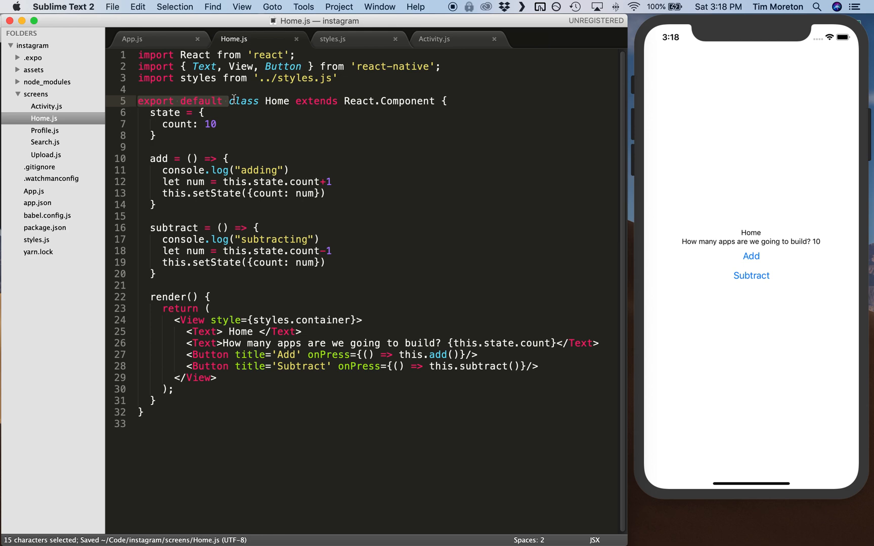
pyautogui.moveTo(279, 49)
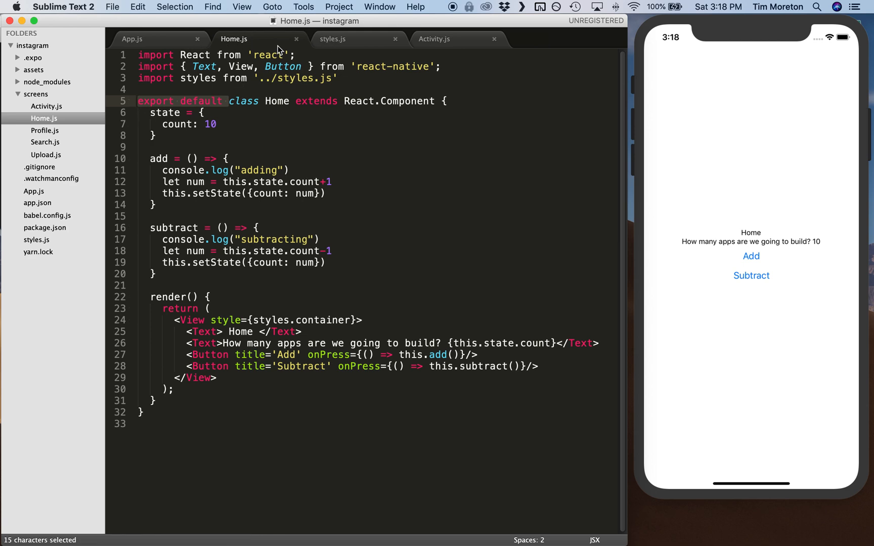
pyautogui.click(438, 39)
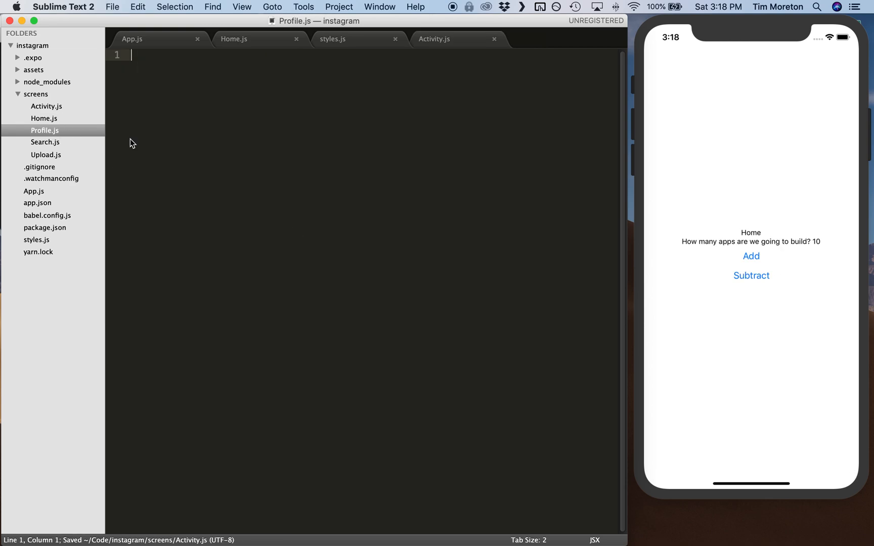
# Step: Rename the pasted boilerplate to Profile in Profile.js and Search in Search.js
pyautogui.click(531, 39)
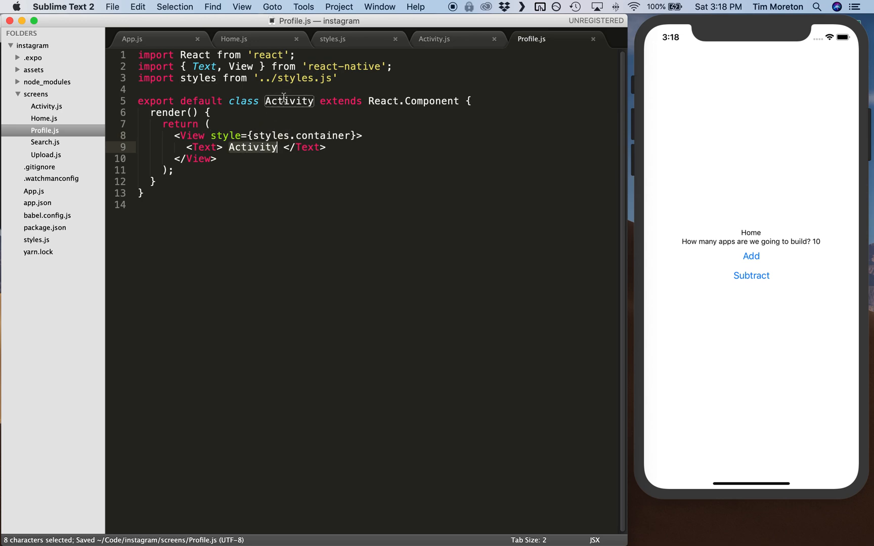
pyautogui.write('Profile')
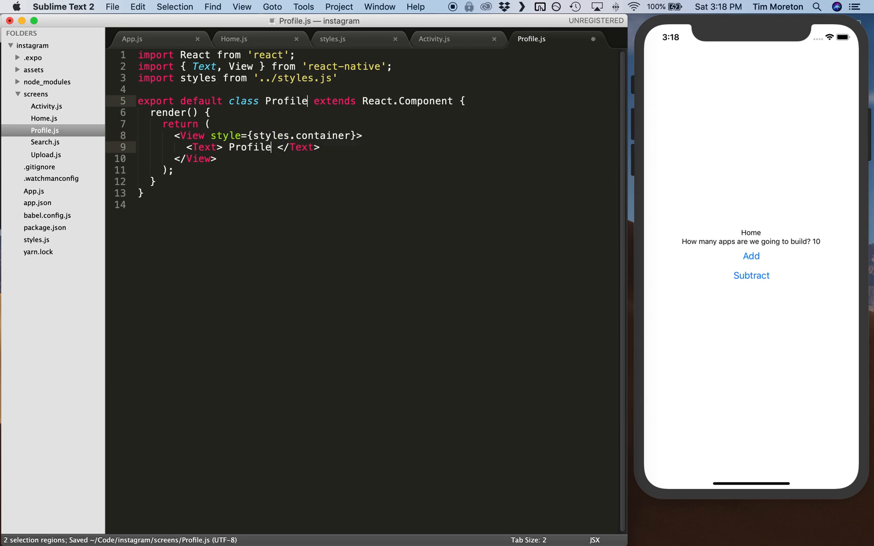
pyautogui.click(45, 141)
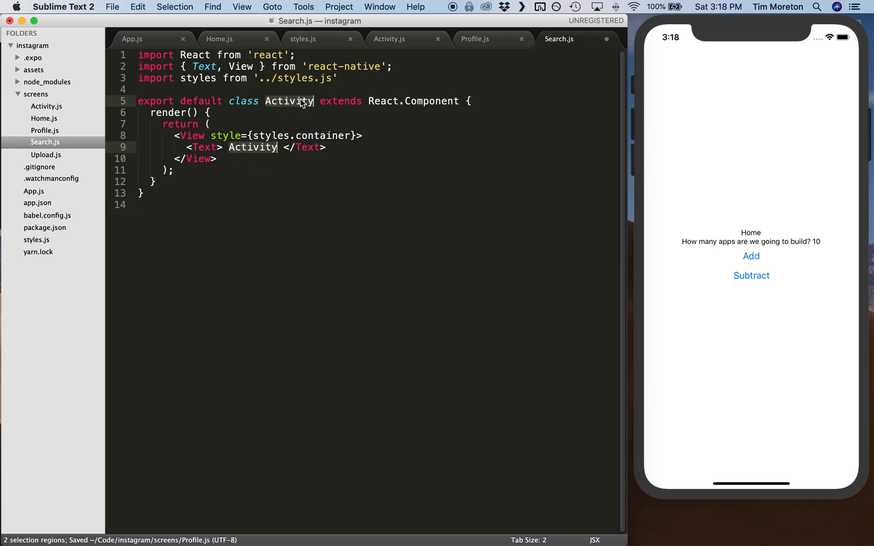
pyautogui.write('Search')
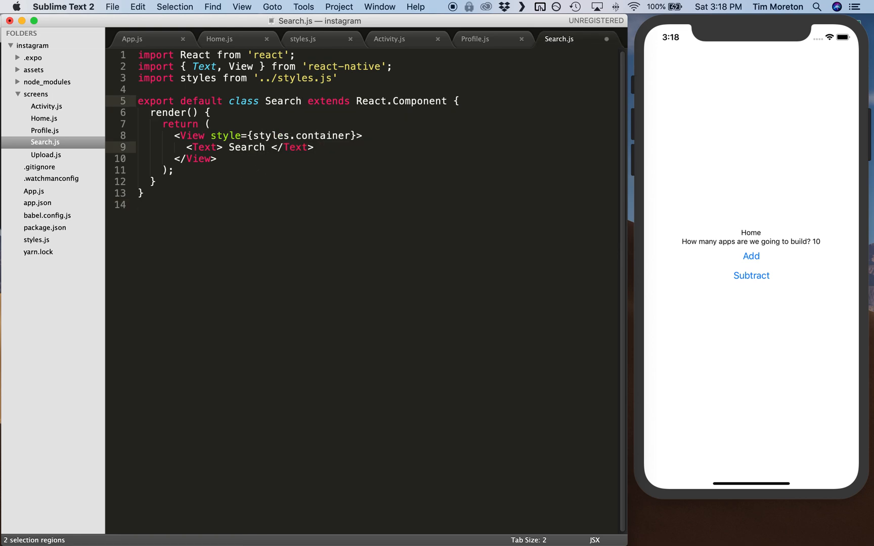
pyautogui.click(46, 155)
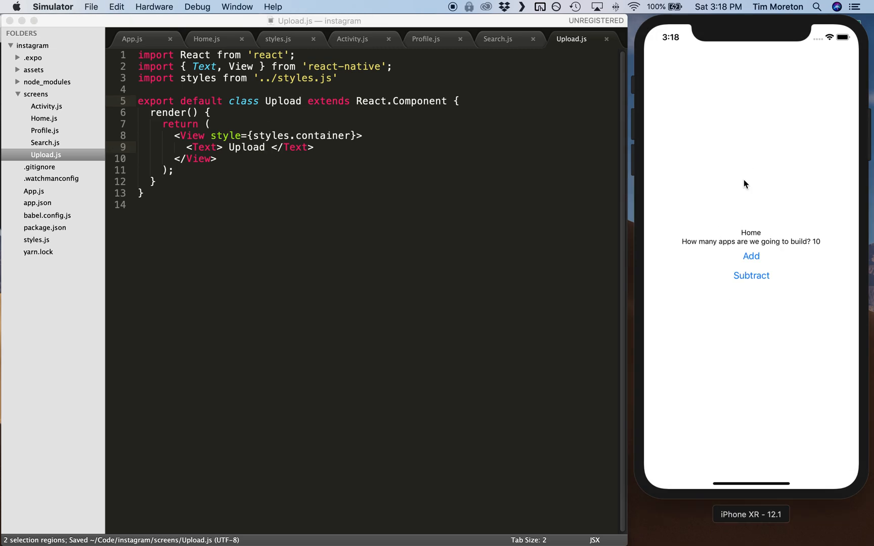
pyautogui.click(750, 256)
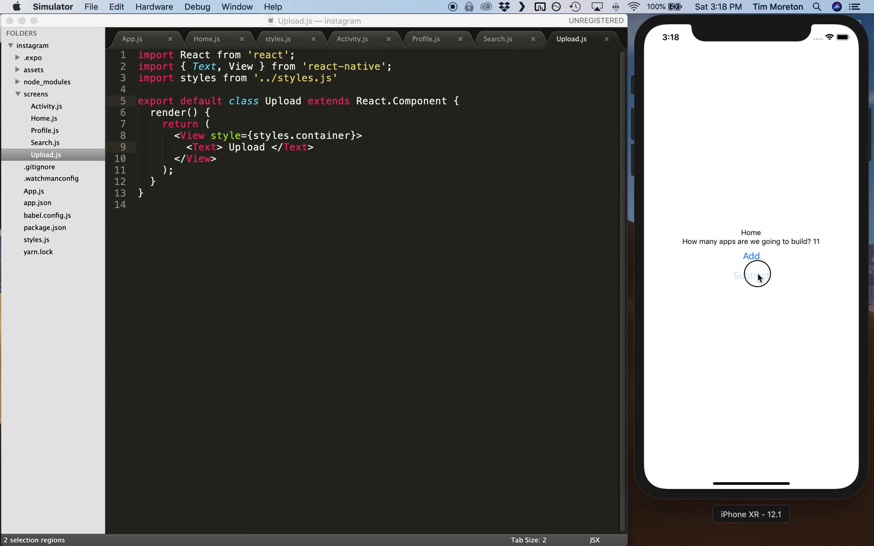
pyautogui.click(750, 275)
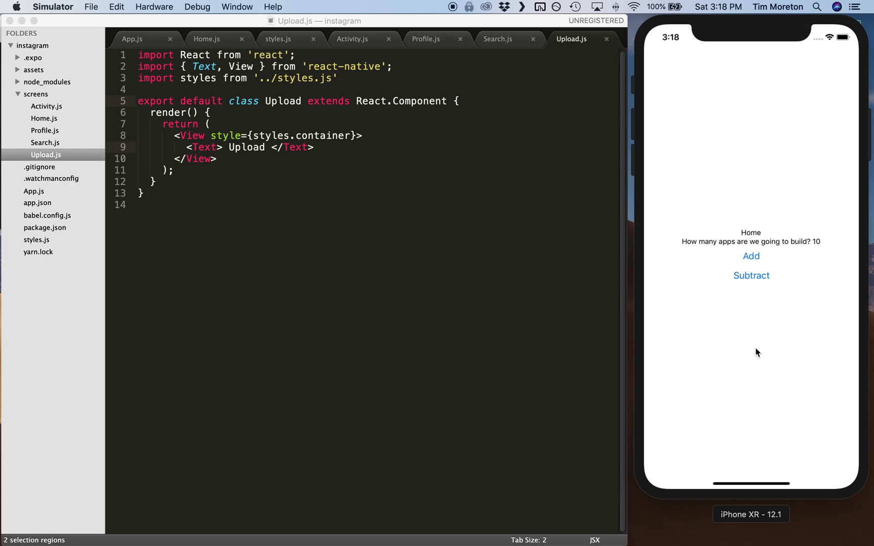